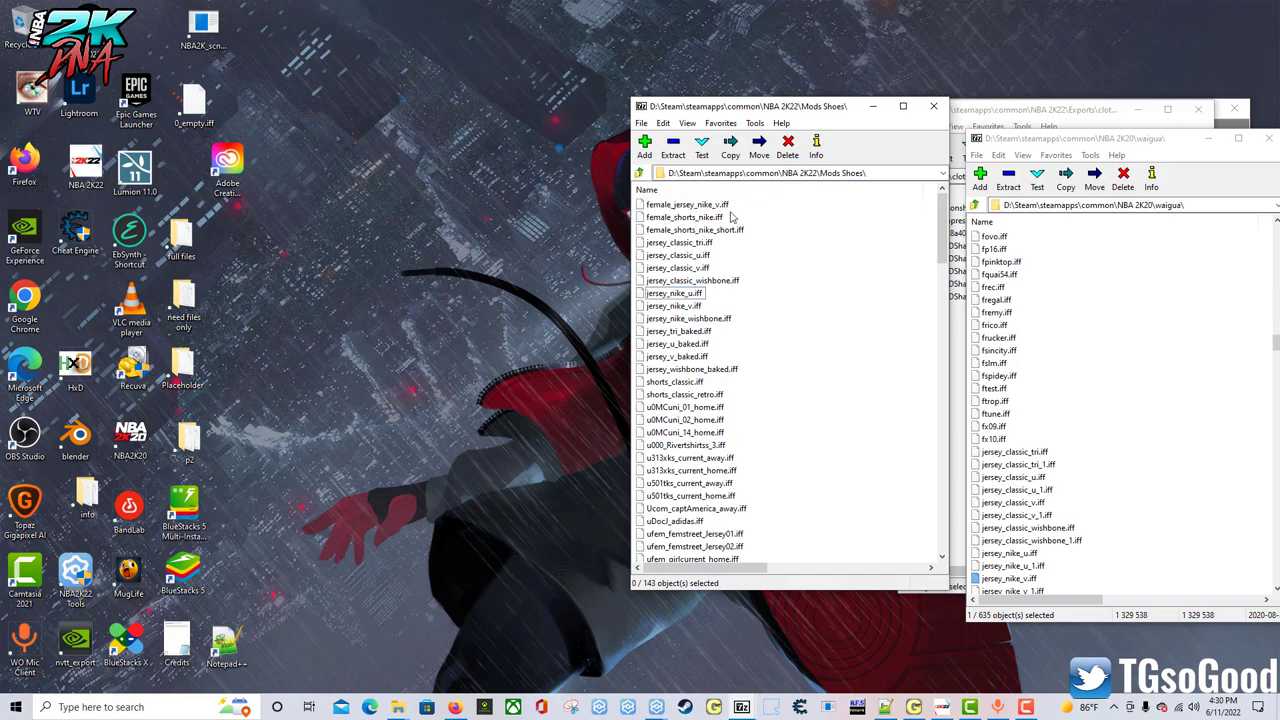
mouse_move(680, 260)
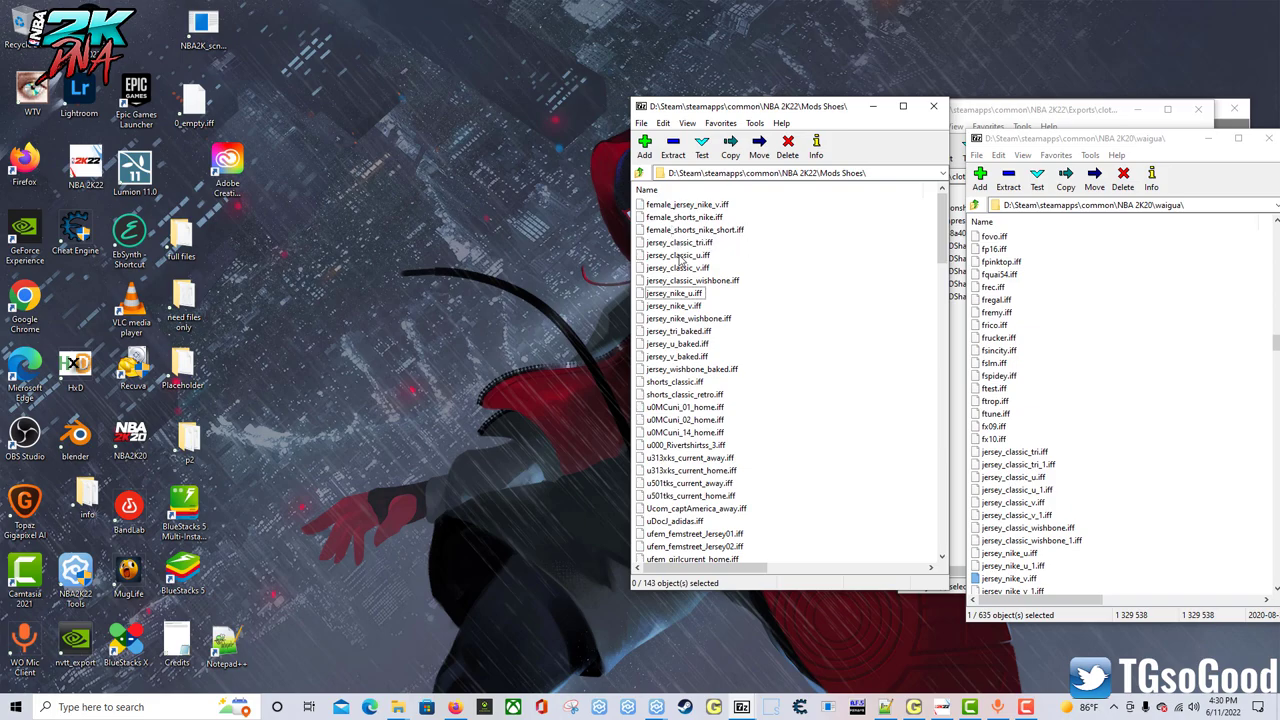
mouse_move(667, 305)
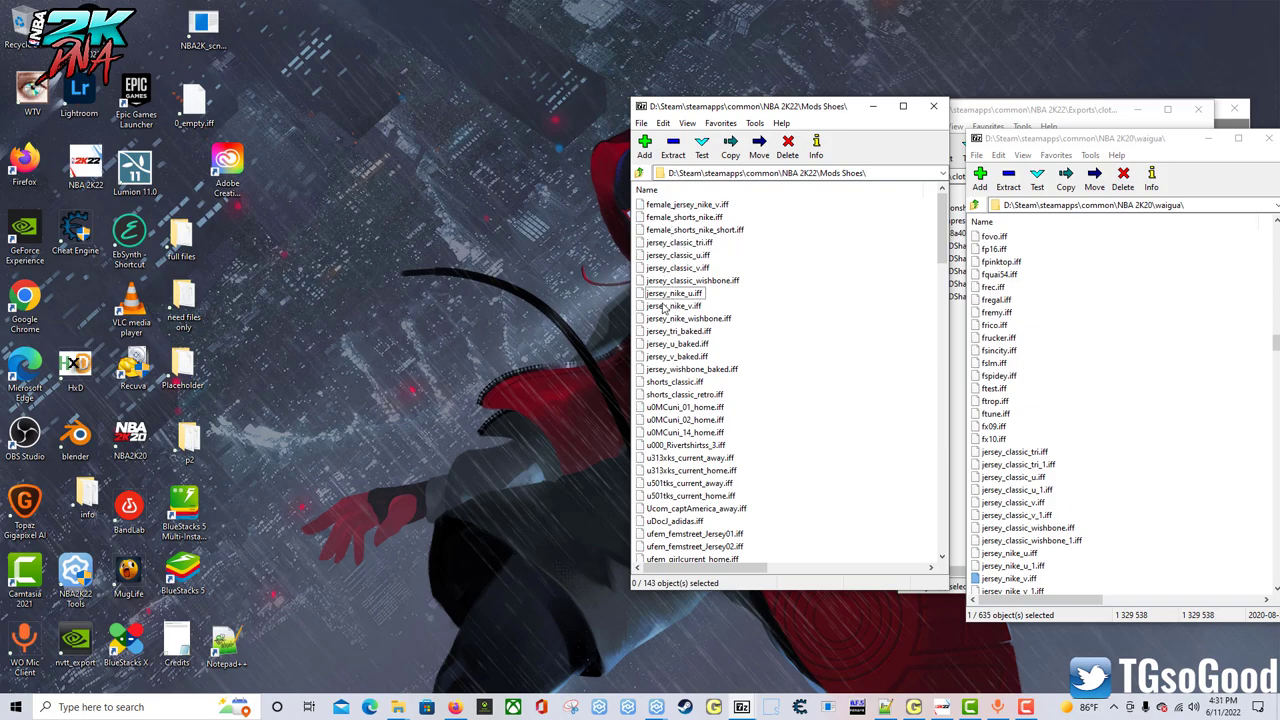
Select jersey_nike_u.iff in the NBA 2K22 Mods Shoes folder in 7-Zip
click(675, 293)
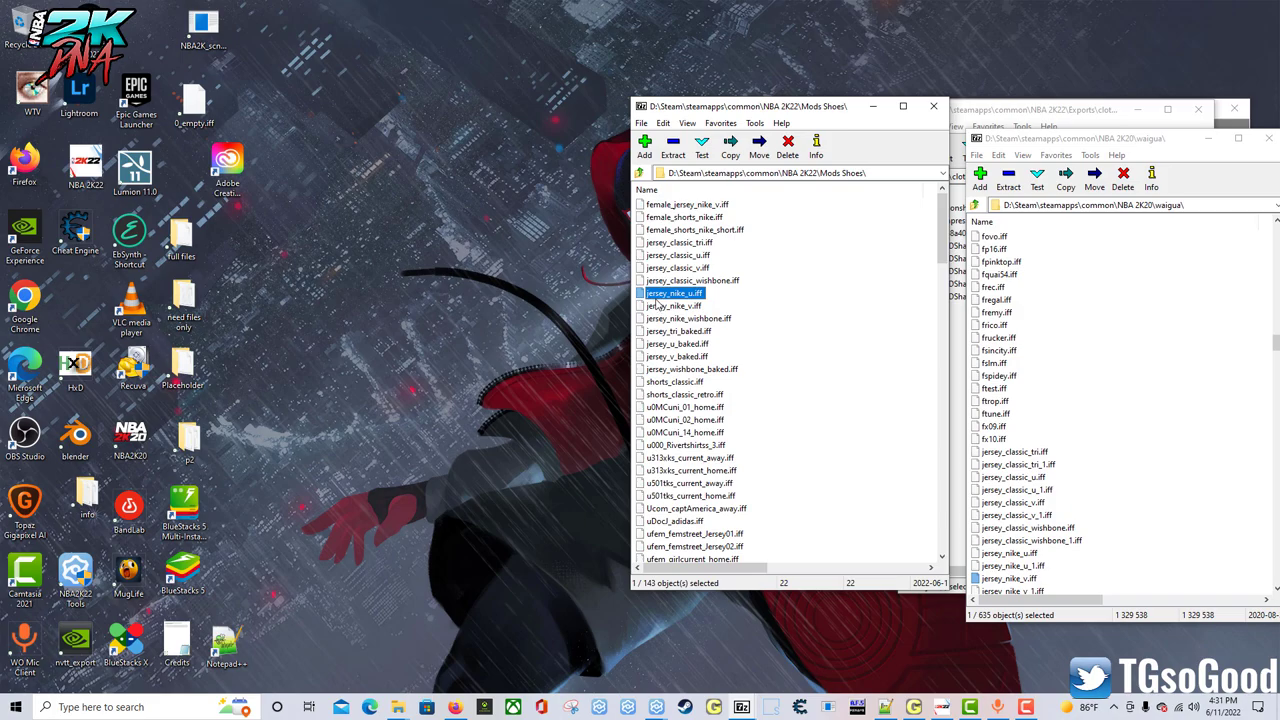
mouse_move(681, 301)
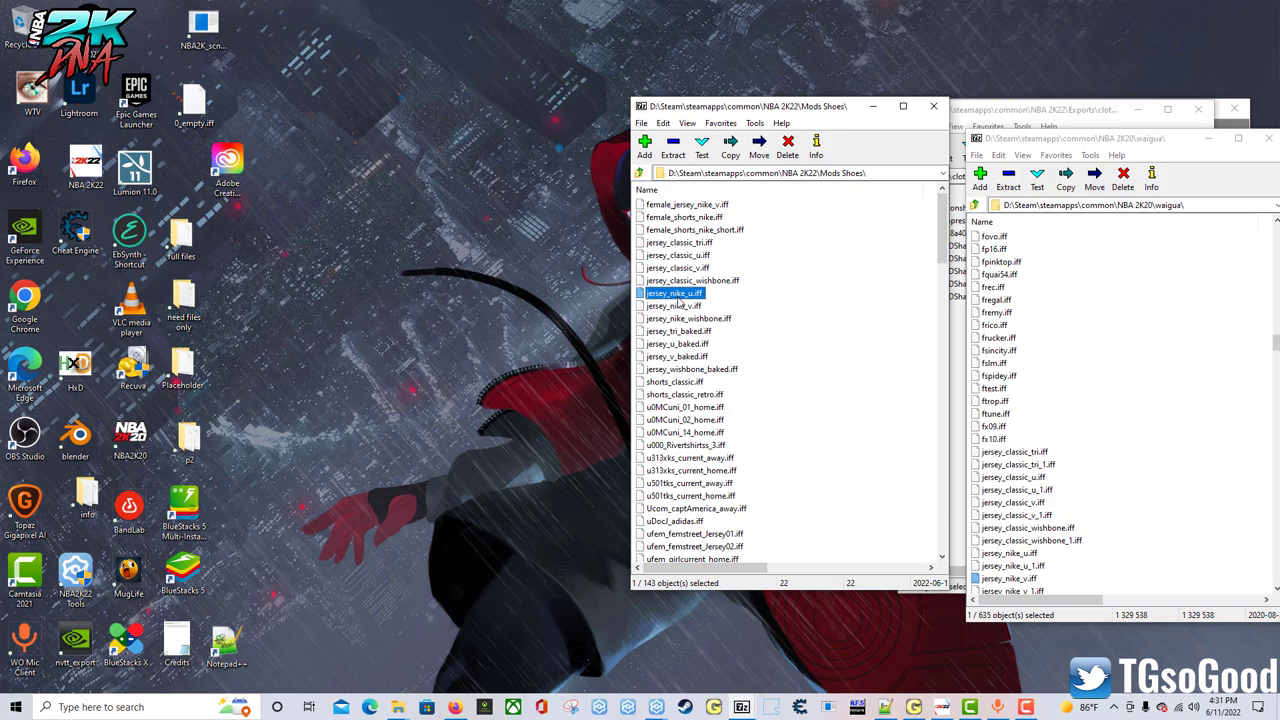
mouse_move(705, 302)
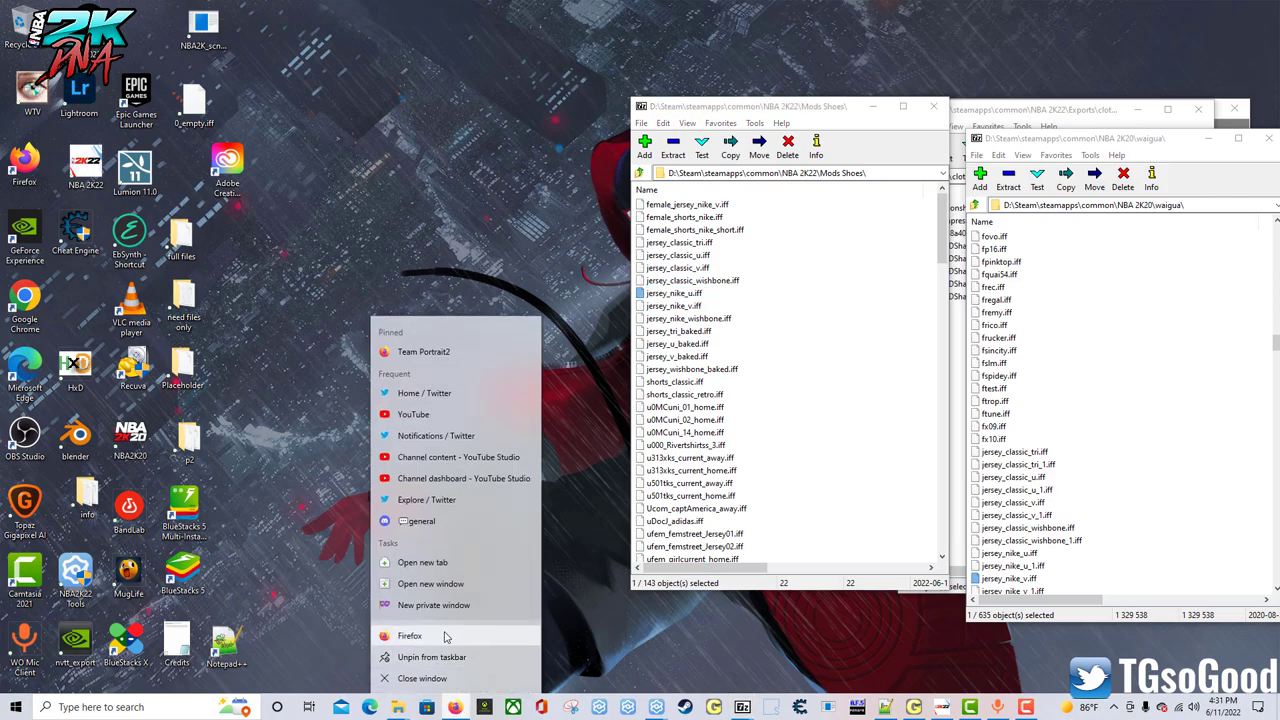
Search images for 'chicago bulls jersey' and open the Bulls white home jersey article photo
click(410, 635)
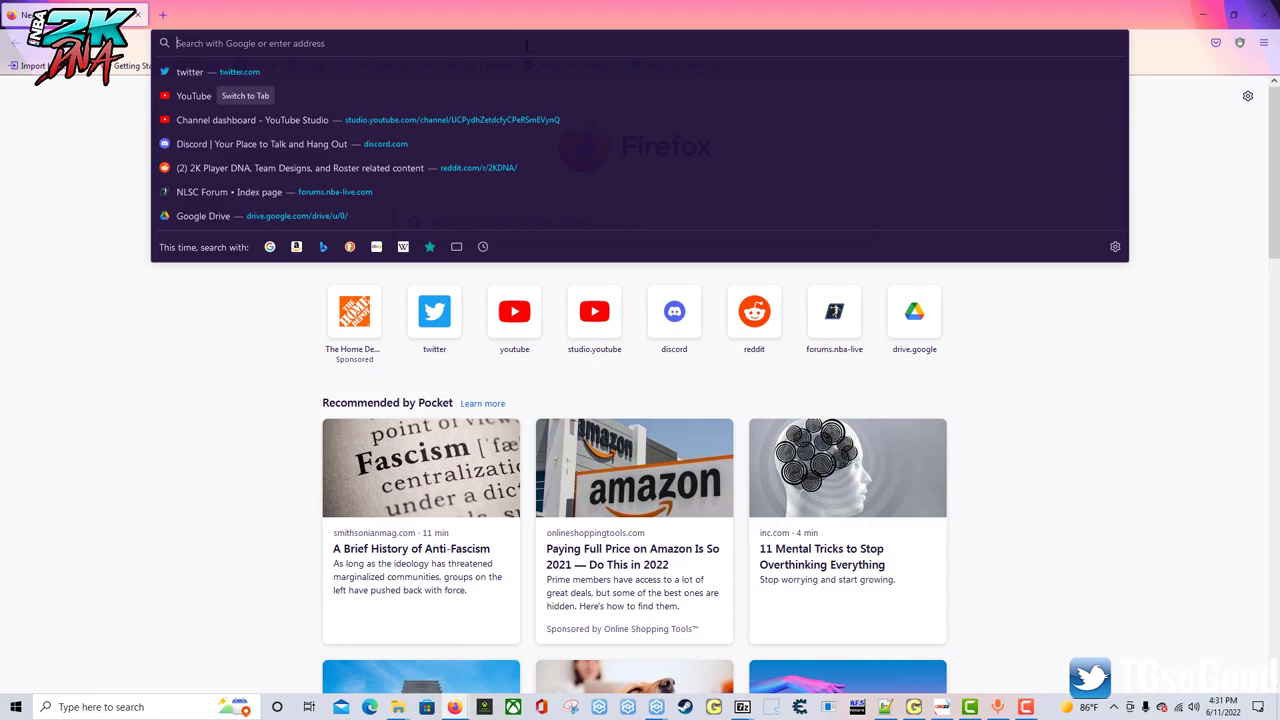
text(chicago+bulls+jersey)
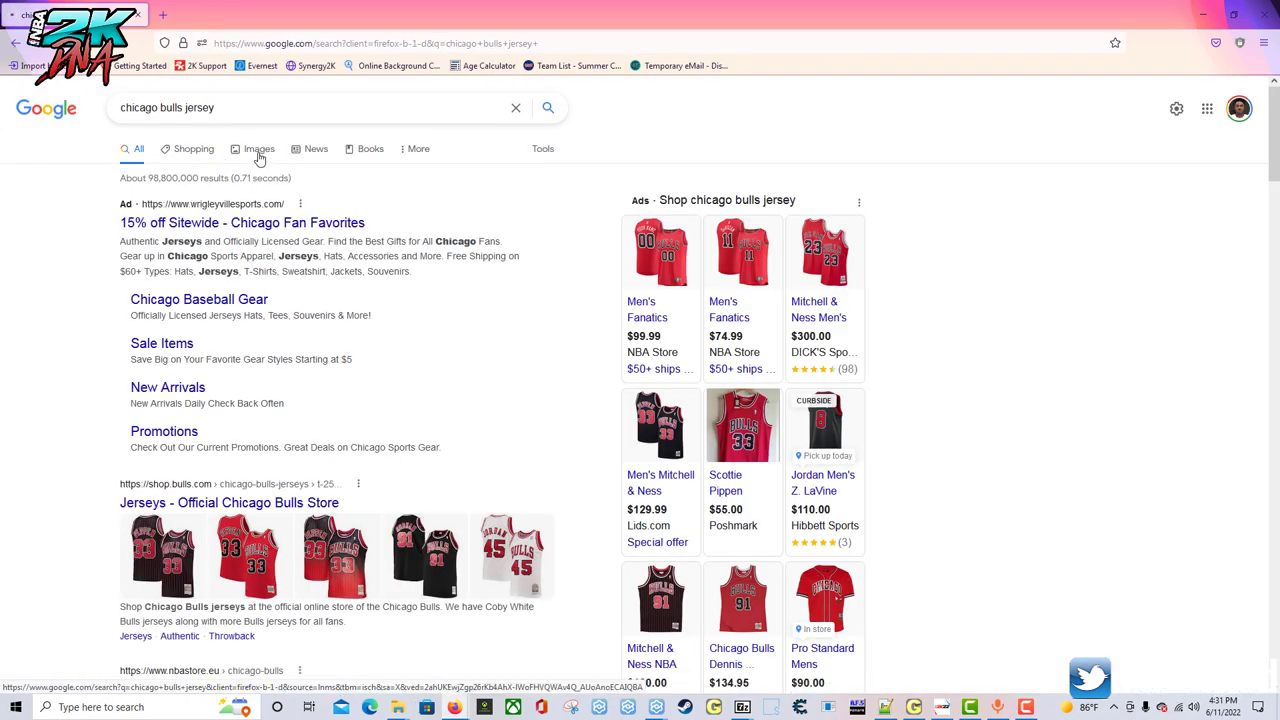
click(259, 148)
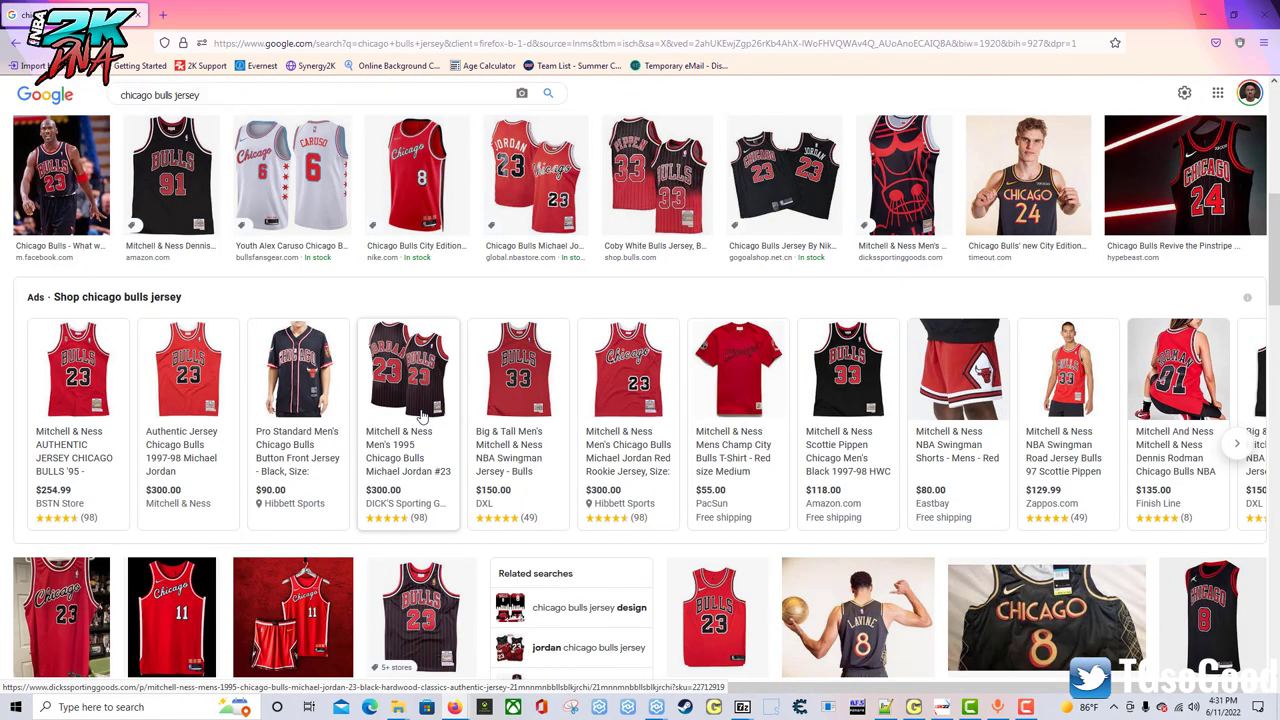
scroll(down, 3)
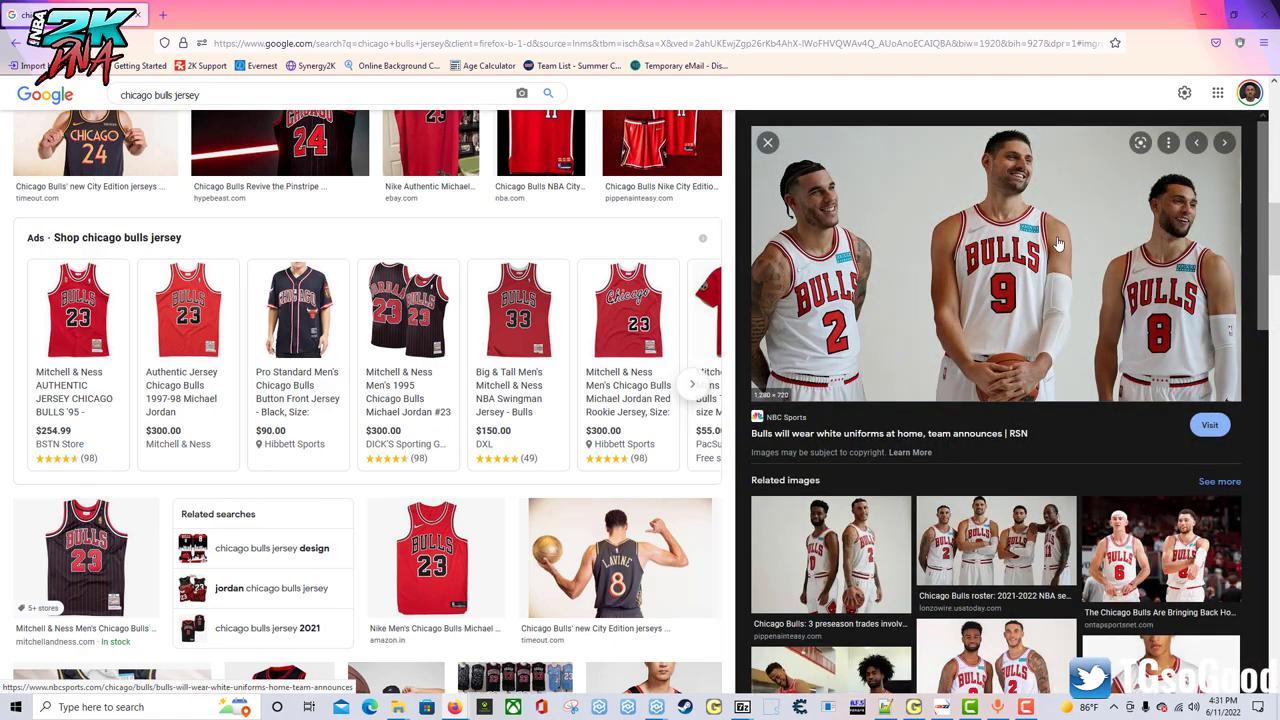
click(1209, 424)
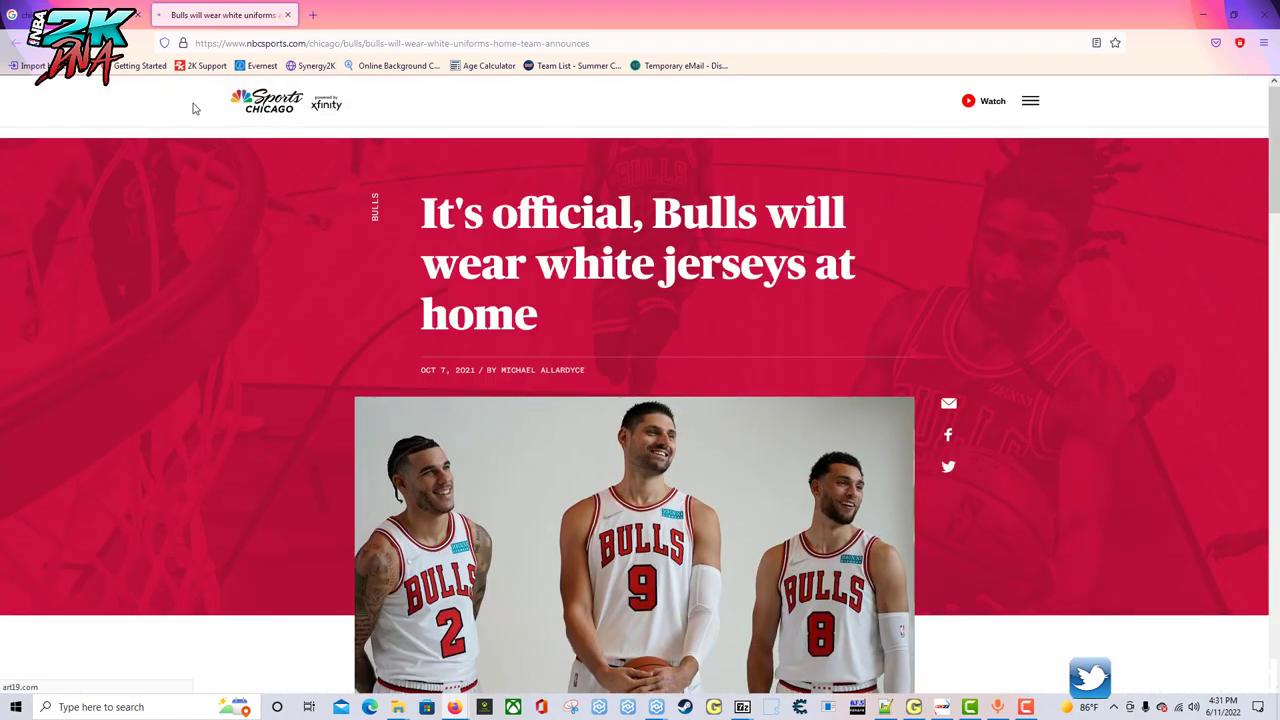
scroll(down, 3)
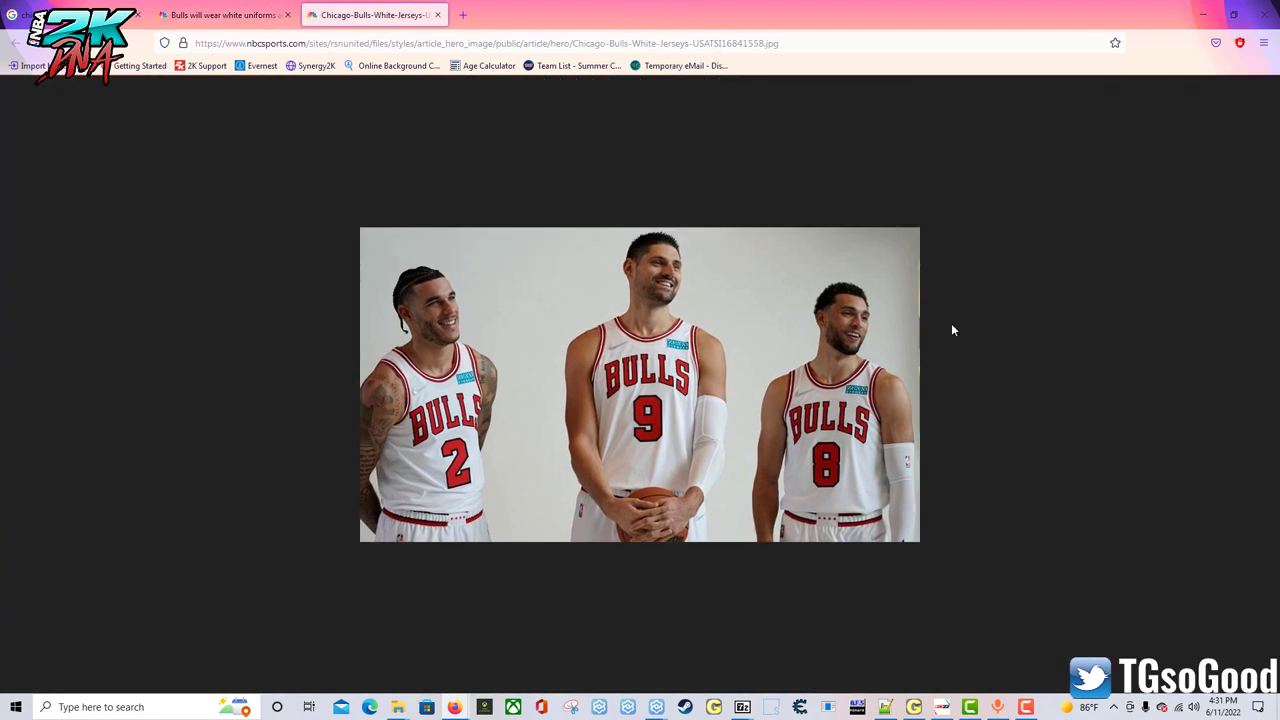
mouse_move(815, 374)
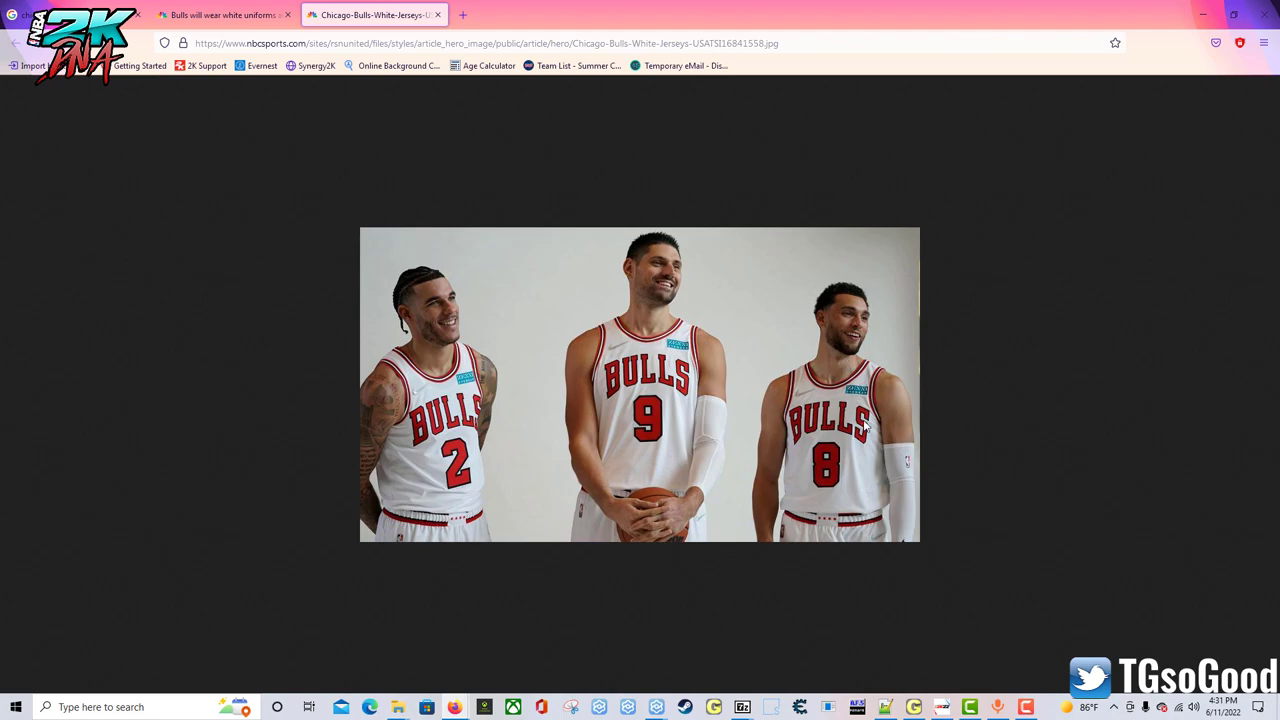
mouse_move(877, 492)
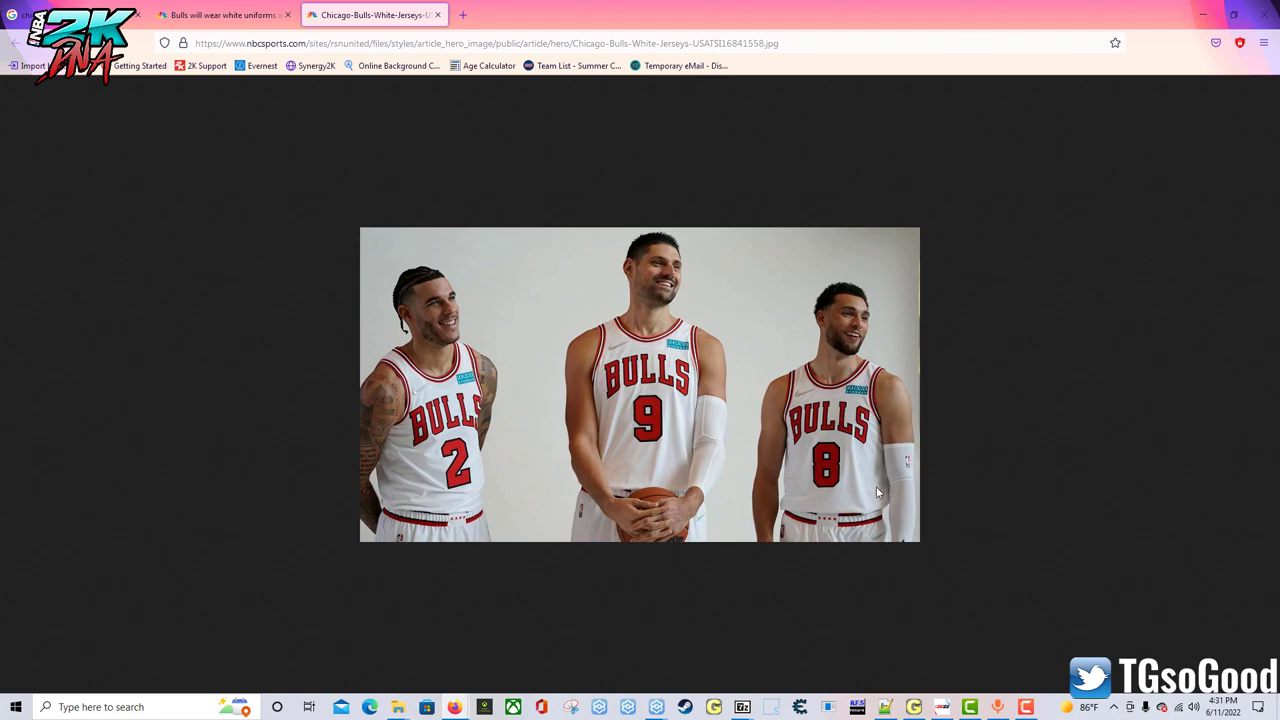
mouse_move(1003, 585)
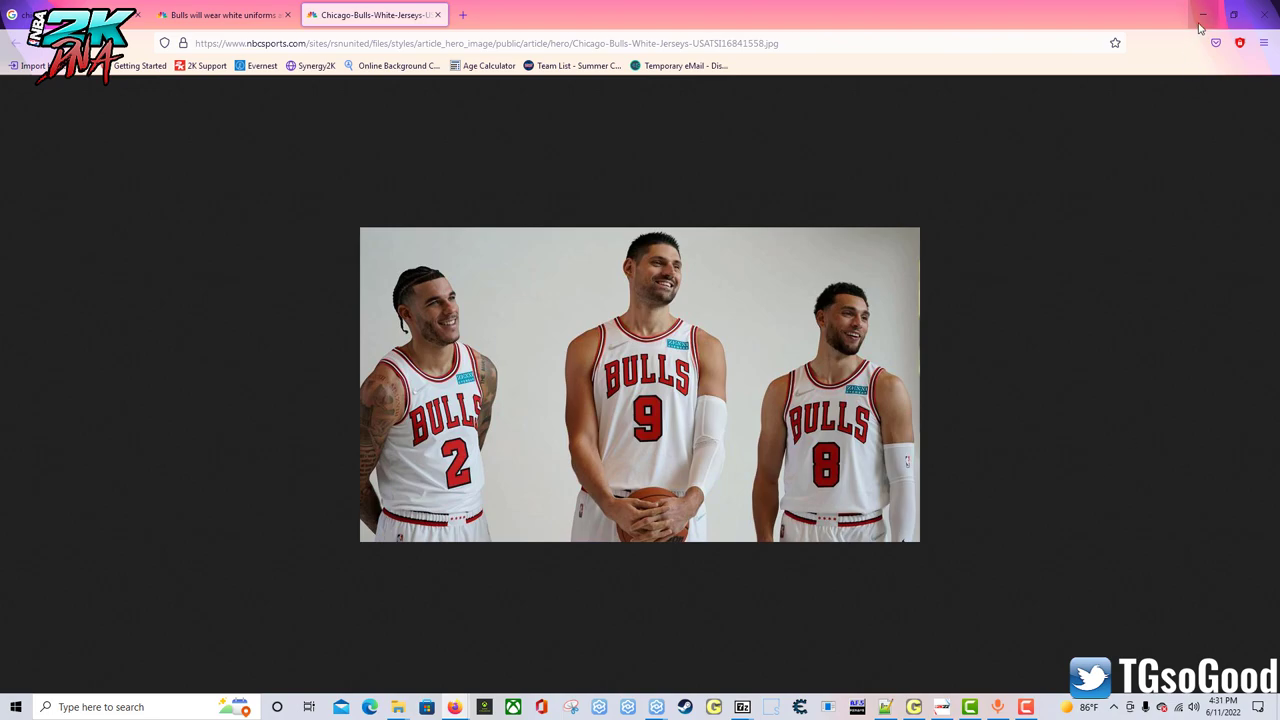
Minimize Firefox, then minimize NBA 2K22 to reach the desktop
click(1203, 14)
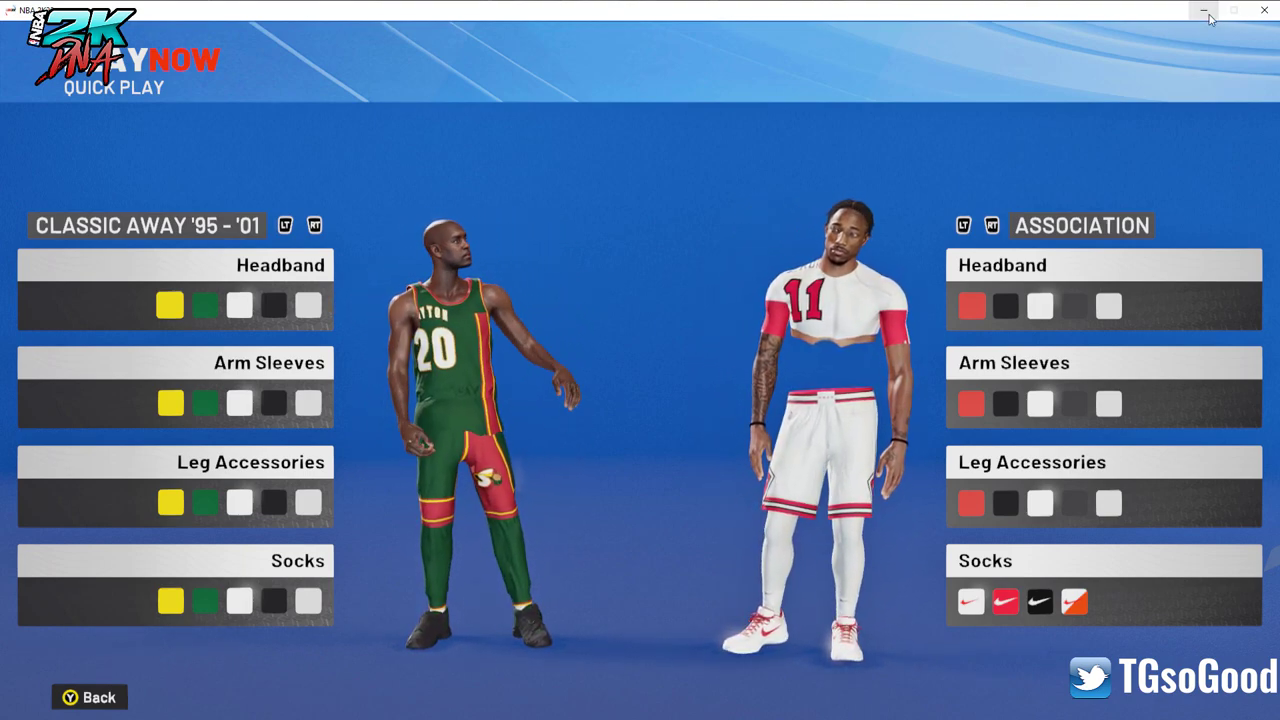
click(1203, 10)
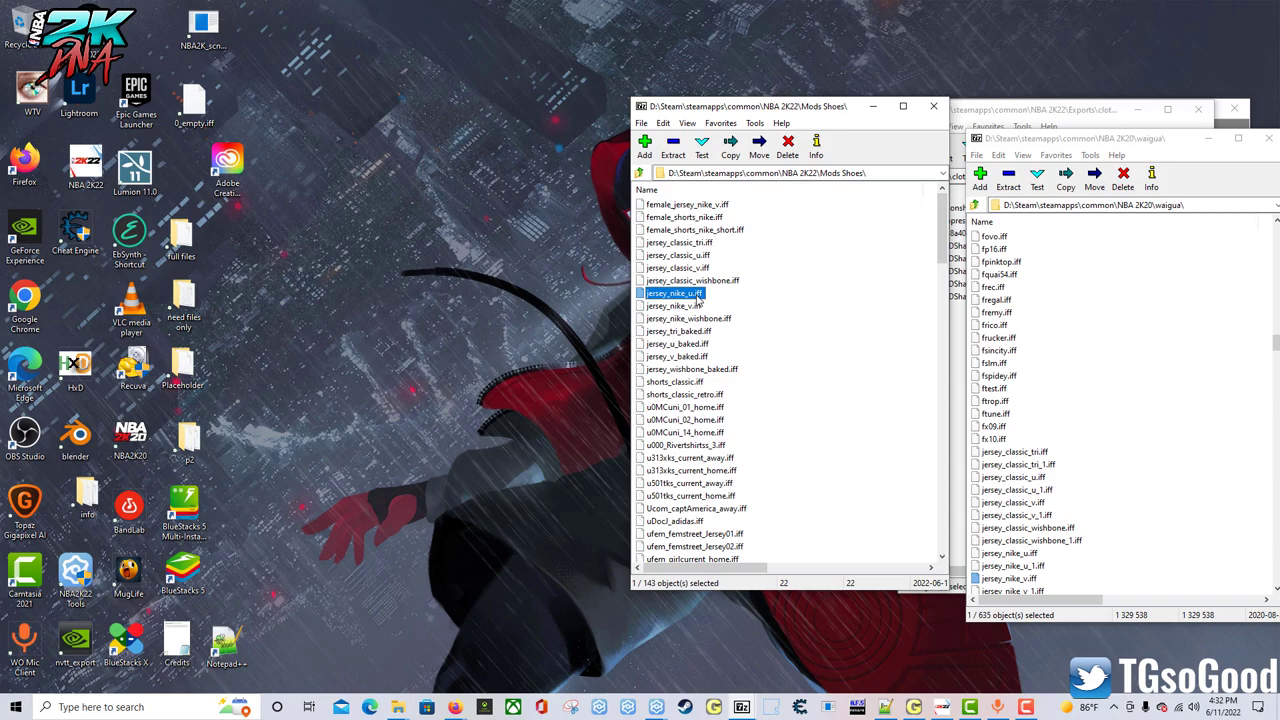
mouse_move(700, 298)
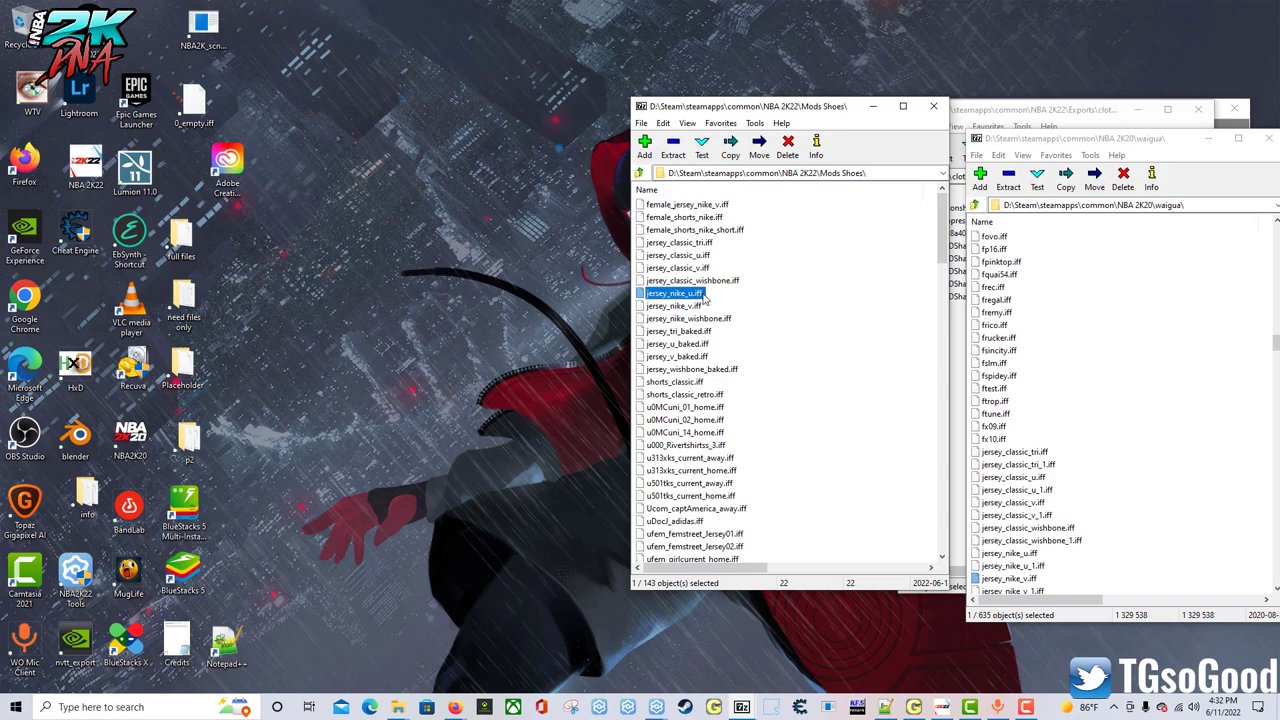
Open jersey_nike_u.iff and edit the compressionshirt_full_ss_geo.iff name in Exports\clothing\full
double_click(680, 293)
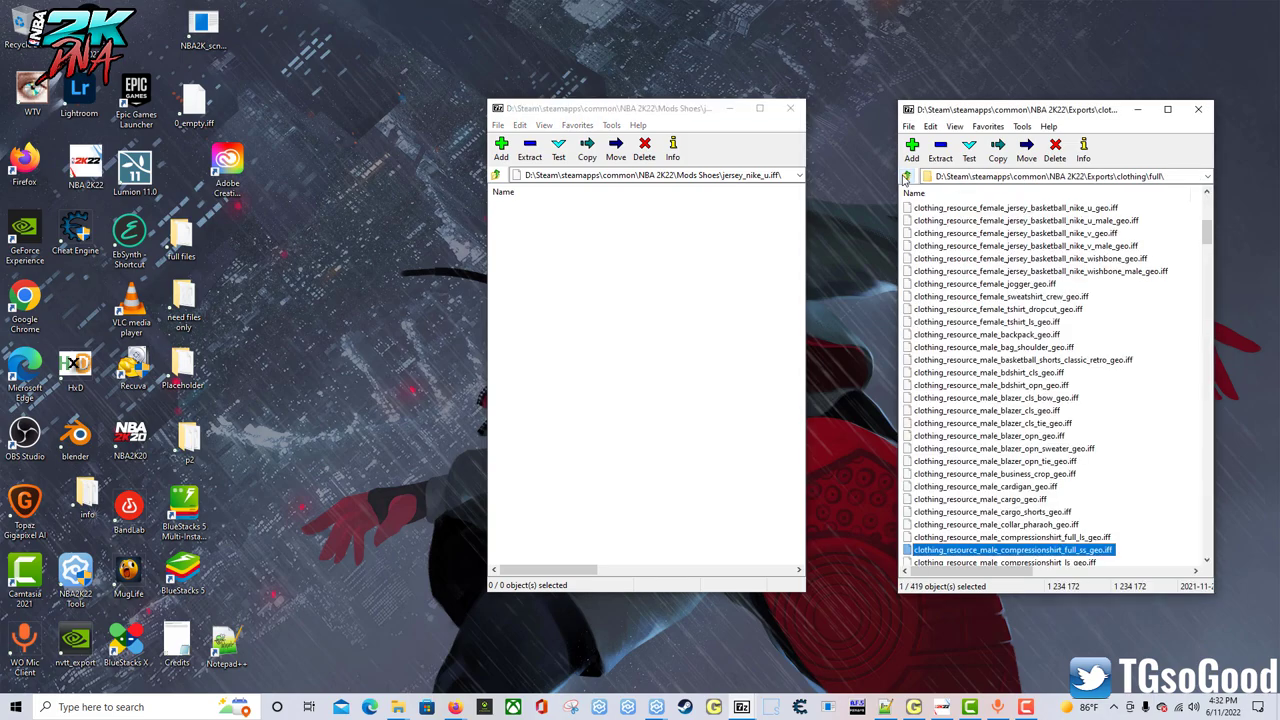
scroll(down, 3)
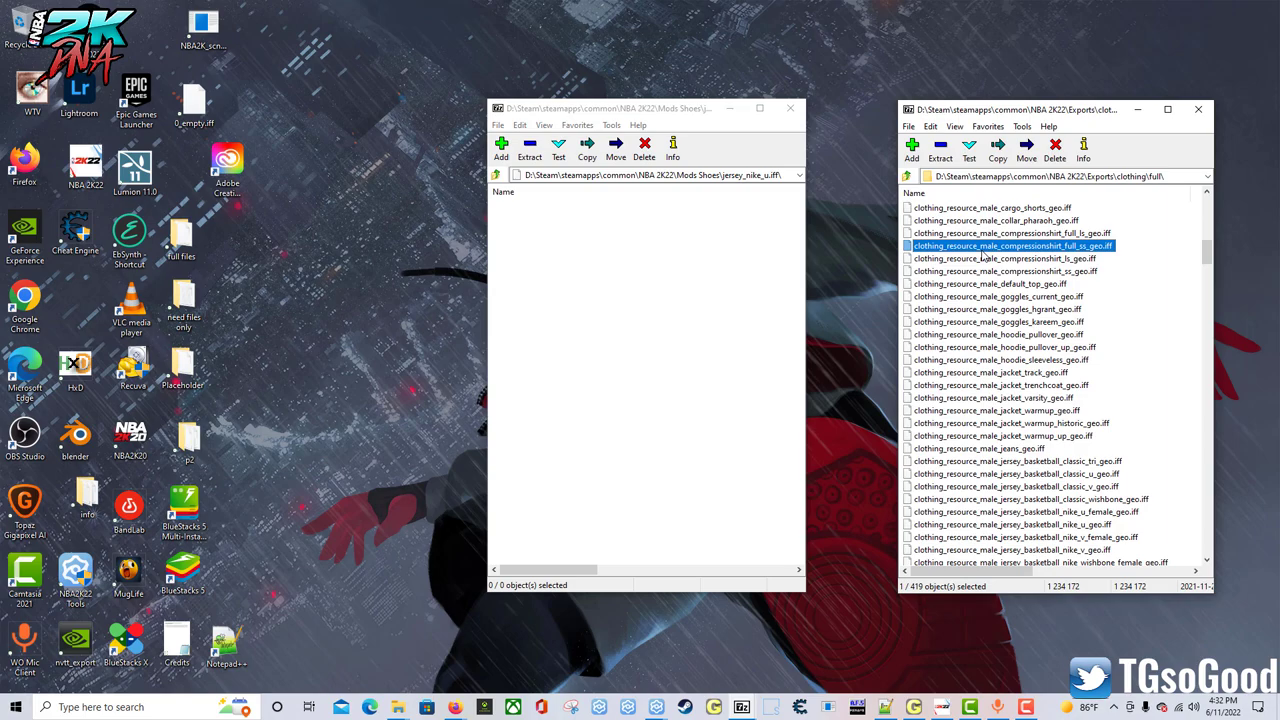
mouse_move(1043, 253)
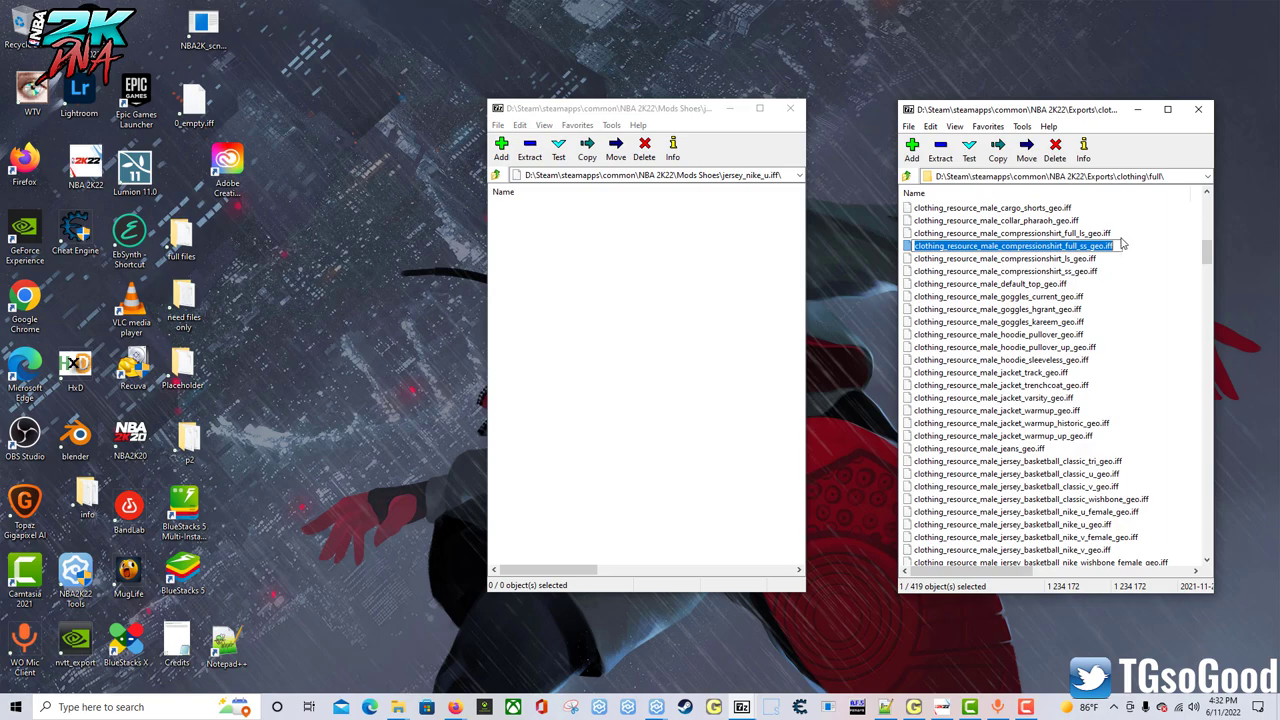
double_click(1013, 245)
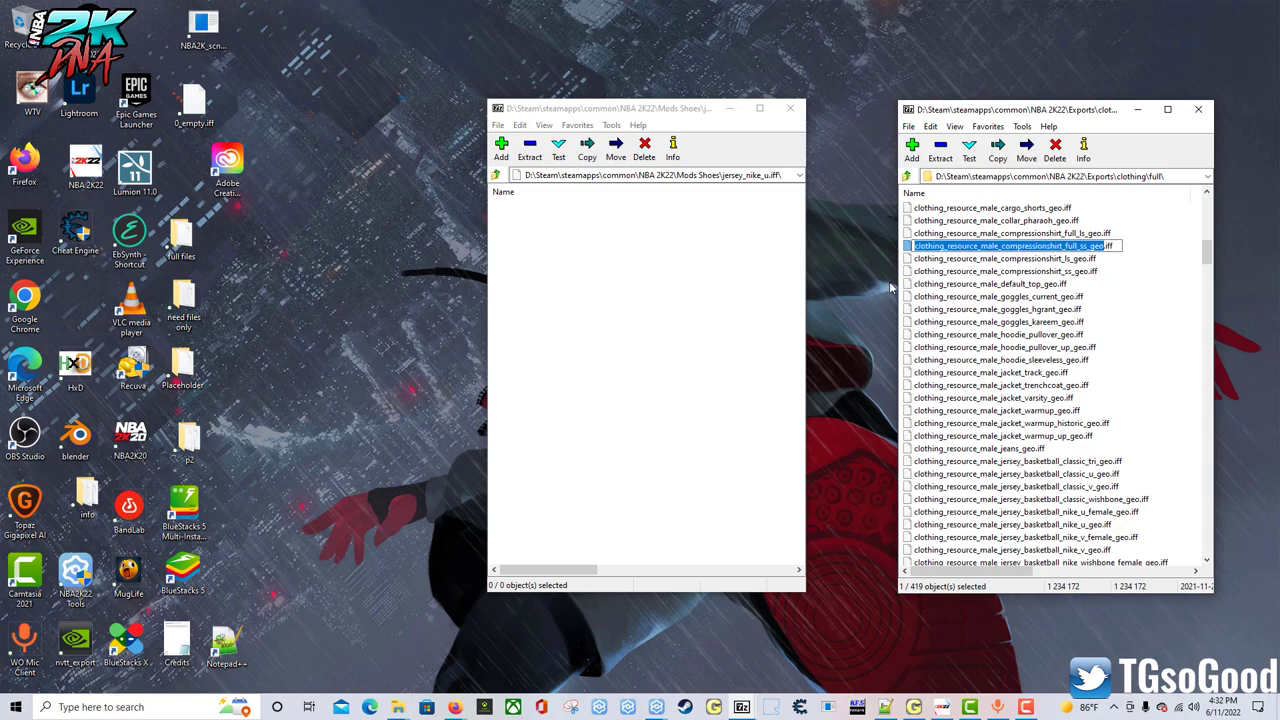
click(1004, 258)
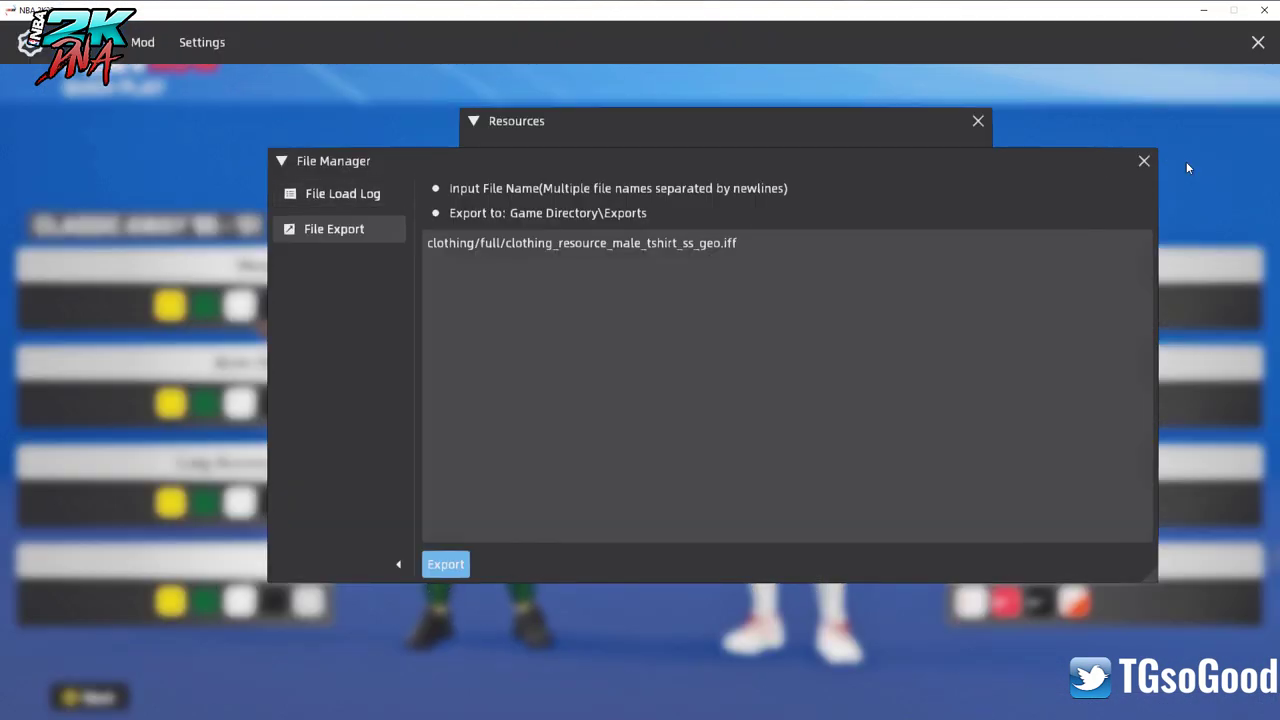
Export clothing_resource_male_compressionshirt_full_ss_geo.iff via File Export, getting a 'does not exist' failure
click(142, 42)
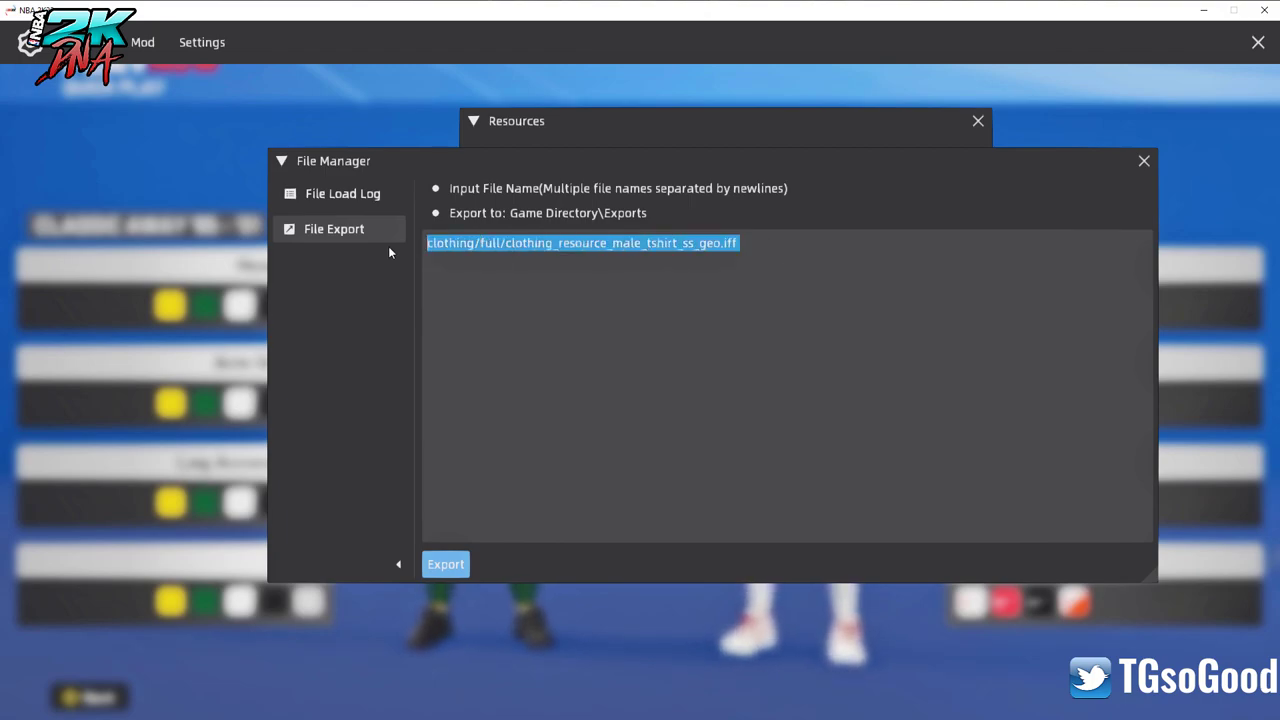
text(clothing_resource_male_compressionshirt_full_ss_geo)
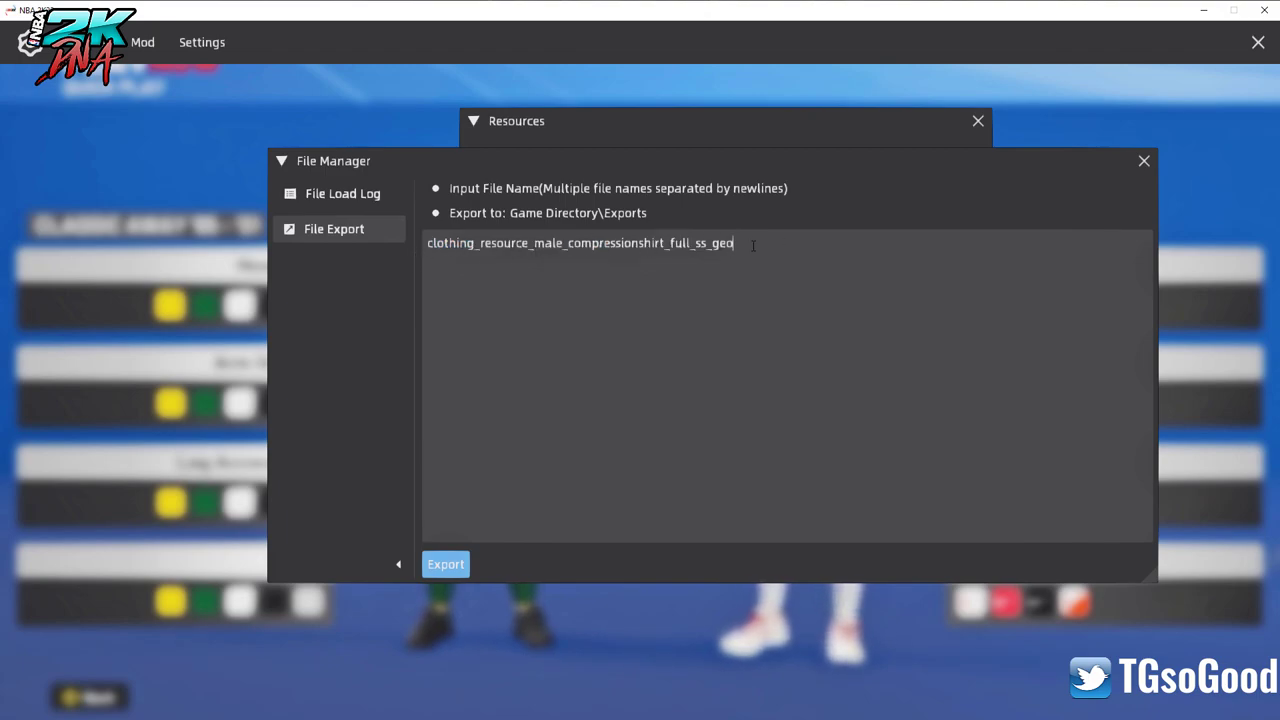
text(.iff)
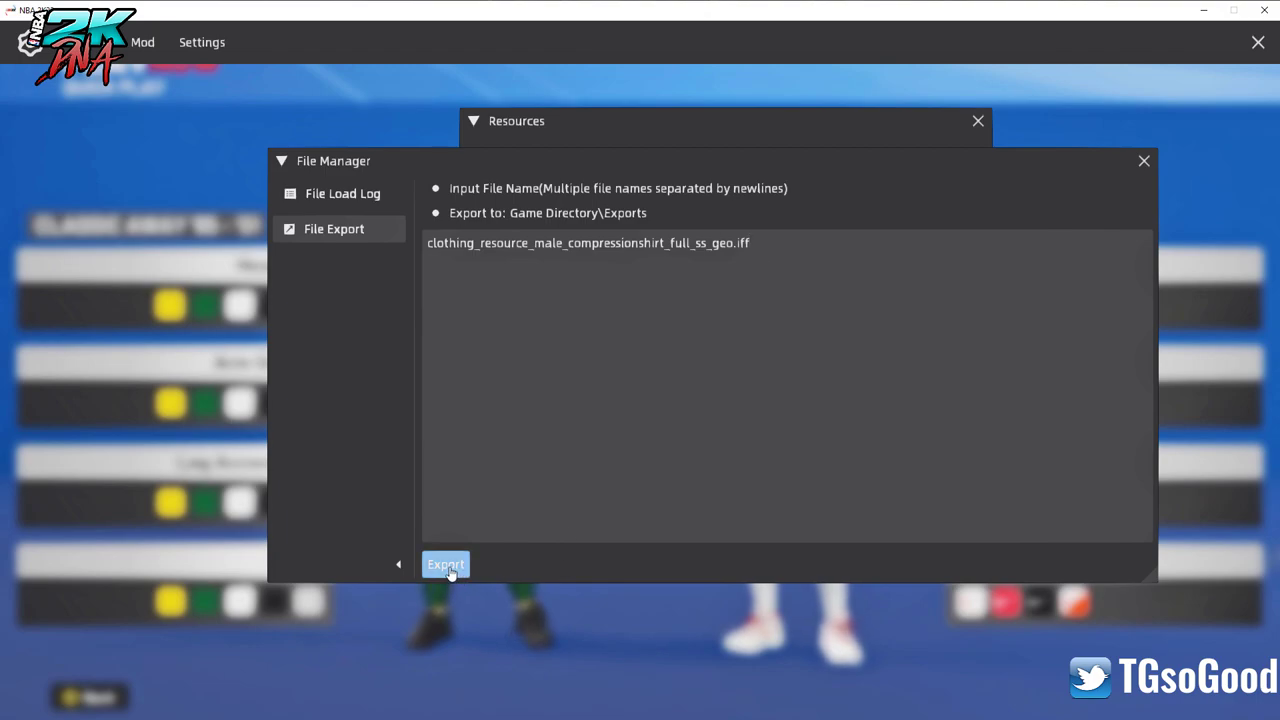
click(445, 564)
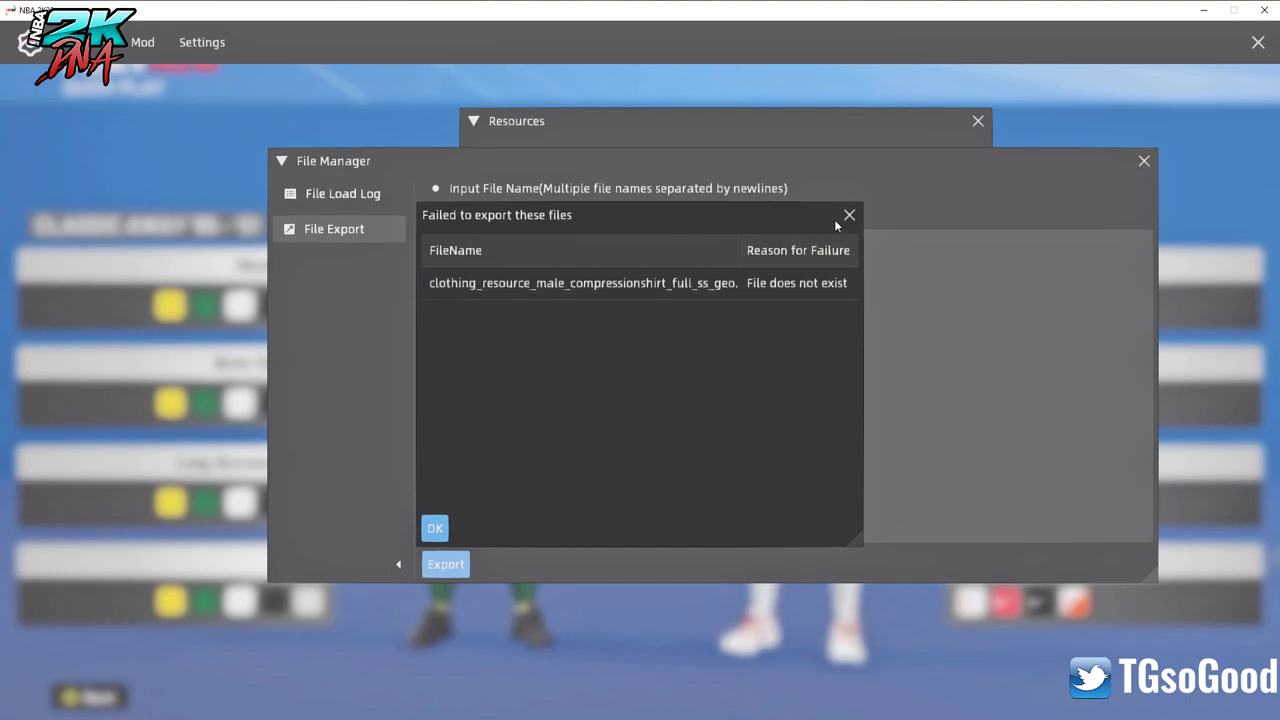
Dismiss the failure, retry the compression shirt export, and dismiss the repeated failure
click(434, 528)
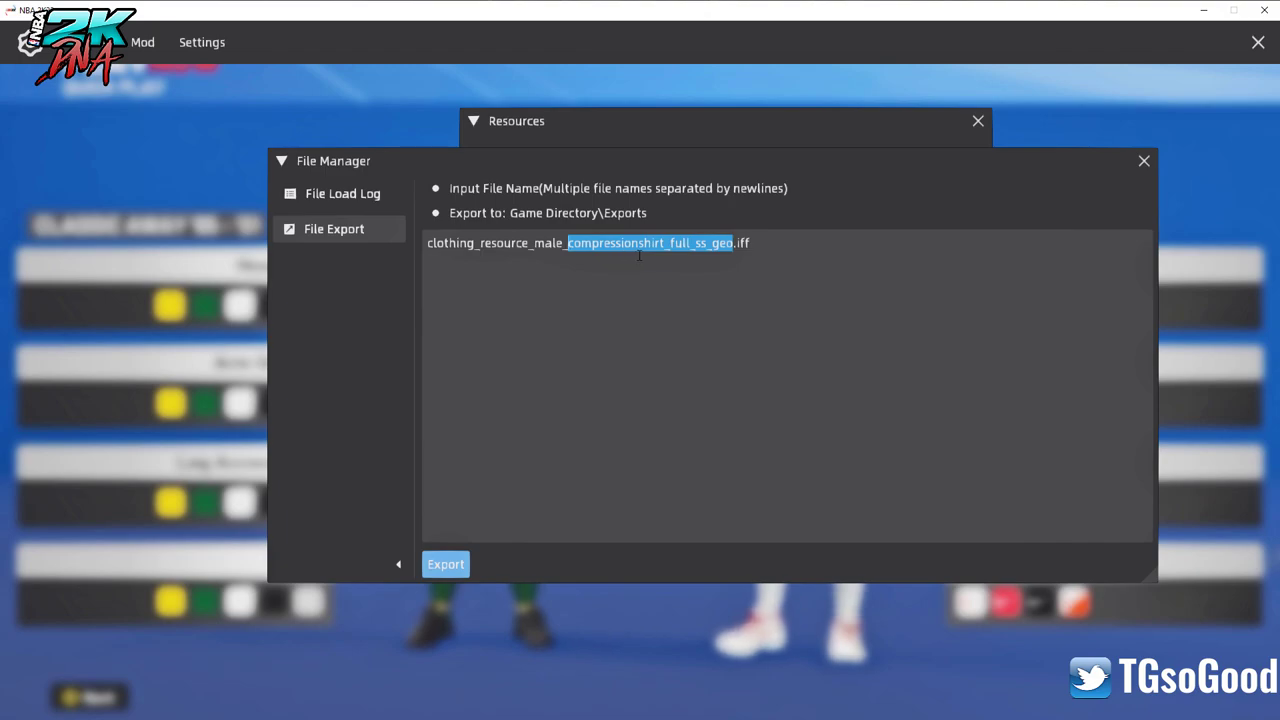
click(445, 564)
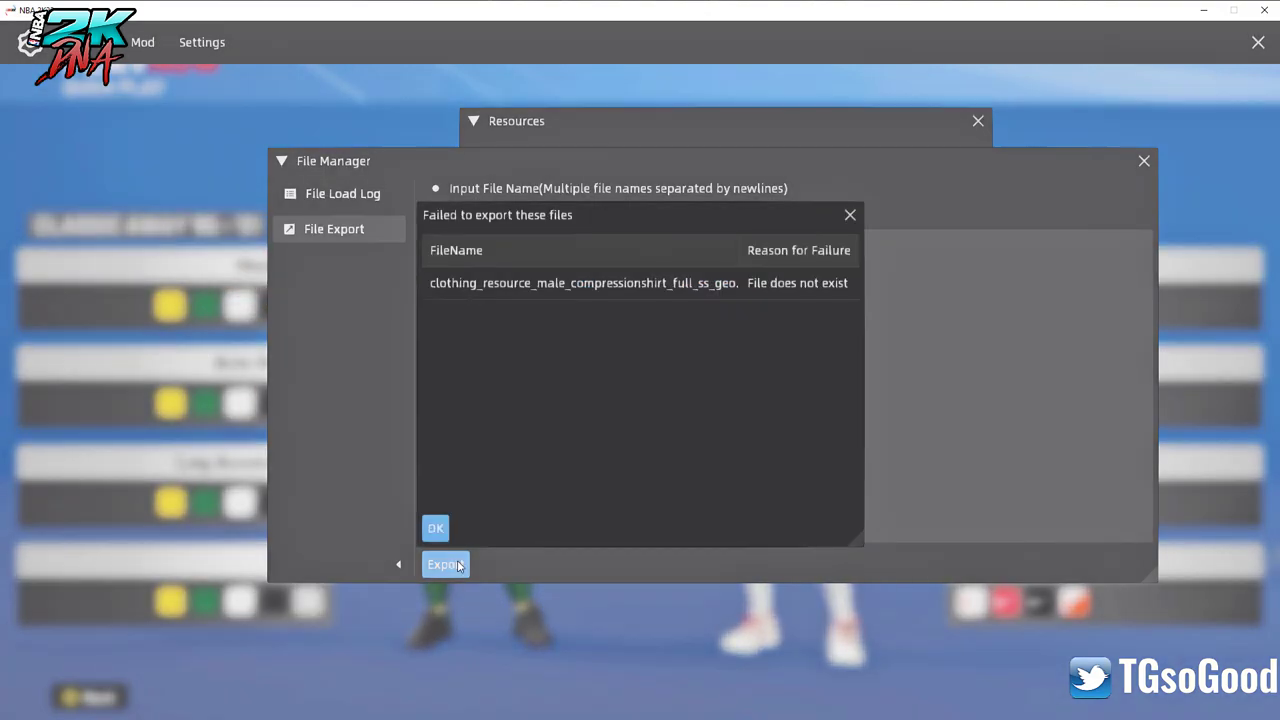
click(435, 528)
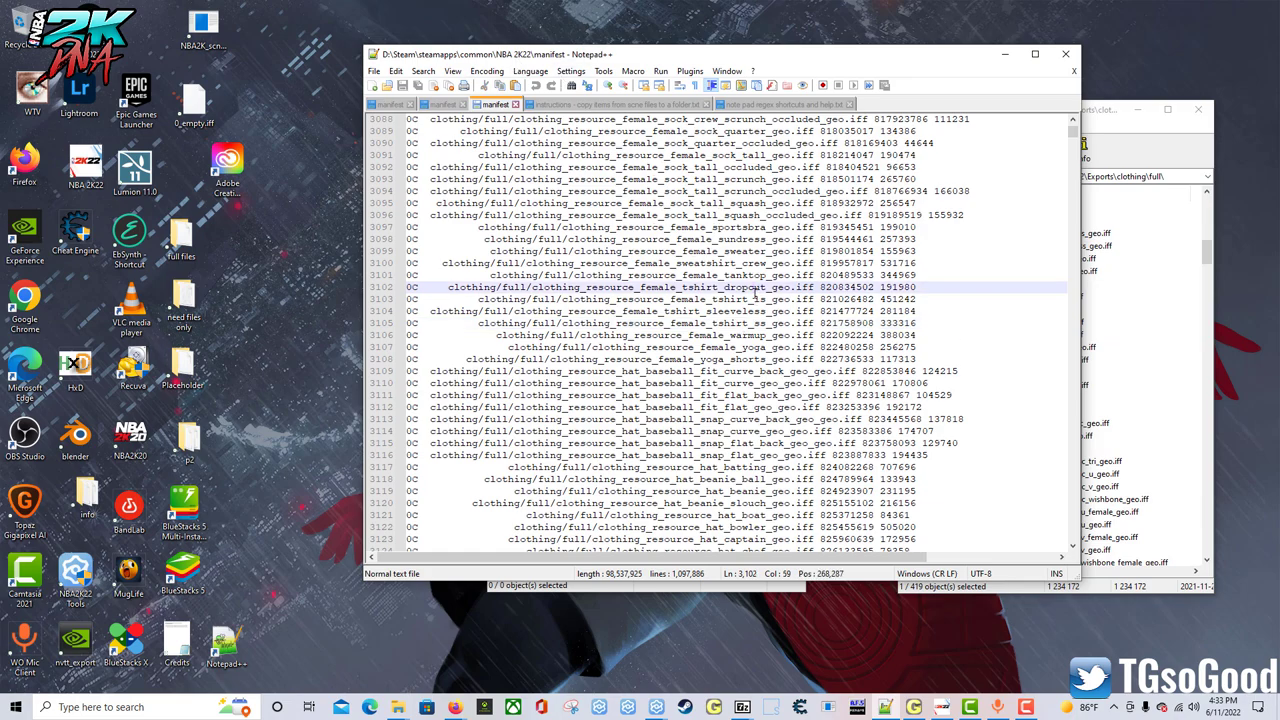
Search the manifest forward for the compression shirt name, locating it on line 3195
click(1148, 122)
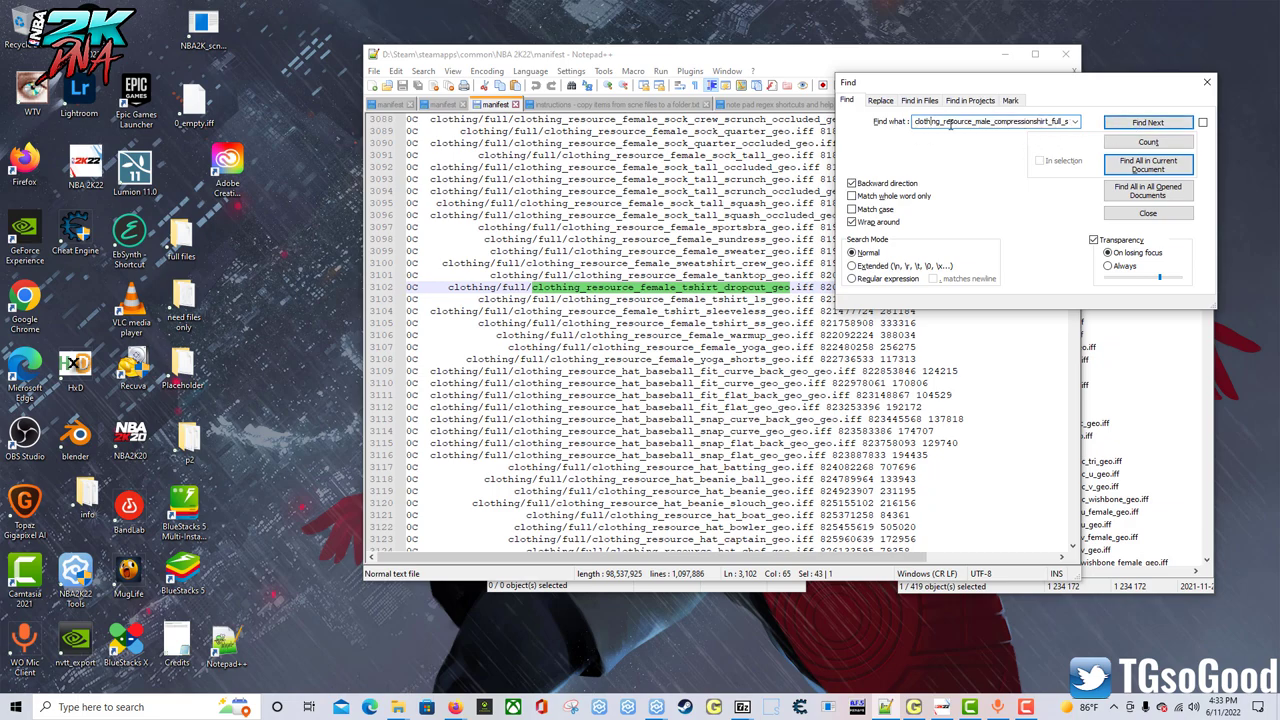
click(852, 183)
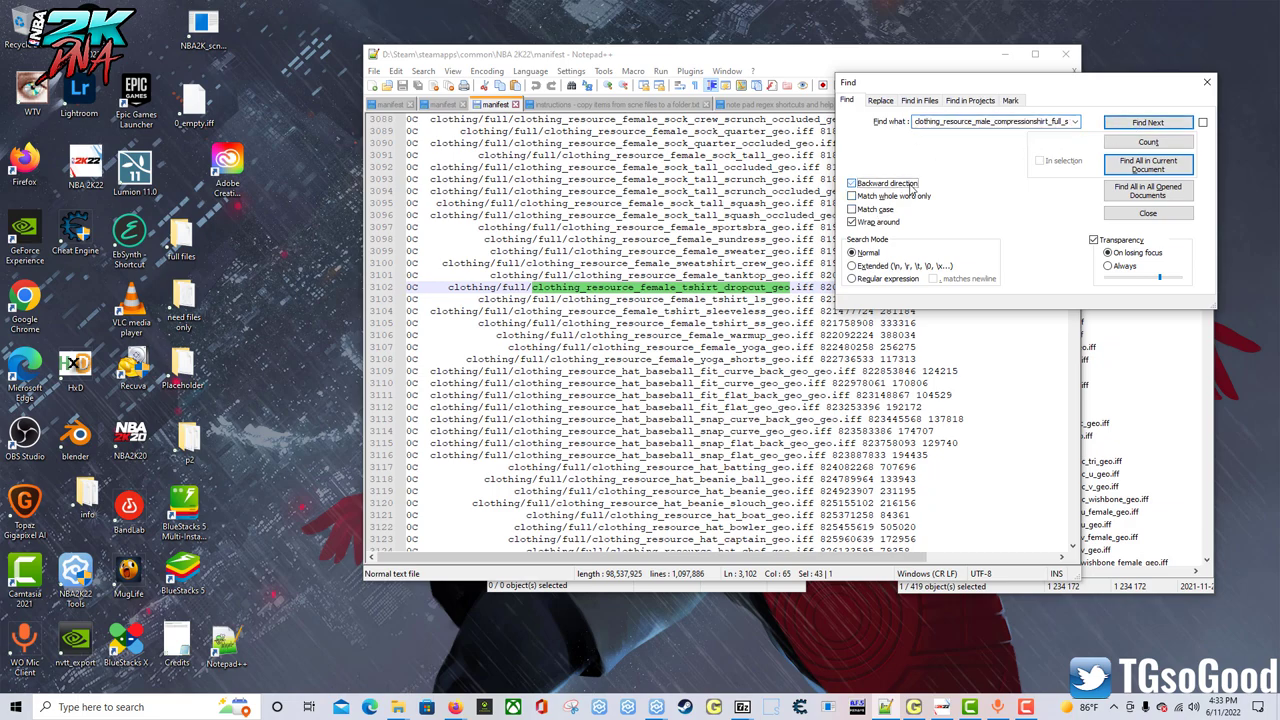
click(1147, 121)
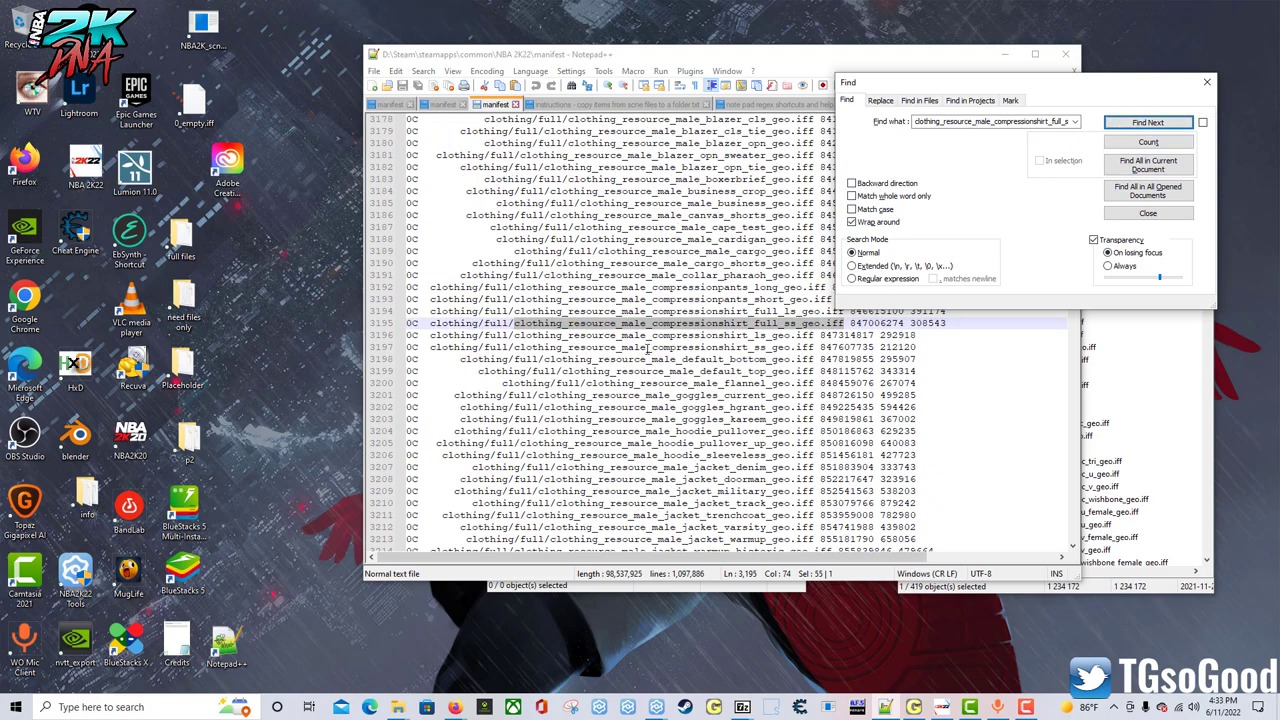
mouse_move(843, 333)
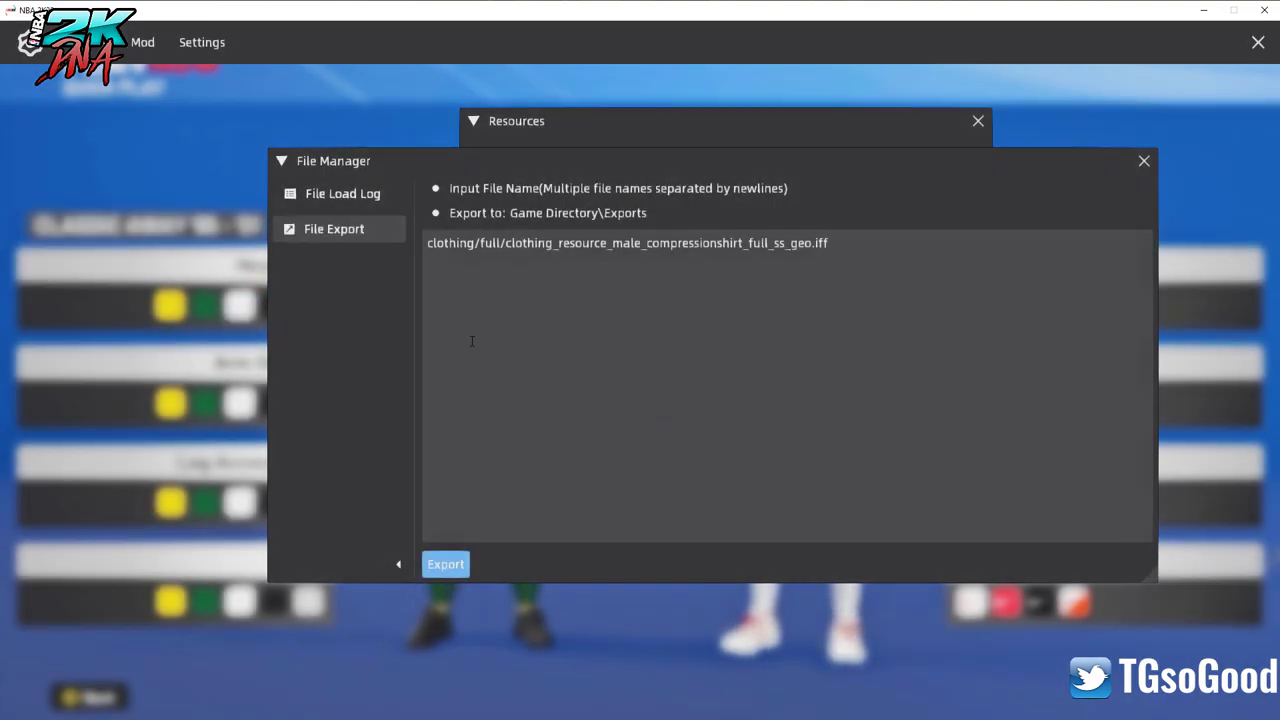
mouse_move(620, 225)
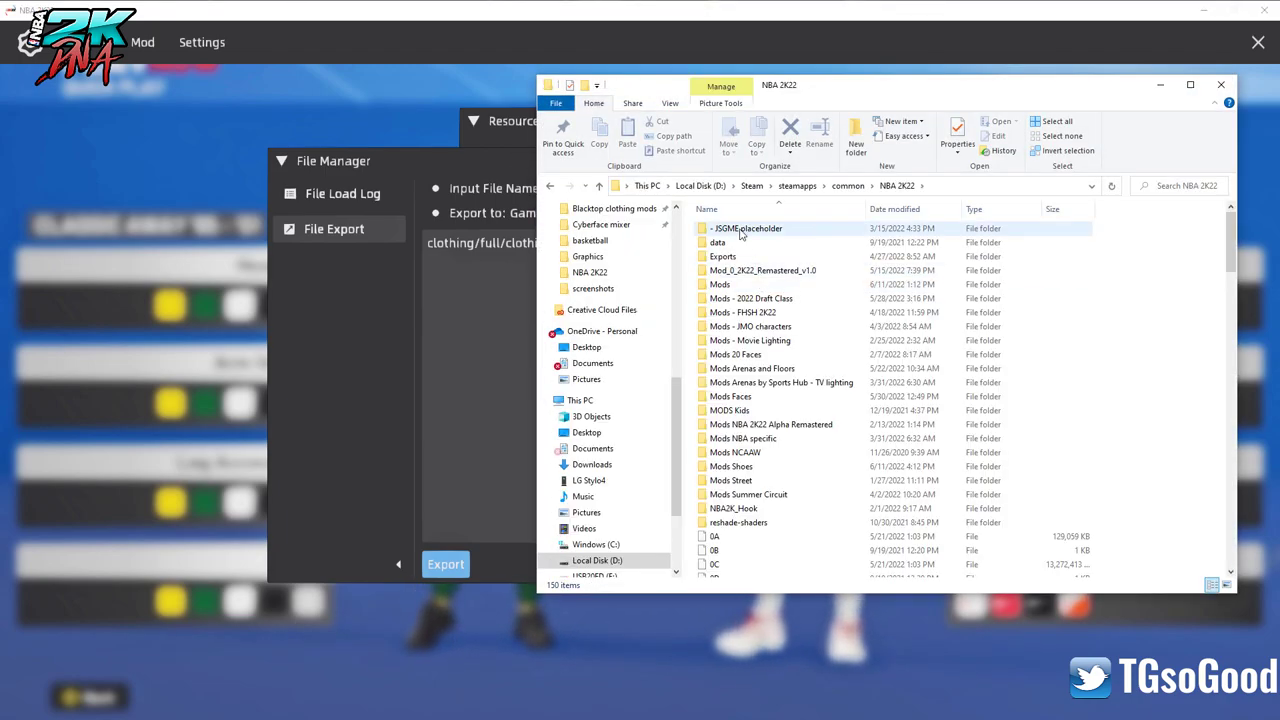
mouse_move(722, 257)
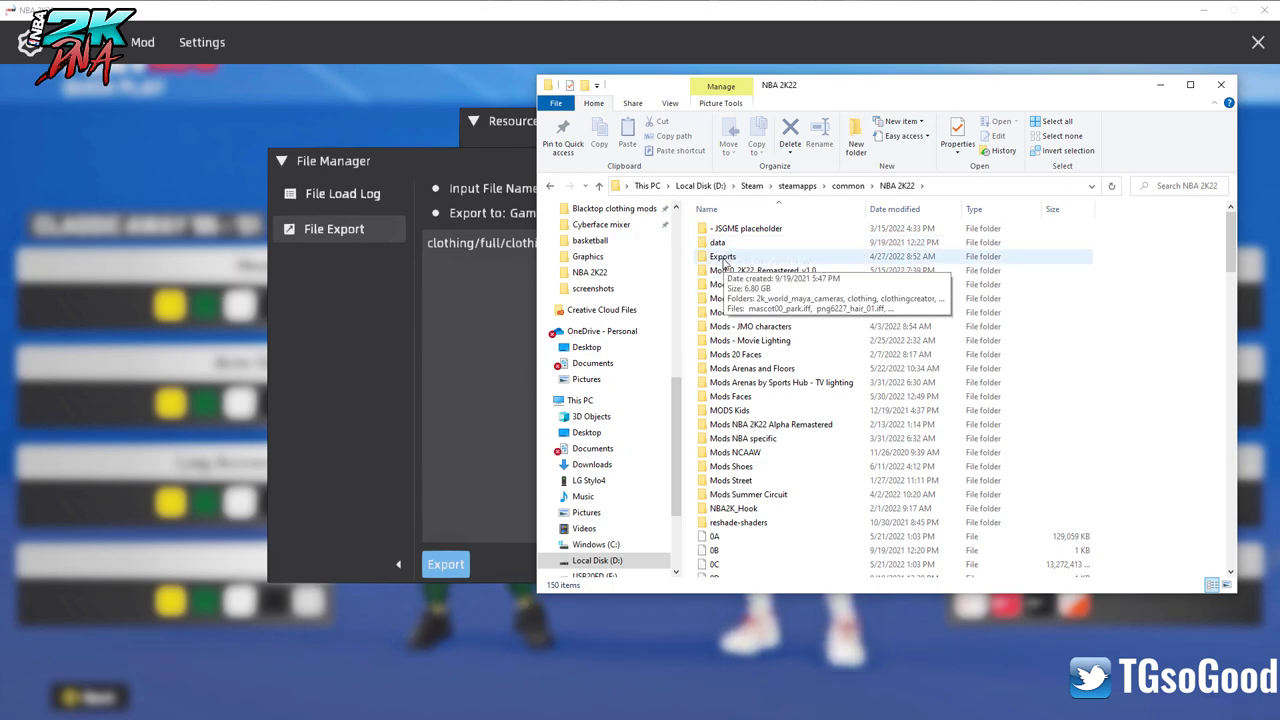
Check the exported compression shirt file in Exports\clothing\full, then close File Explorer
double_click(722, 256)
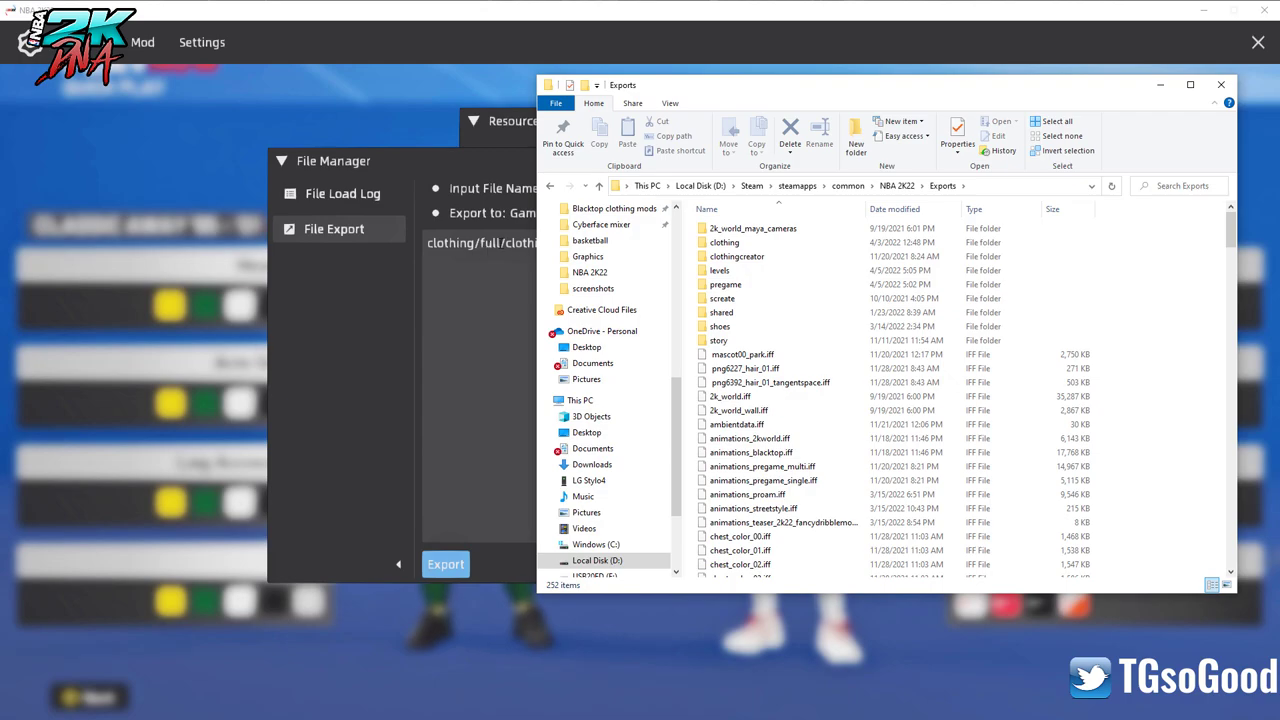
double_click(724, 242)
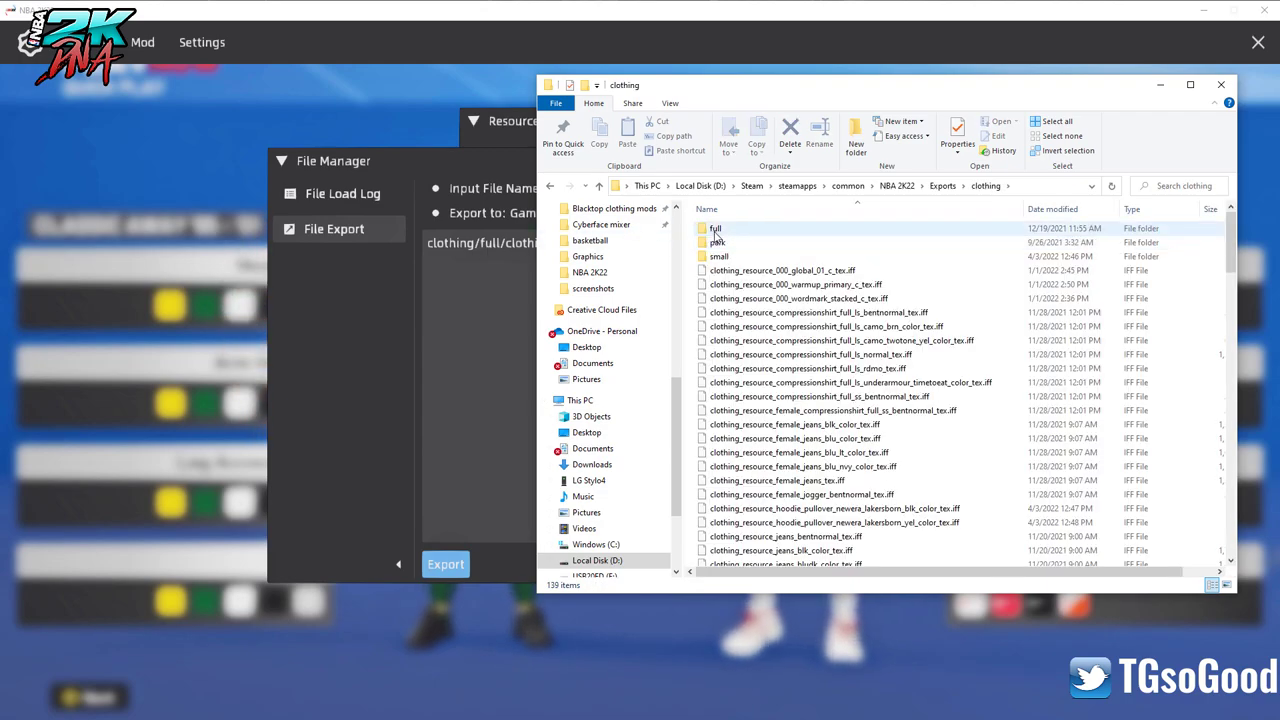
double_click(715, 228)
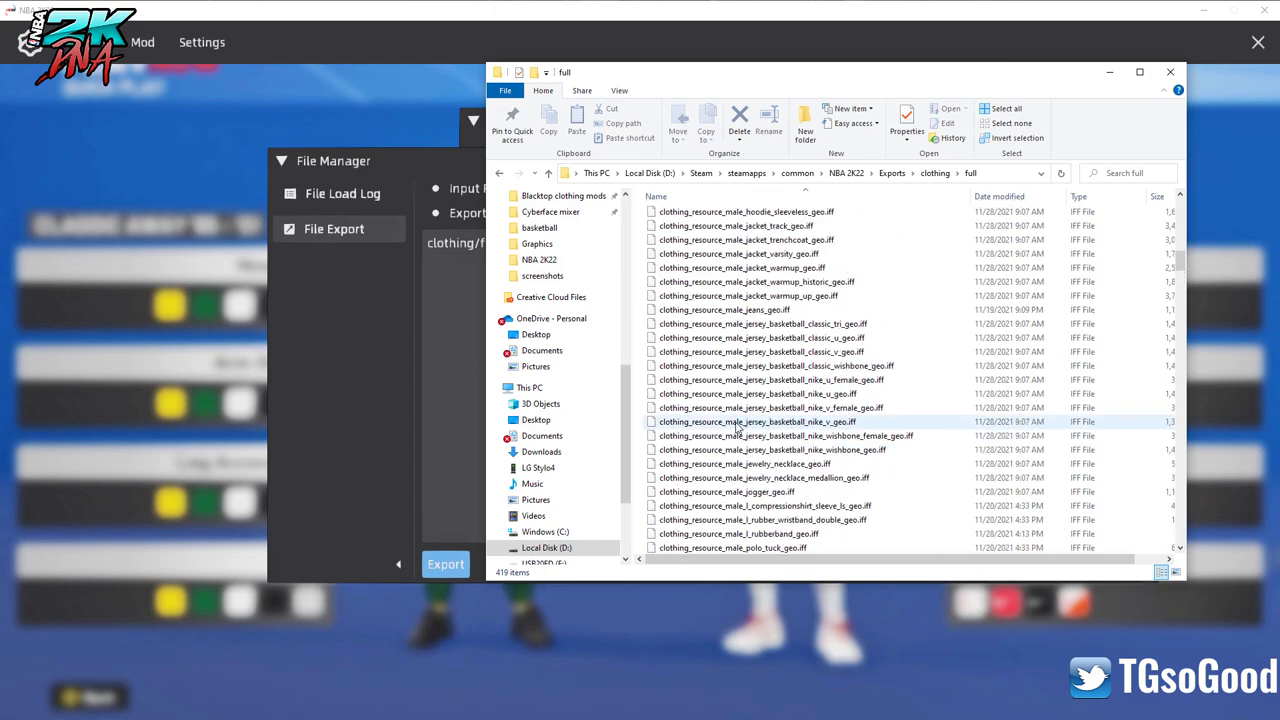
click(757, 337)
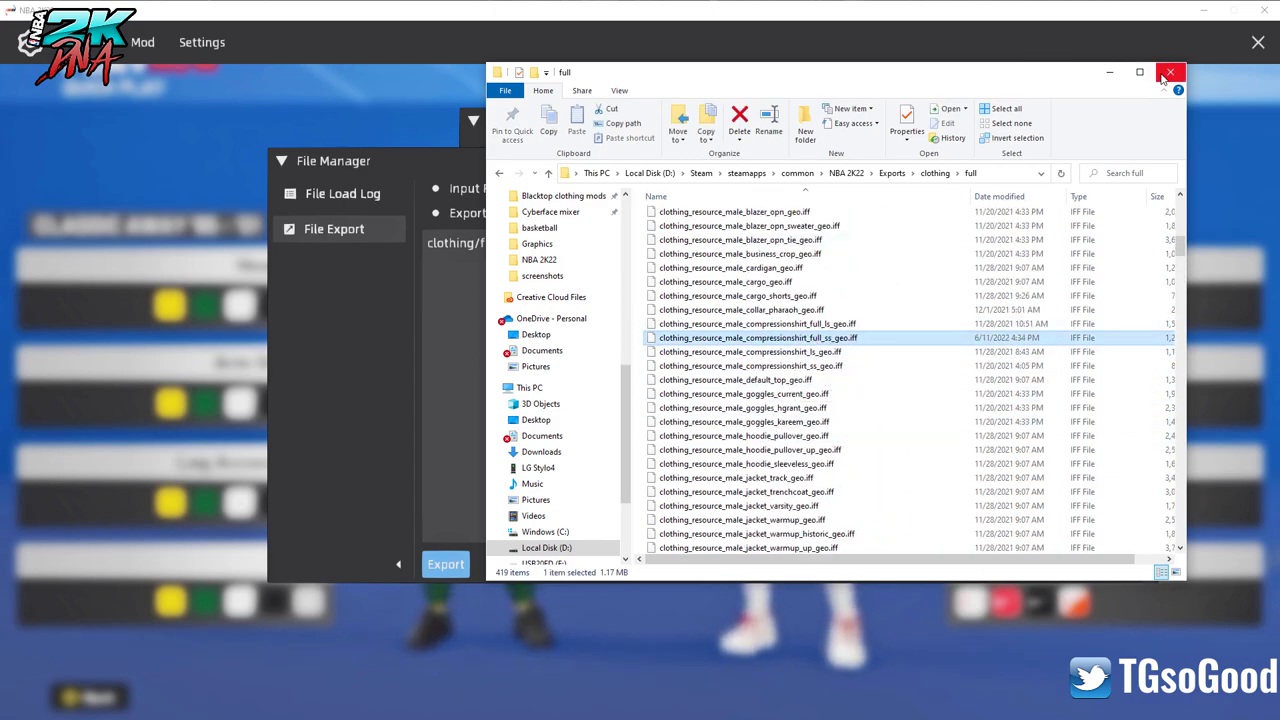
click(1170, 72)
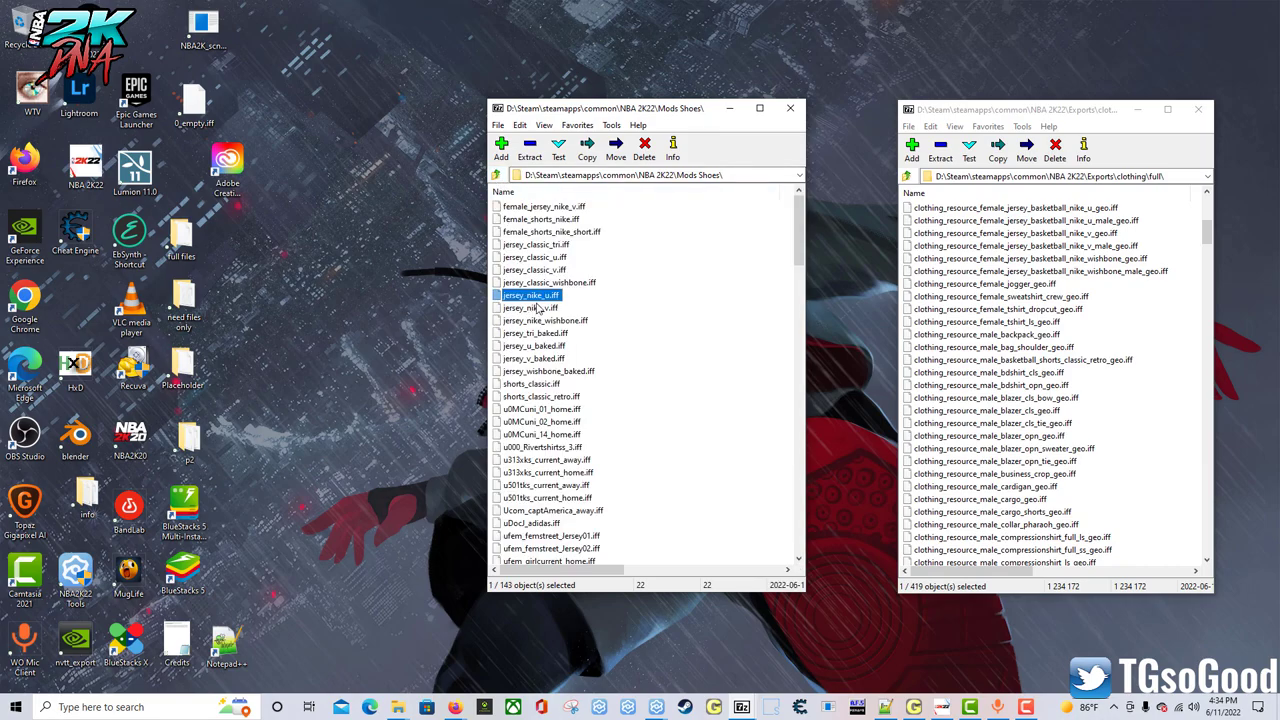
Open jersey_nike_u.iff on the left and clothing_resource_male_compressionshirt_full_ss_geo.iff on the right
double_click(530, 295)
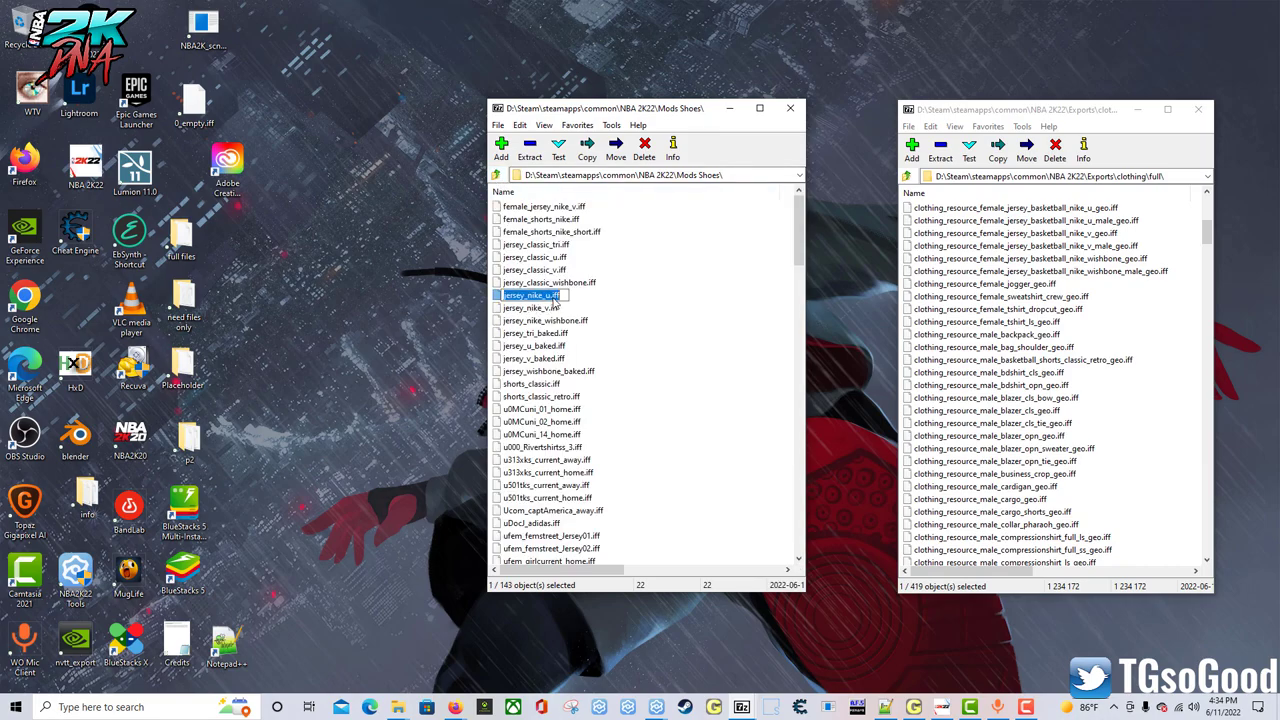
double_click(532, 295)
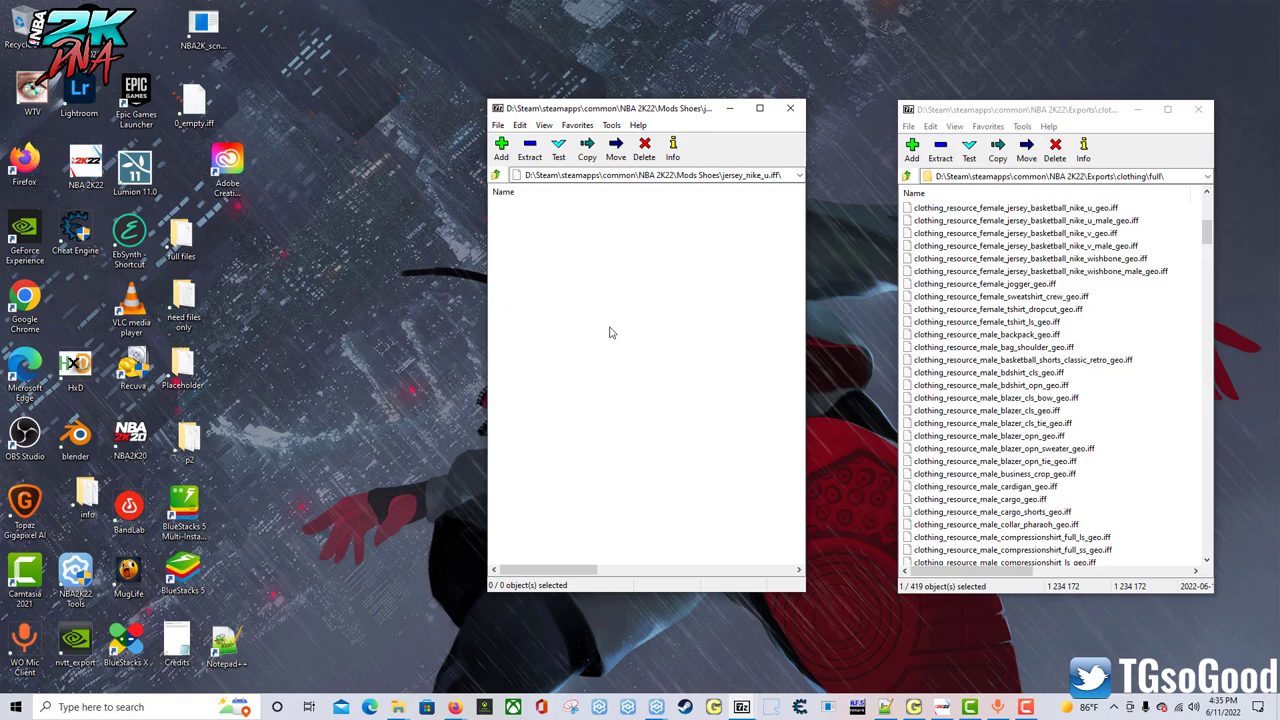
click(983, 283)
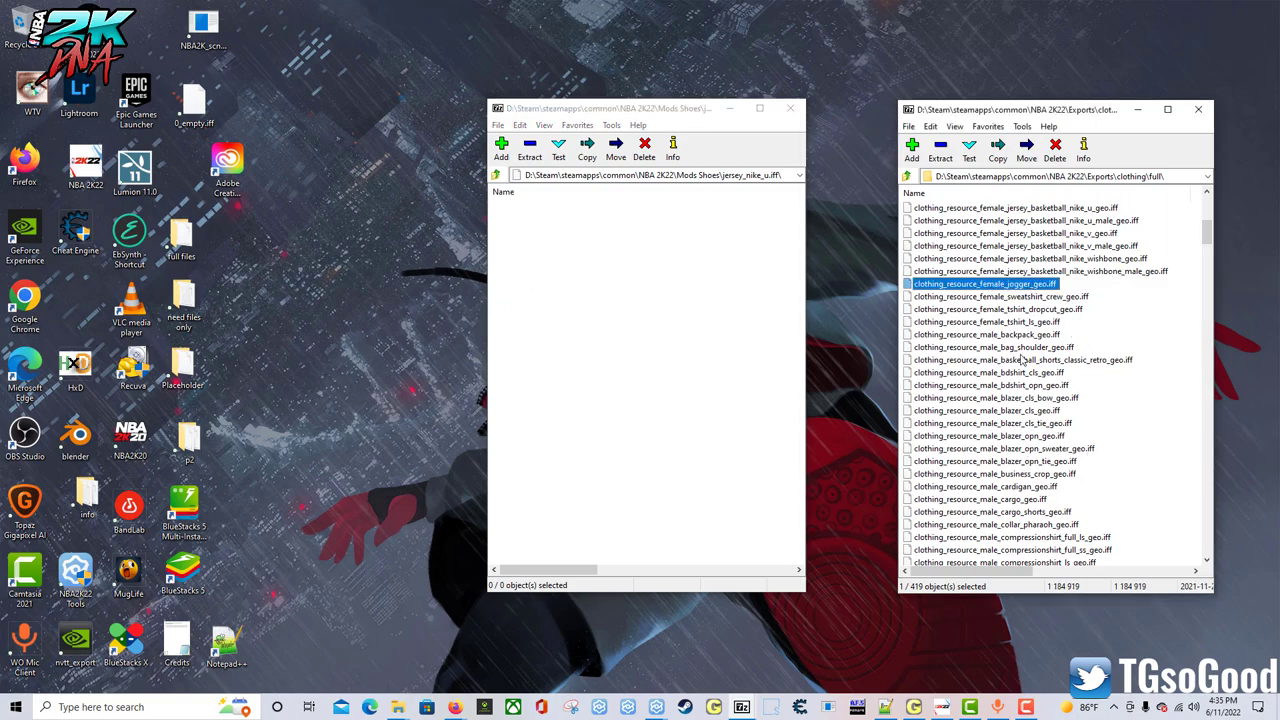
mouse_move(975, 416)
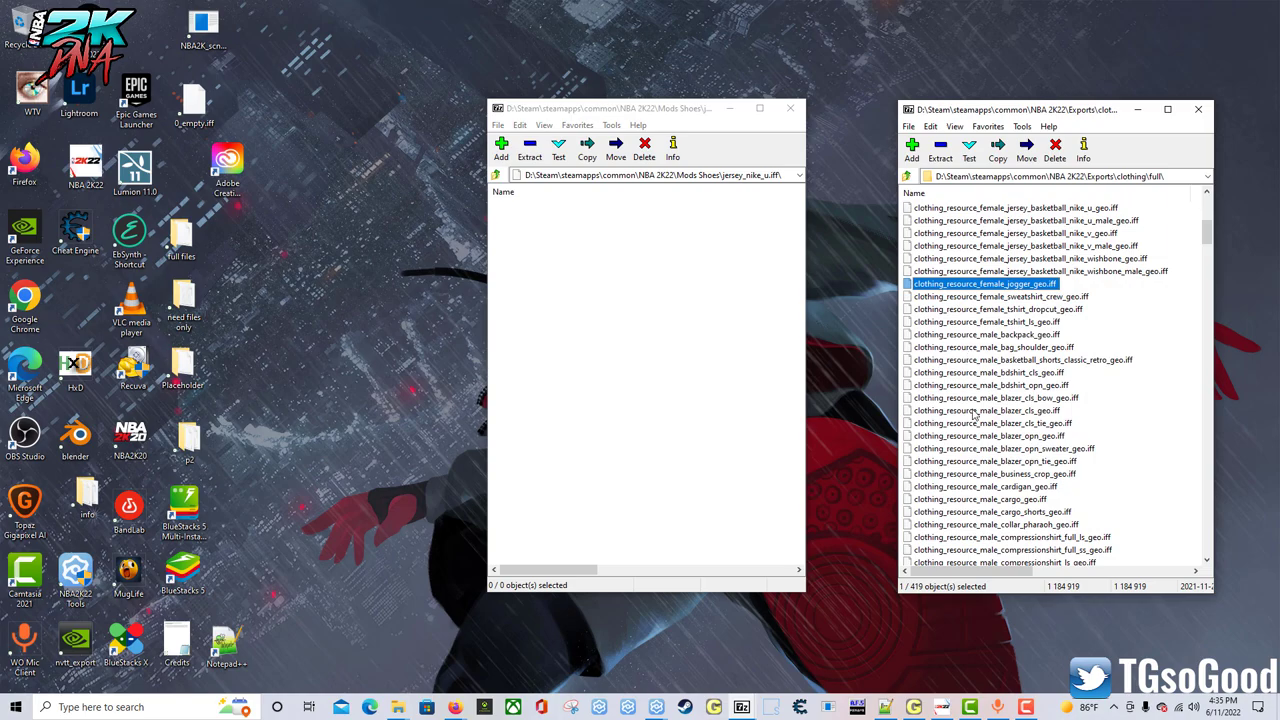
mouse_move(1010, 372)
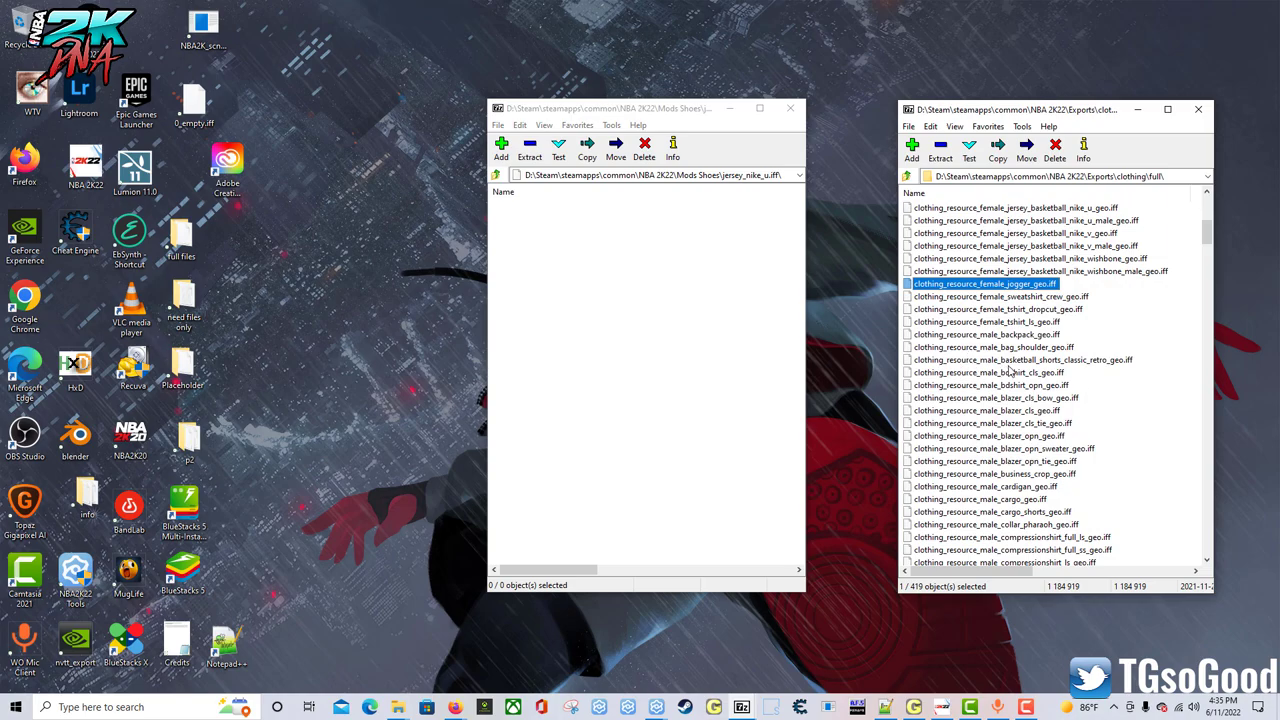
scroll(down, 3)
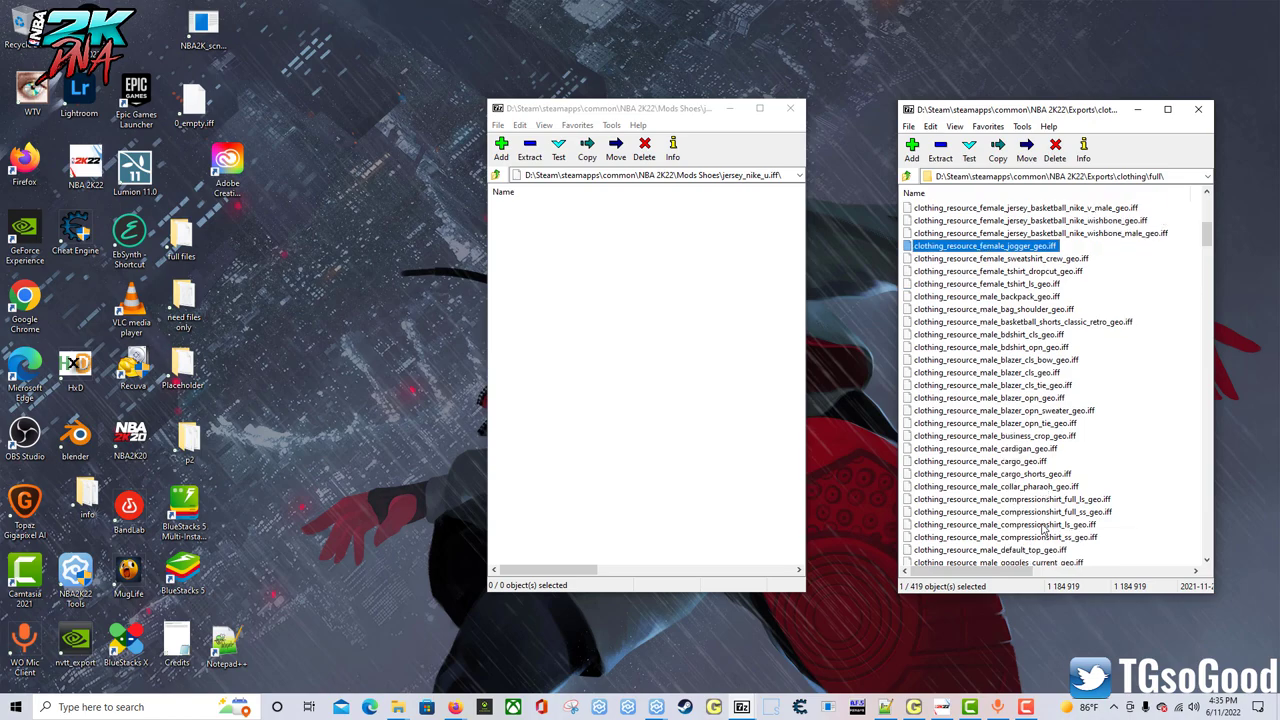
scroll(down, 3)
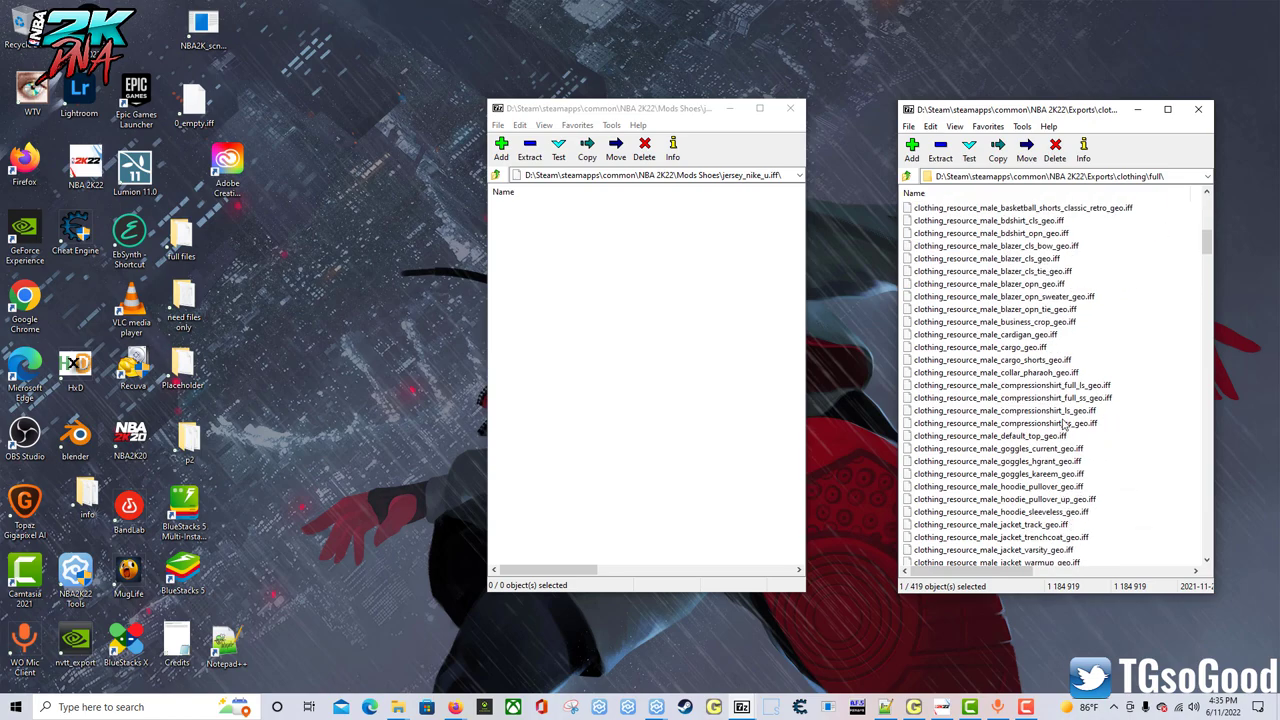
click(1010, 397)
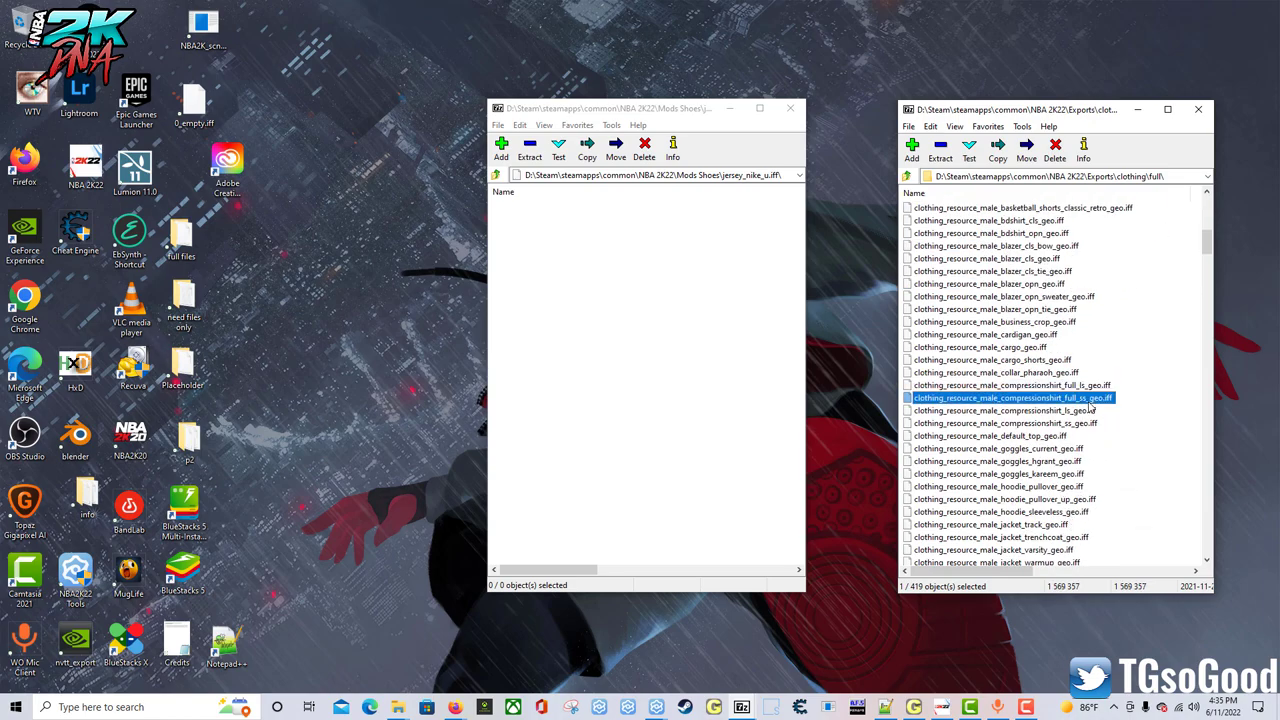
double_click(1012, 397)
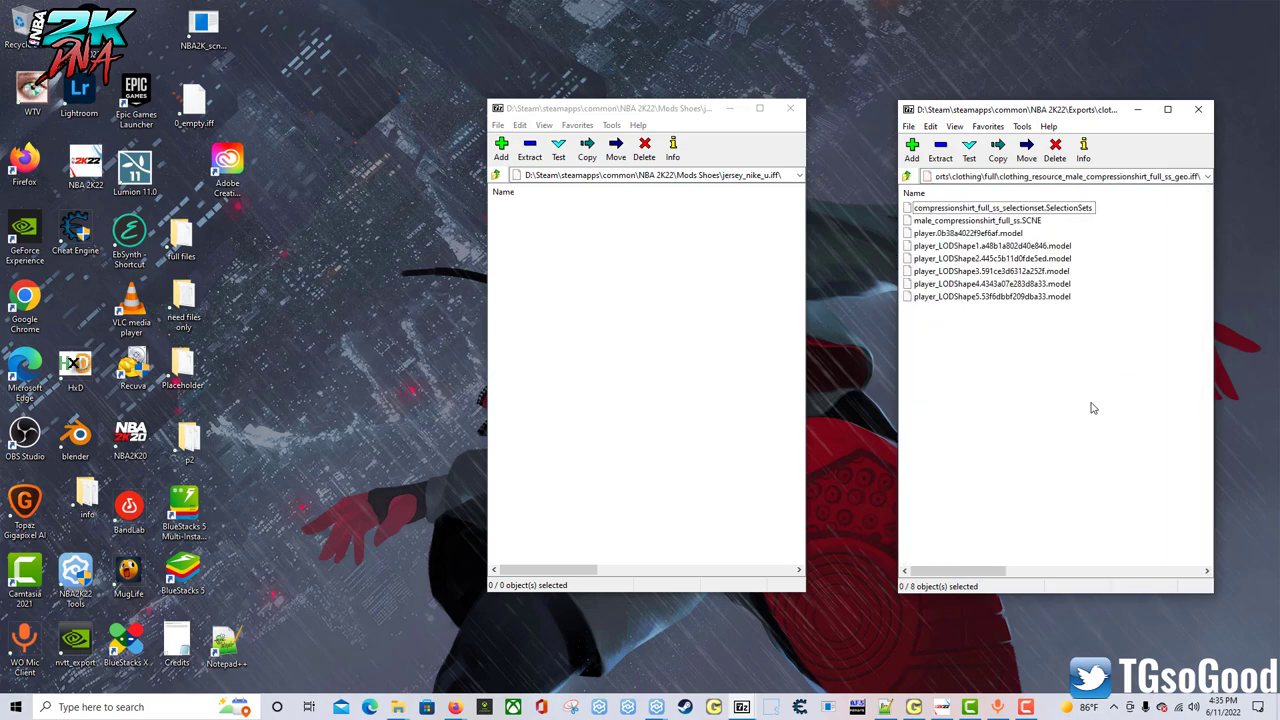
Copy the compression shirt model files into jersey_nike_u.iff, reopen it, and pick male_compressionshirt_full_ss.SCNE
drag(1013, 109, 1013, 101)
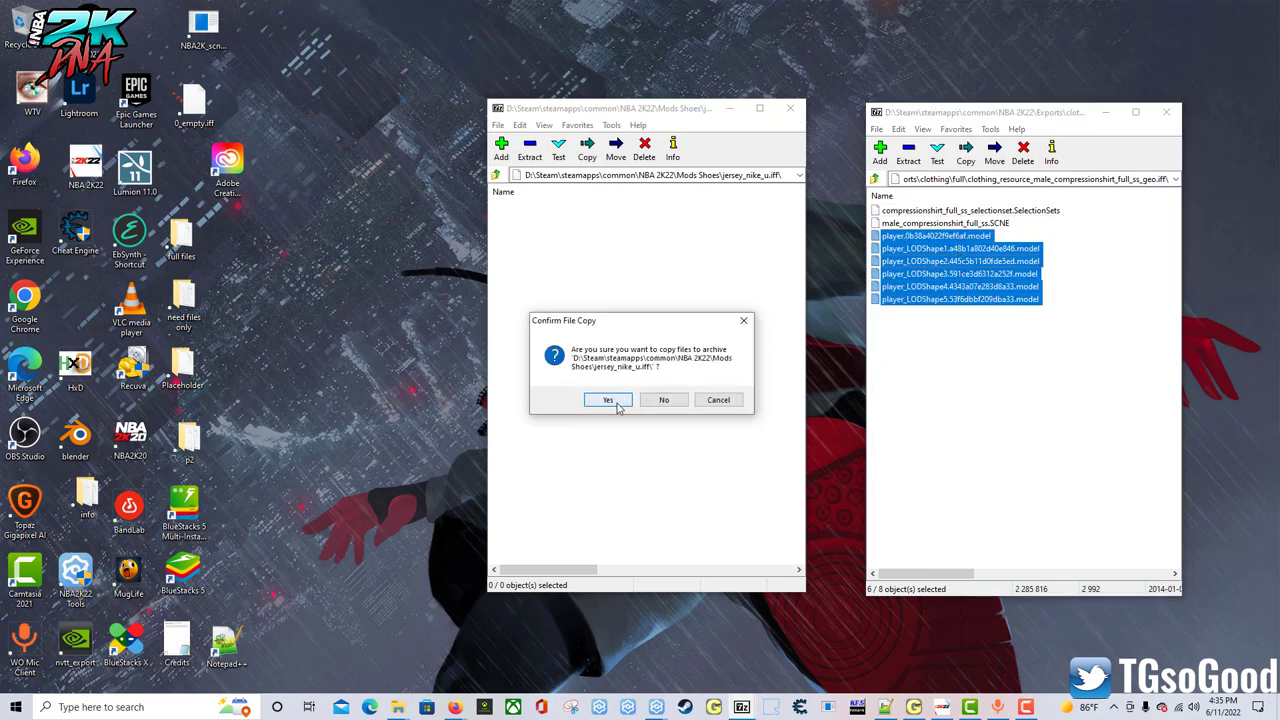
click(607, 399)
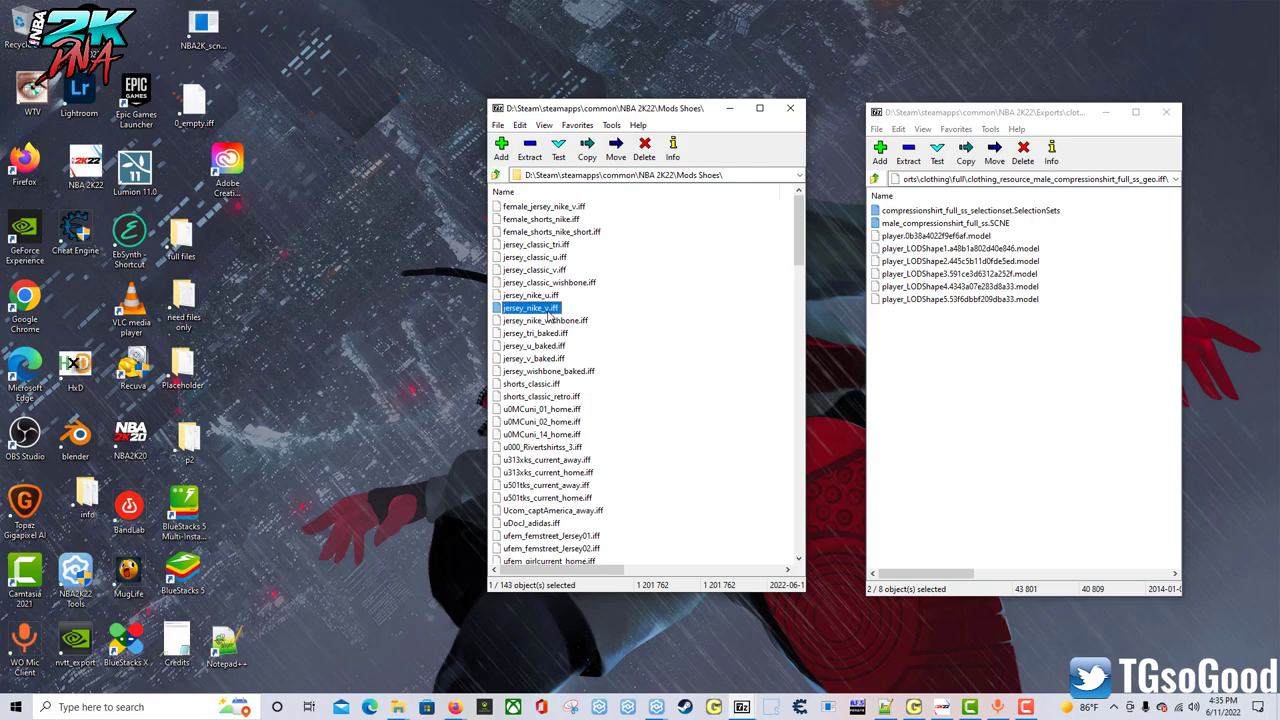
double_click(532, 308)
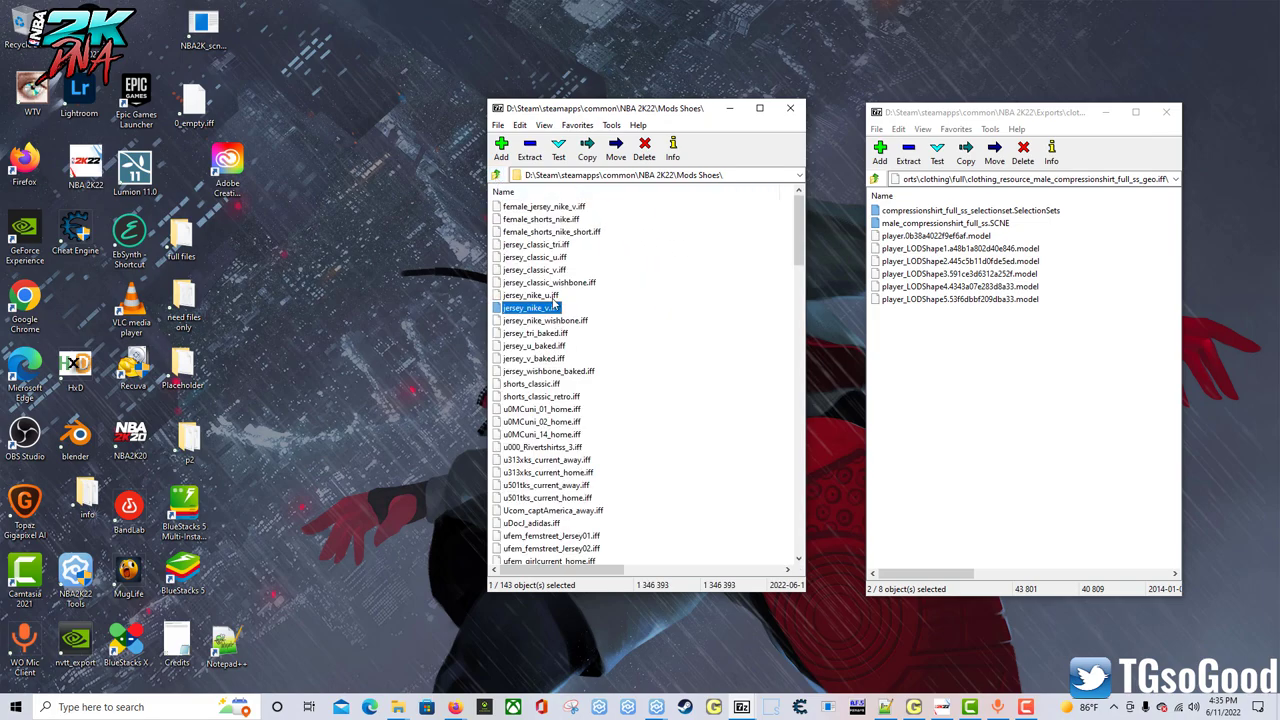
double_click(531, 307)
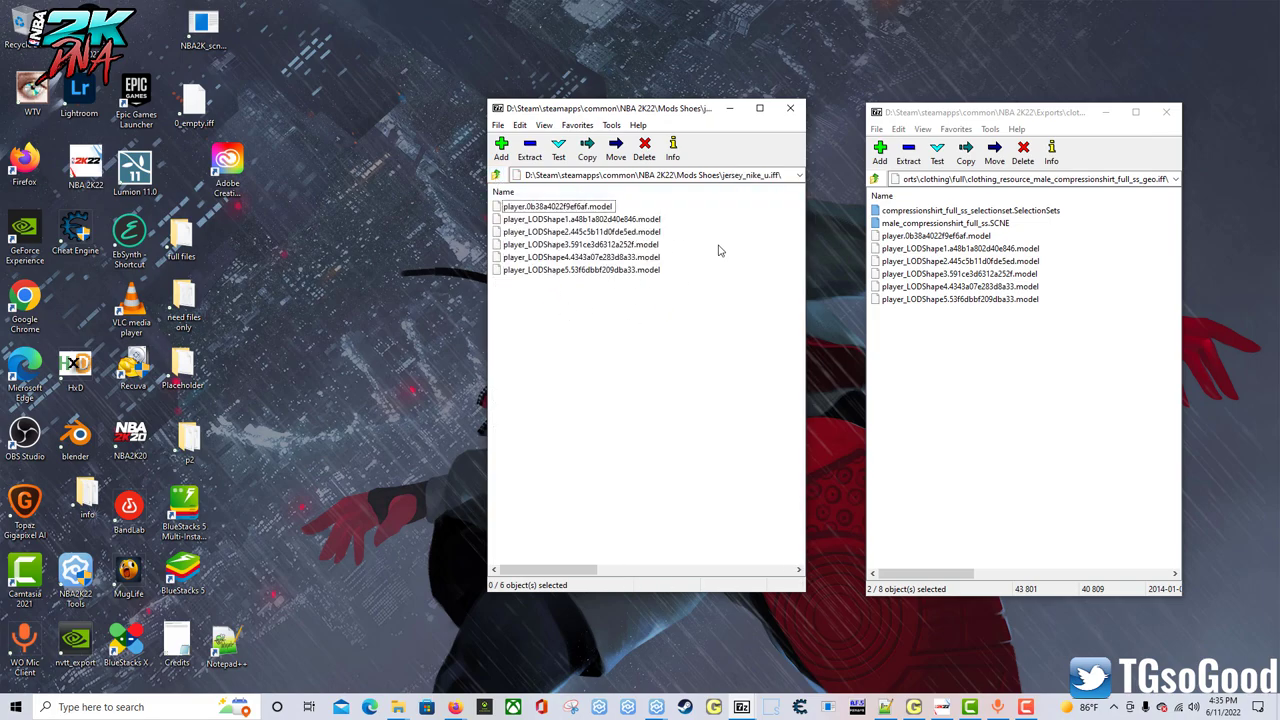
click(944, 223)
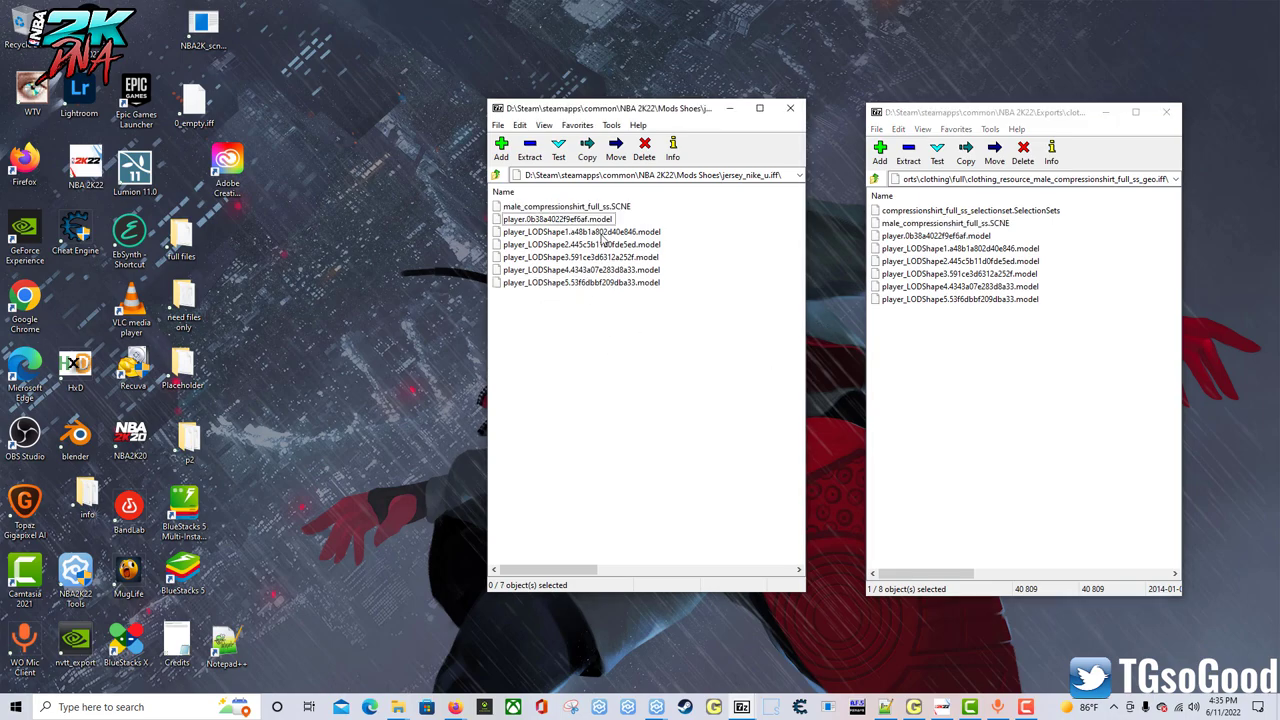
Rename the SCNE to jersey_male_average.SCNE, copy the selection set in, and begin renaming it
click(565, 206)
text(jersey_male_average)
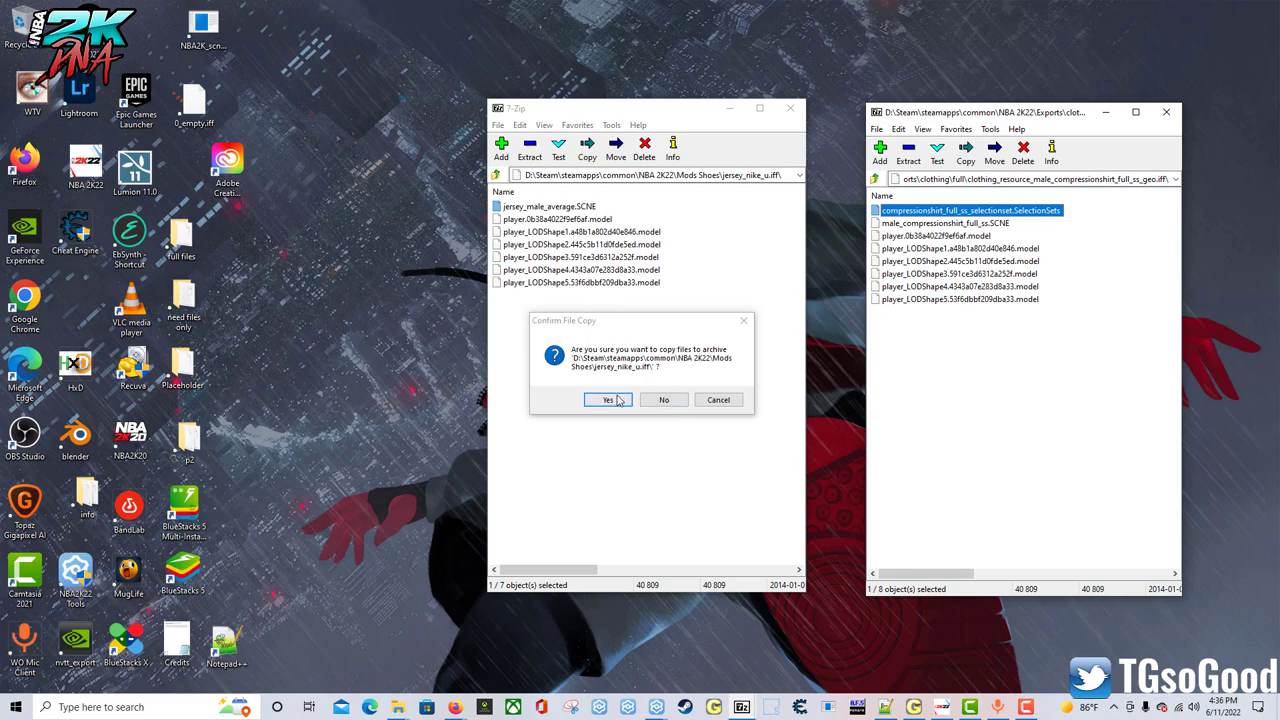
click(606, 399)
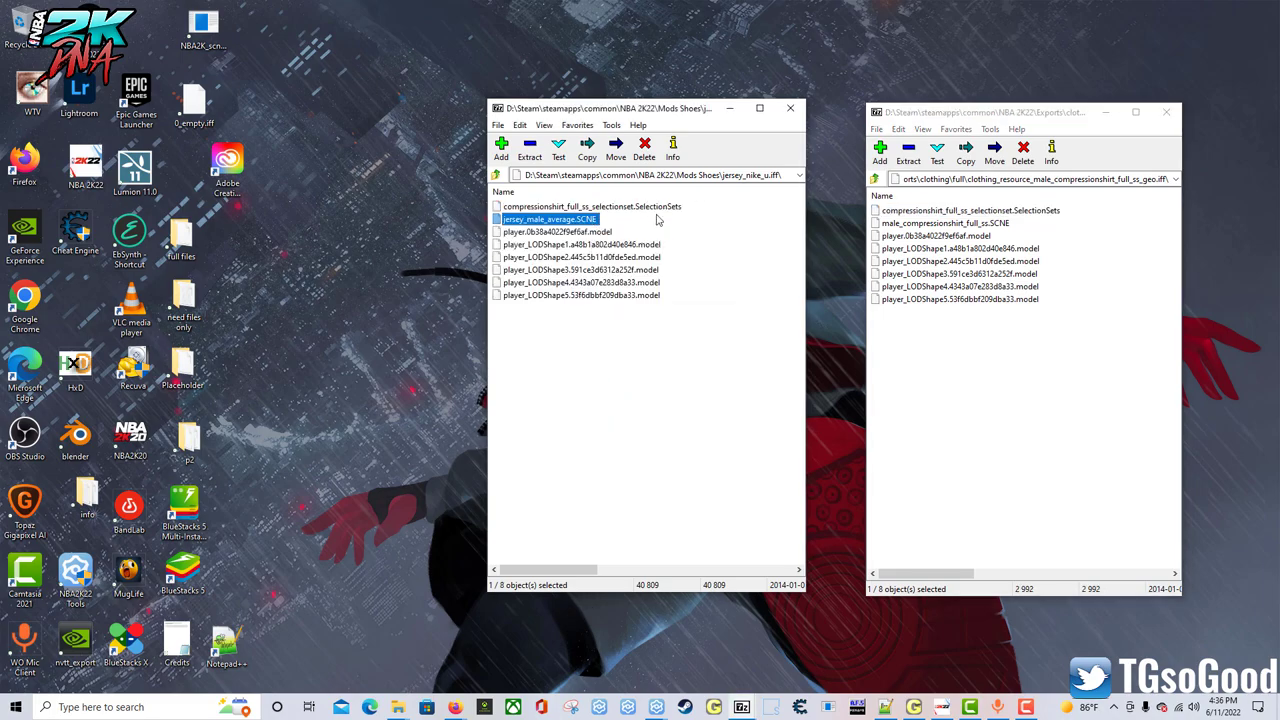
click(590, 206)
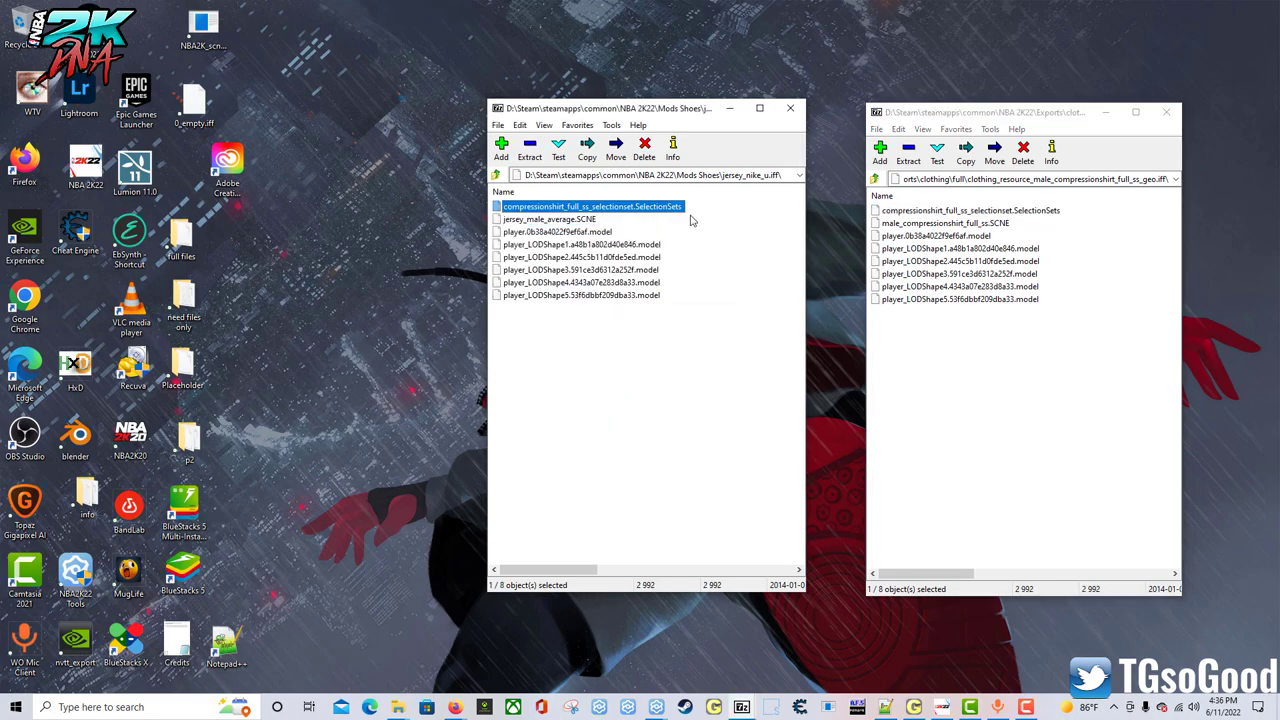
double_click(590, 206)
text(jersey_male_average)
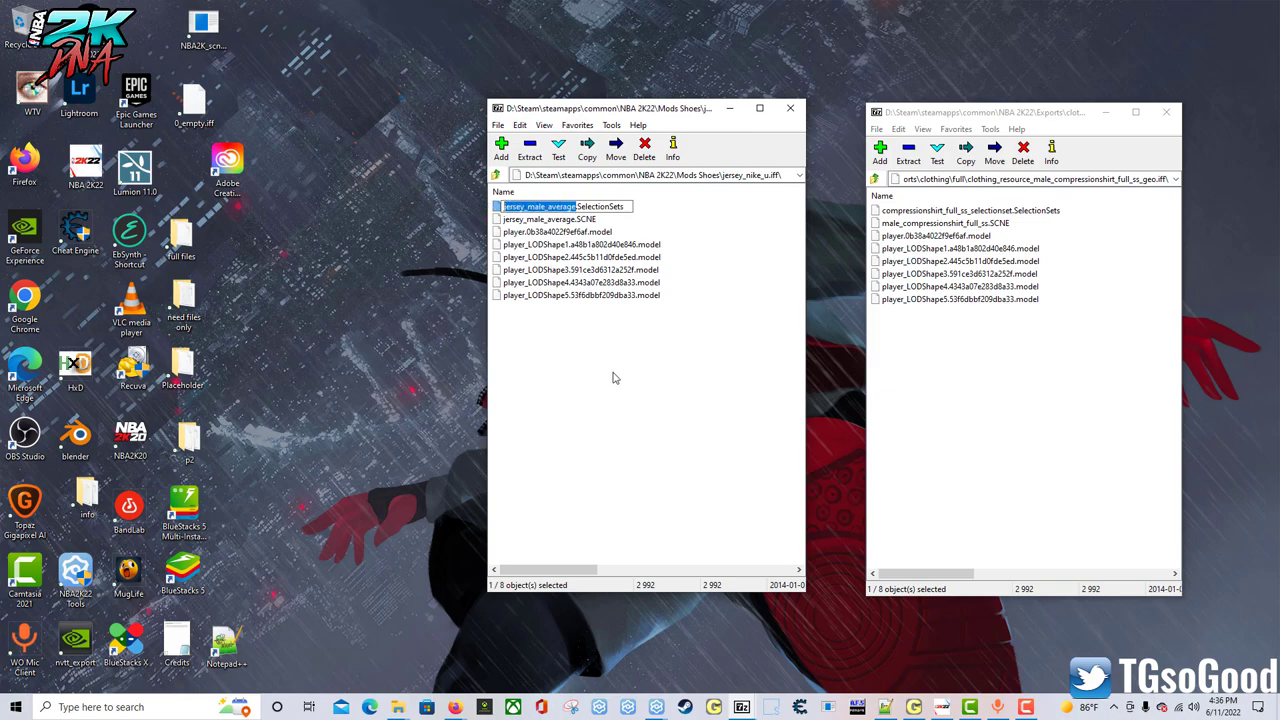
Confirm jersey_male_average.SelectionSets and rename the leftover compression-shirt files to staticjersey_male_average
click(560, 219)
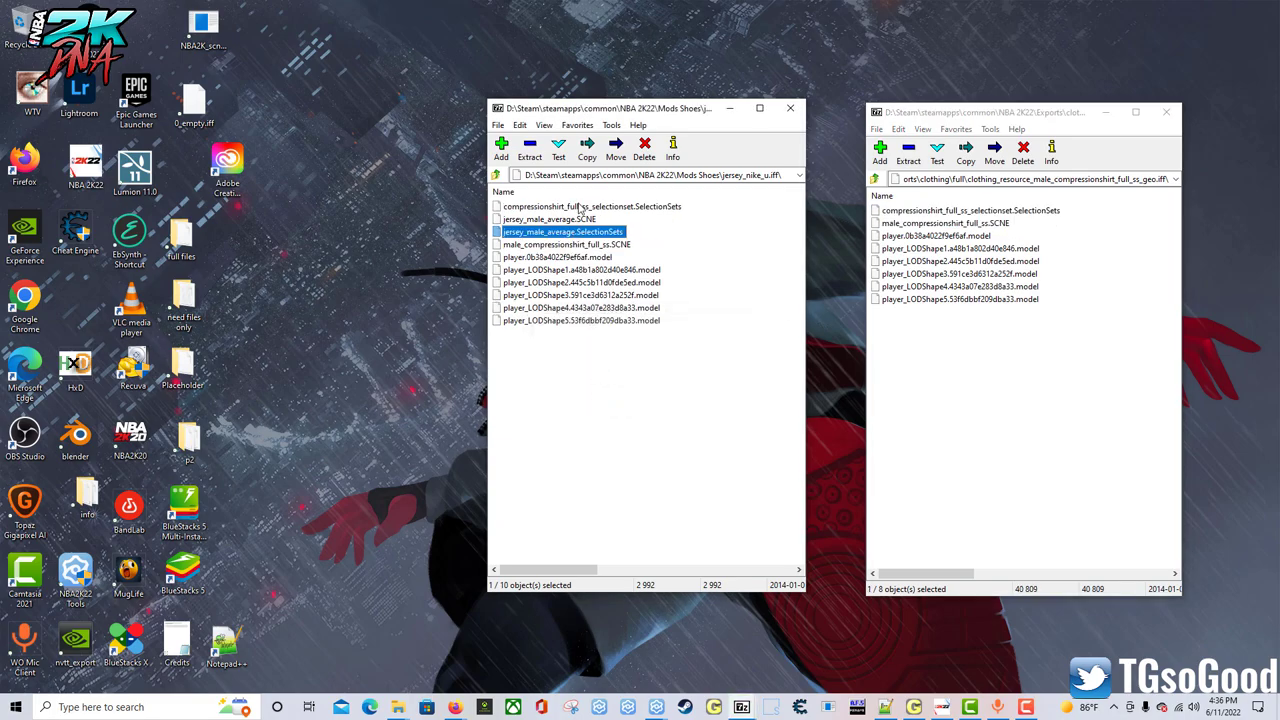
click(590, 206)
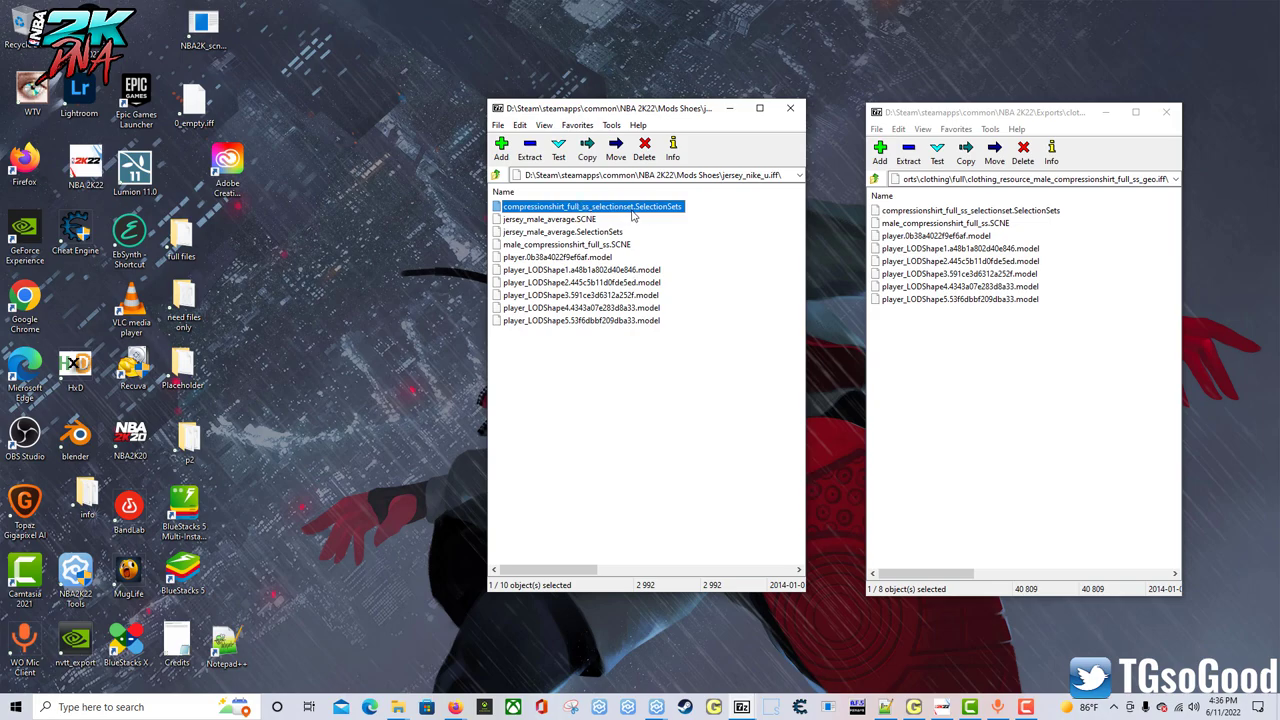
double_click(590, 206)
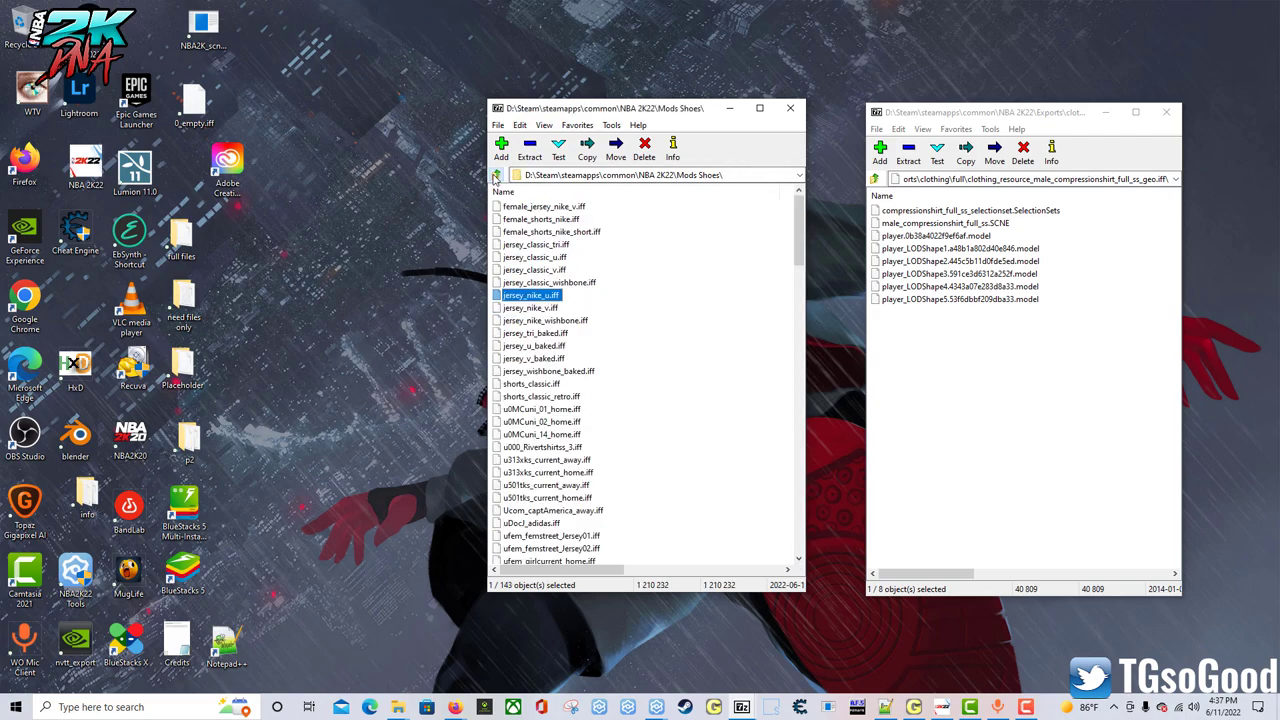
Reopen jersey_nike_u.iff and check its jersey_male_average.SelectionSets file
double_click(530, 295)
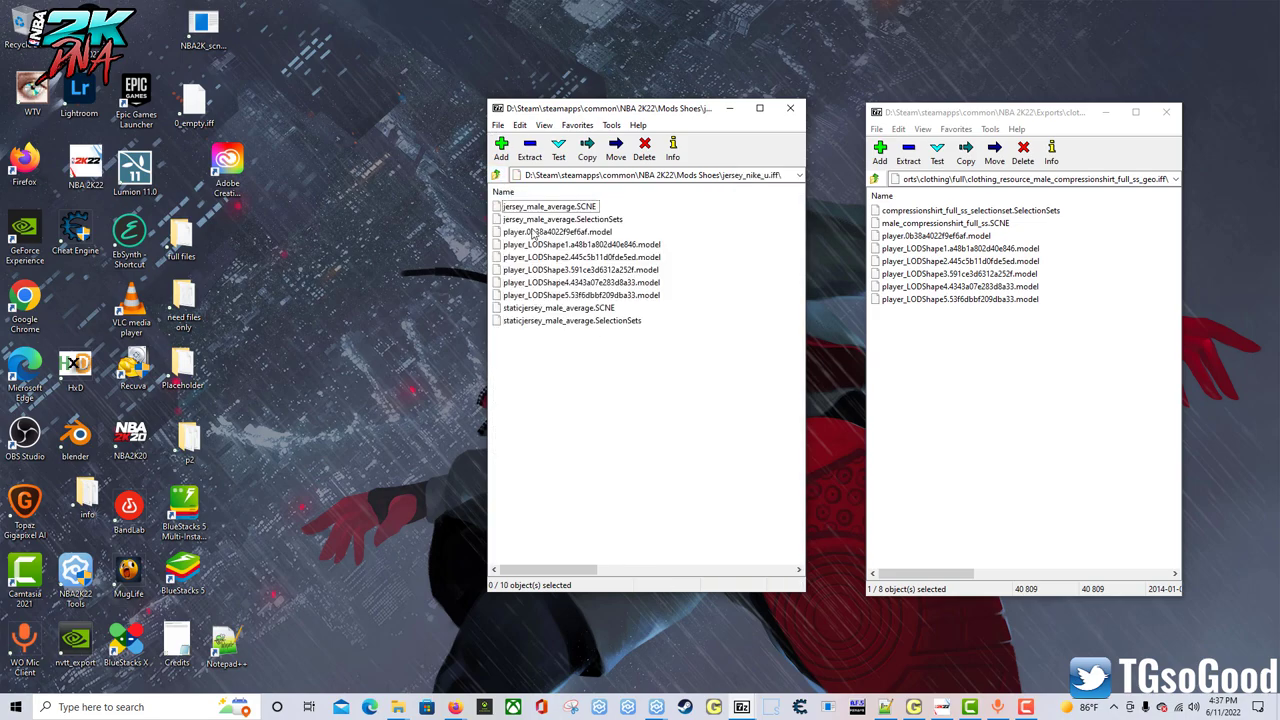
click(562, 219)
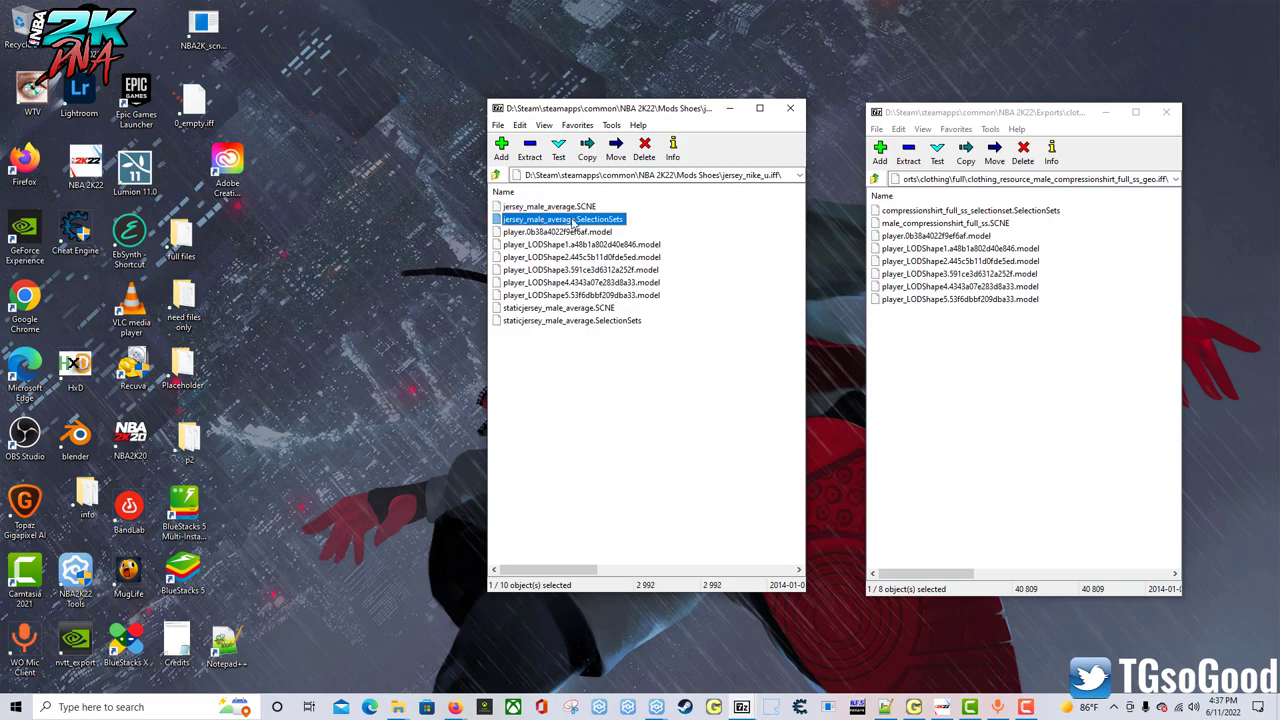
click(549, 206)
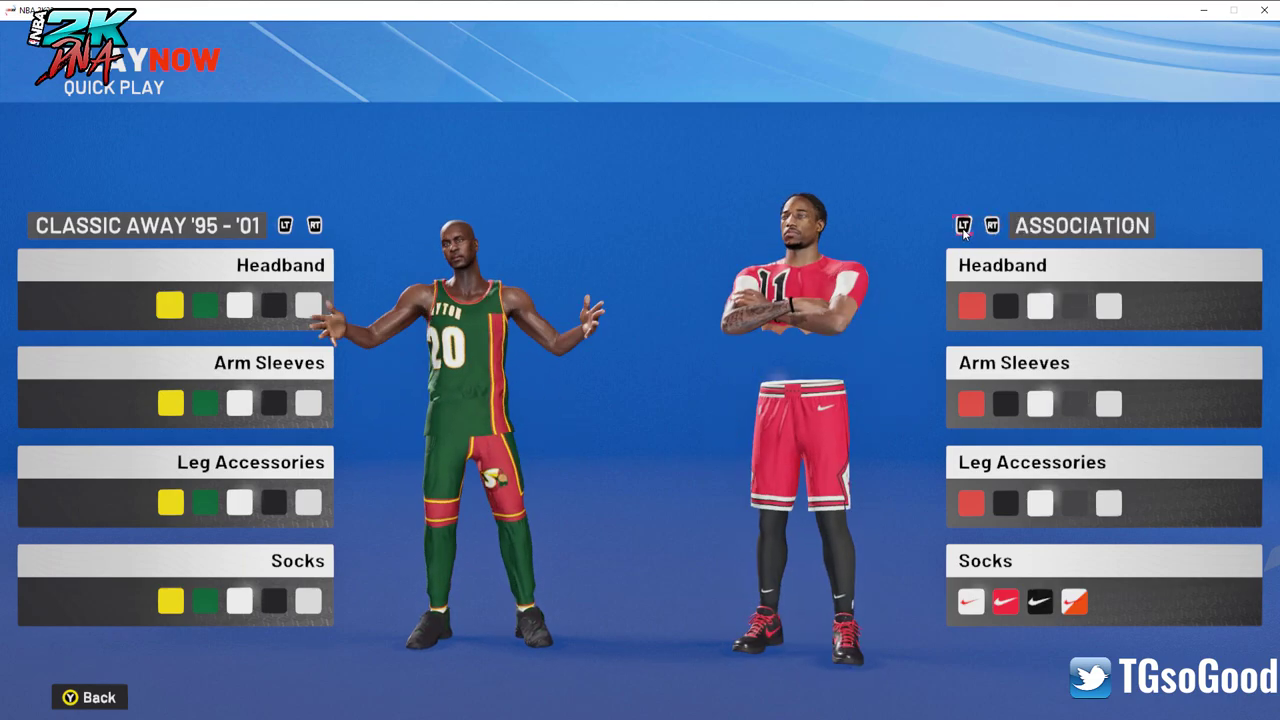
Preview Classic Away '04–'14, then return to the Association uniform
click(991, 225)
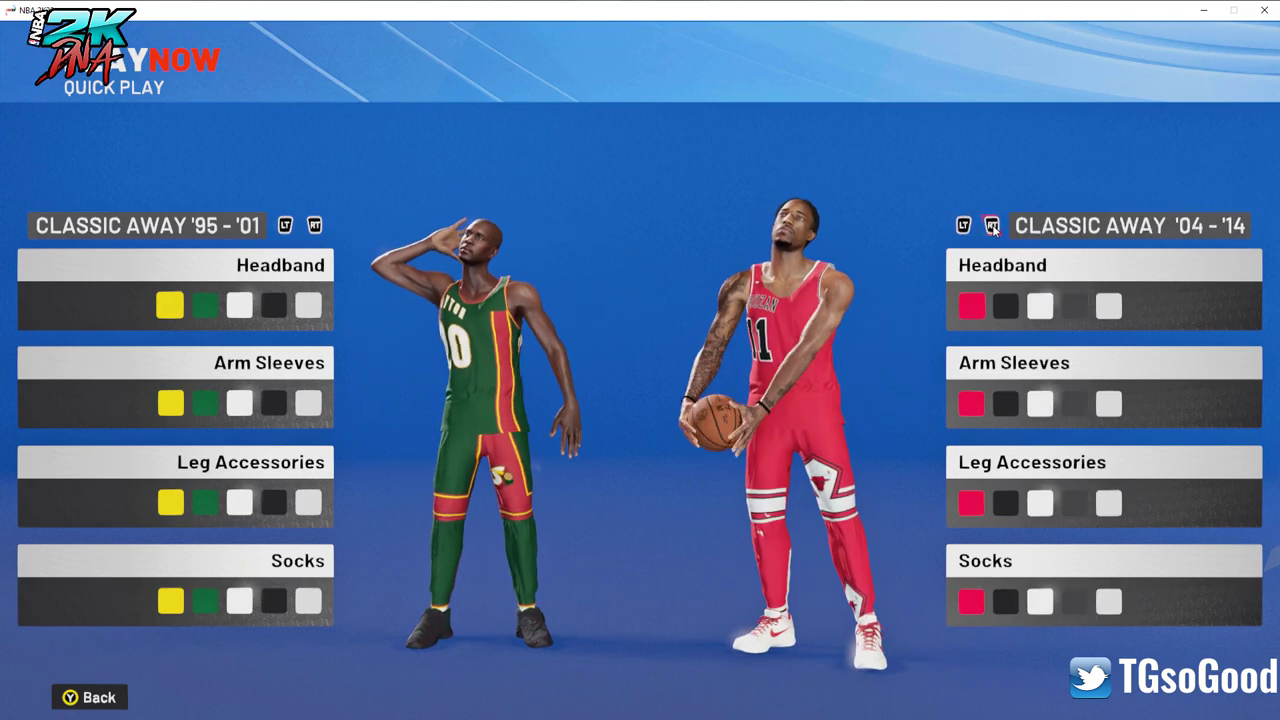
click(991, 225)
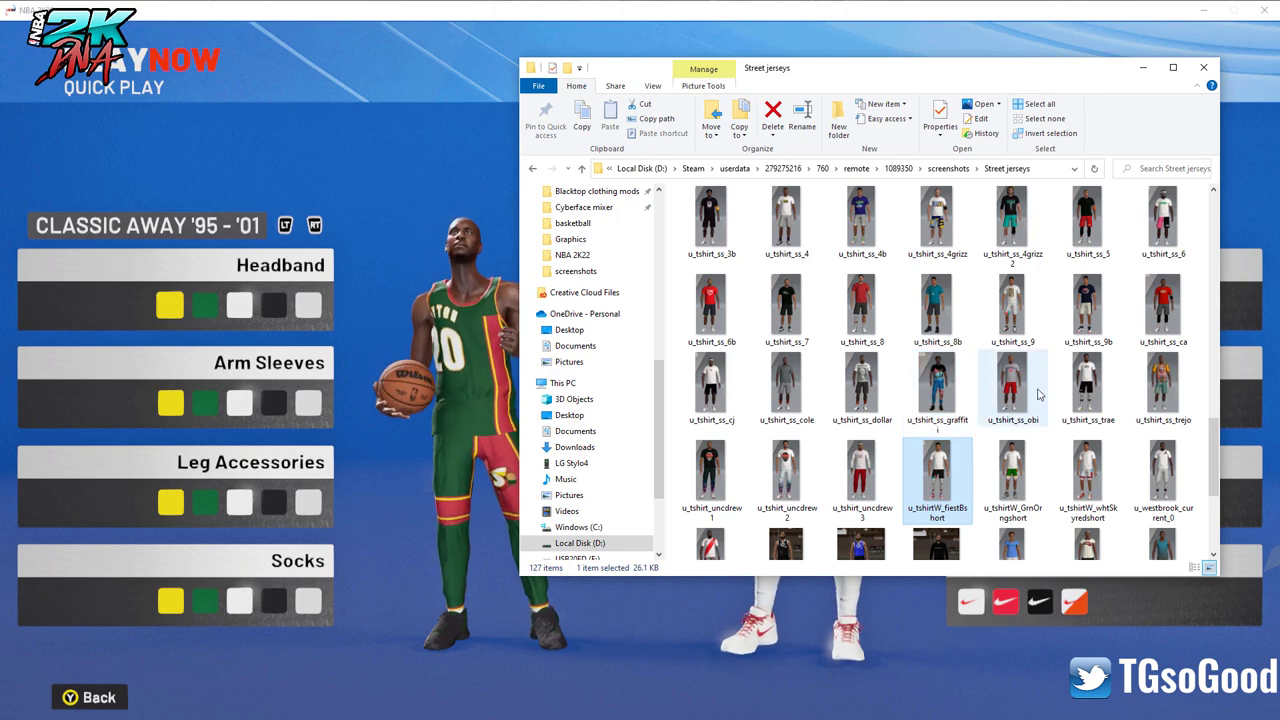
Look over the uDocJ_adidas and u501tks_current_home jersey preview screenshots
scroll(down, 3)
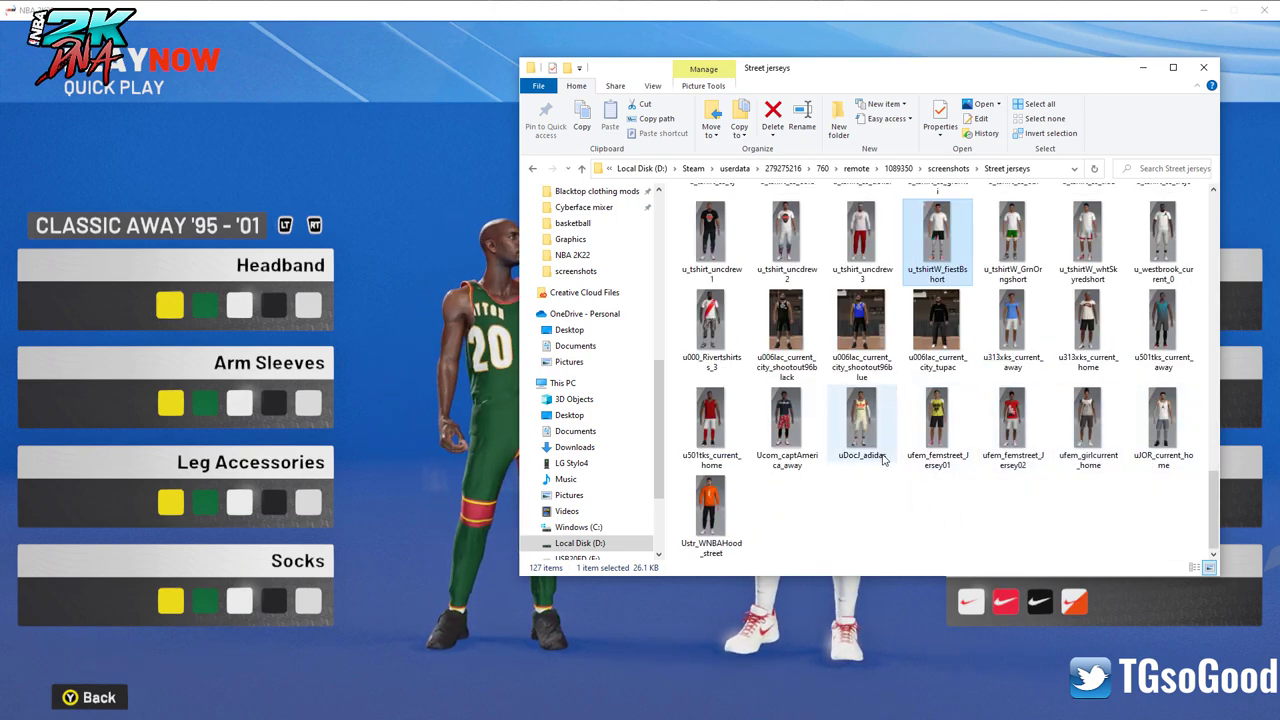
click(1012, 420)
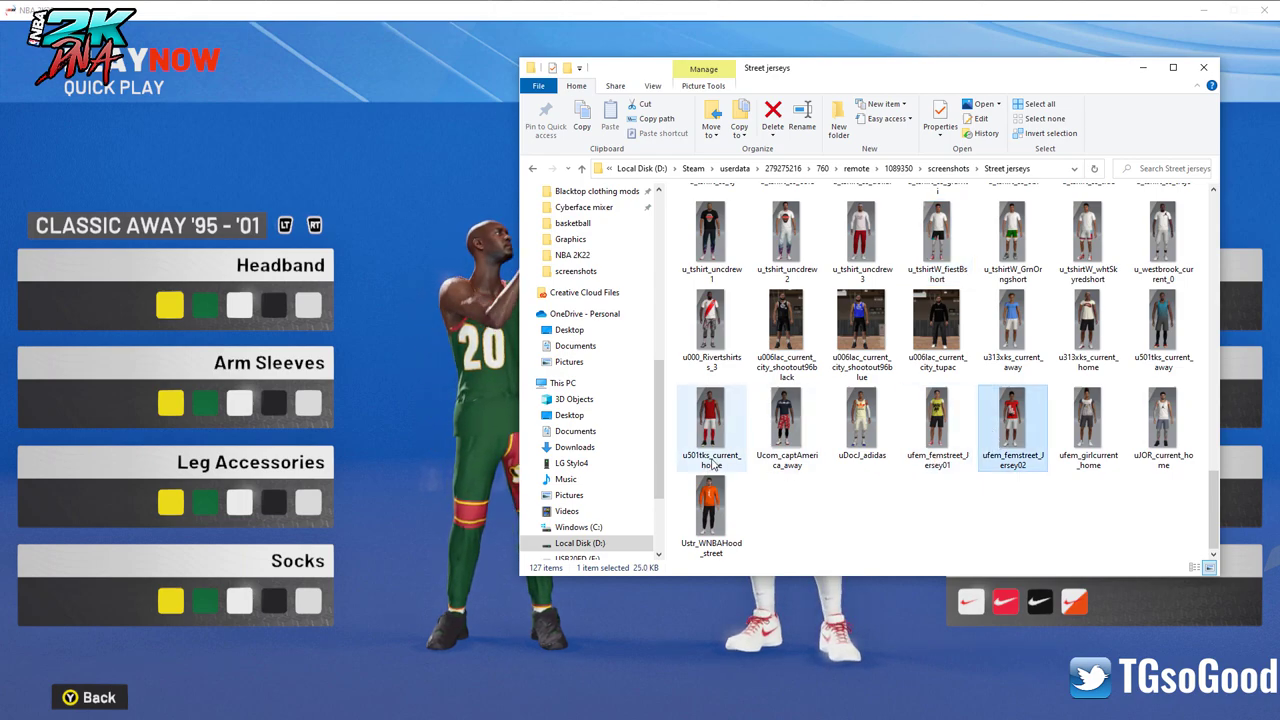
click(787, 420)
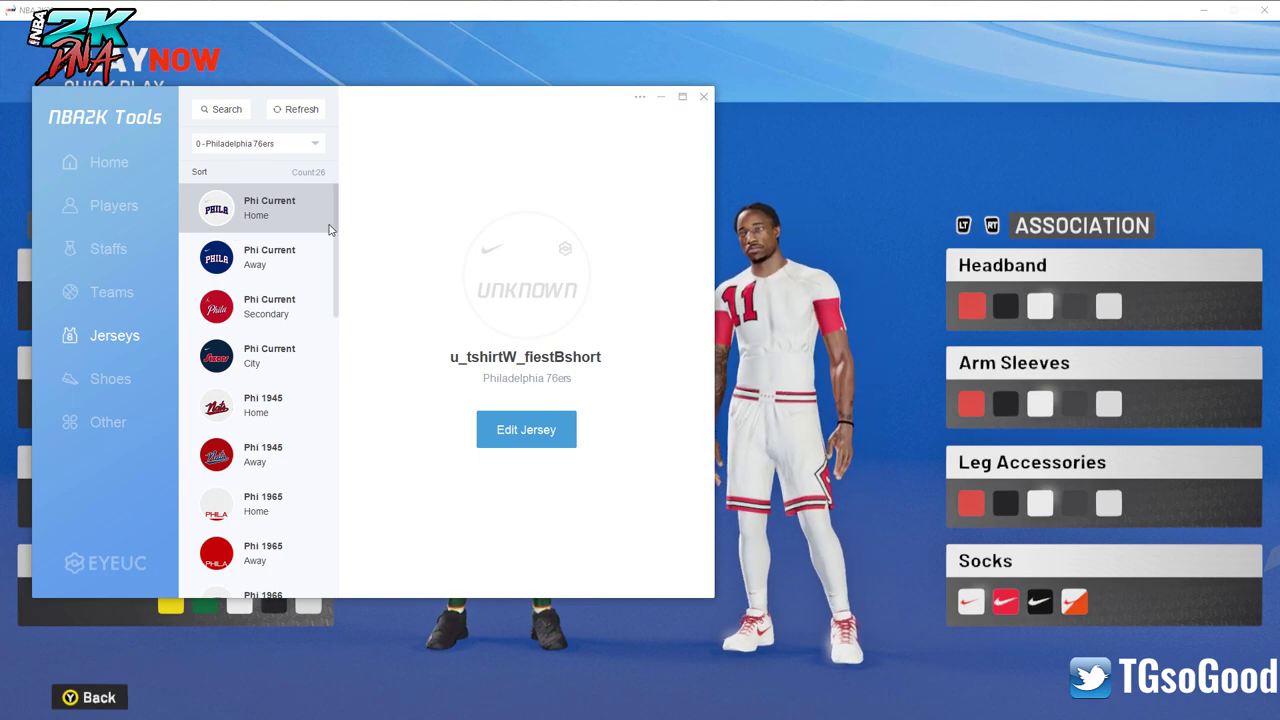
Set the Chicago Bulls home jersey file name to Ucom_captAmerica_away and apply
click(255, 143)
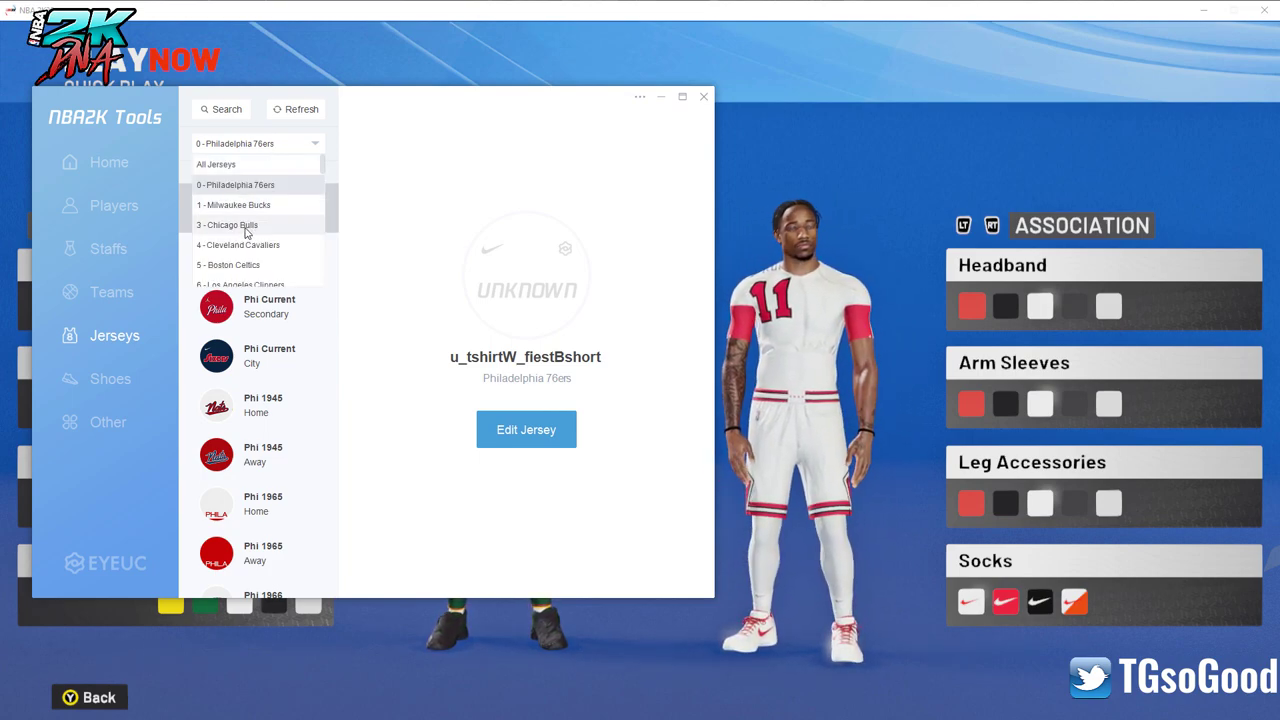
click(227, 224)
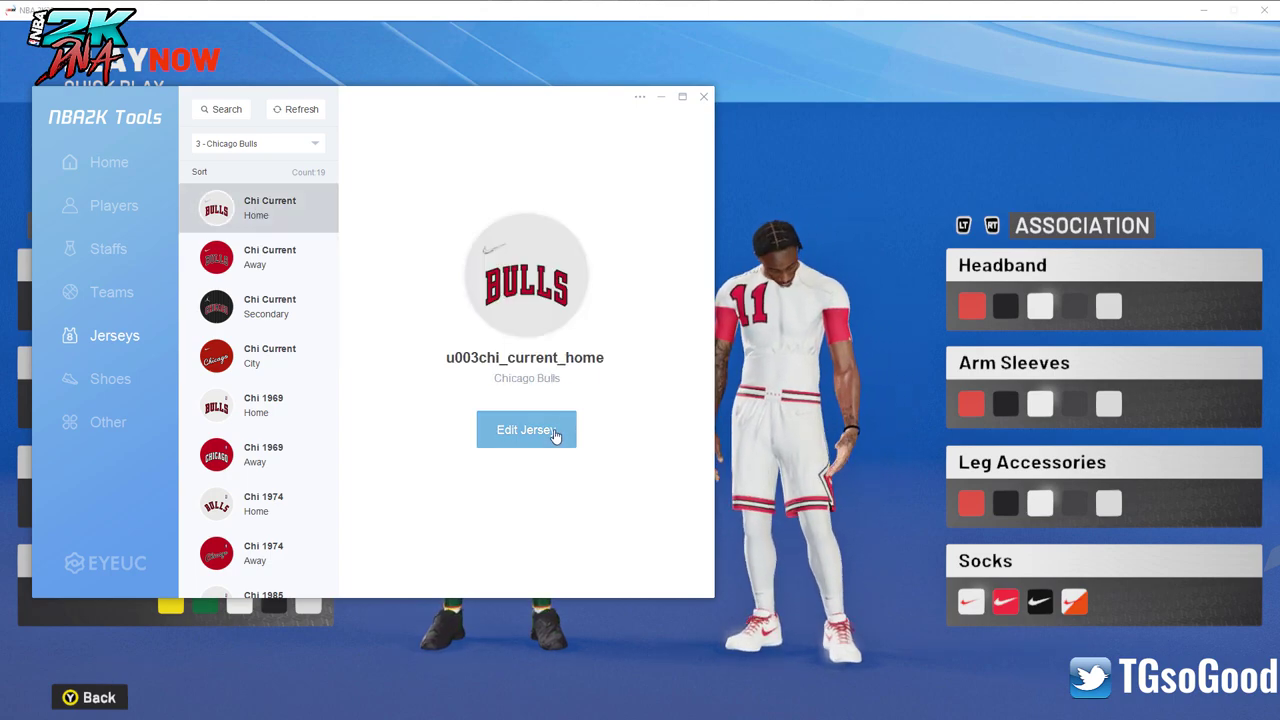
click(526, 429)
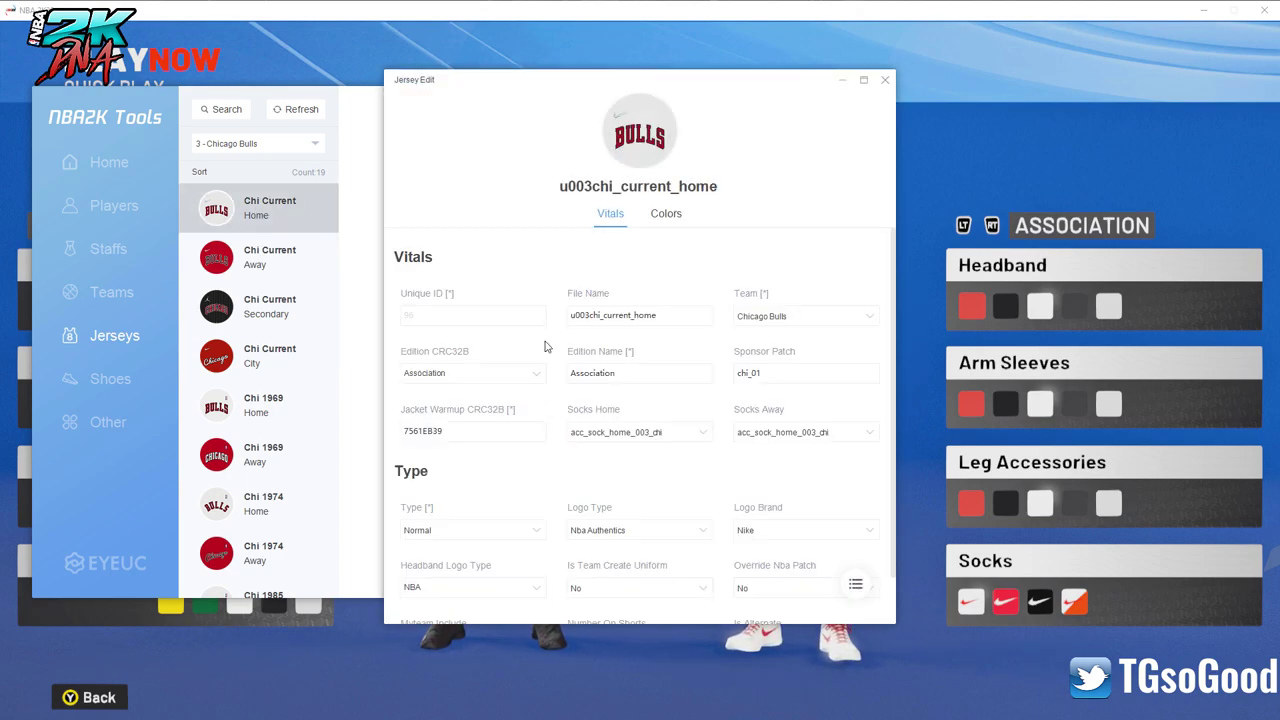
text(Ucom_captAmerica_away)
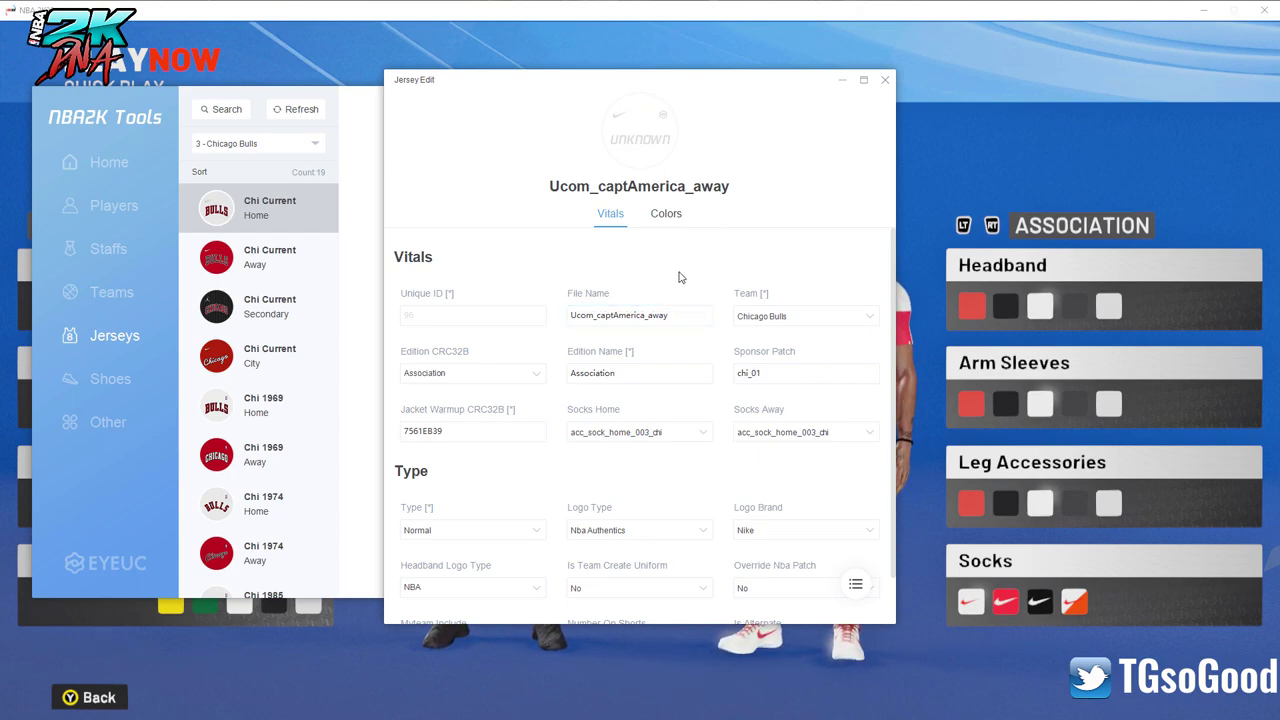
click(884, 79)
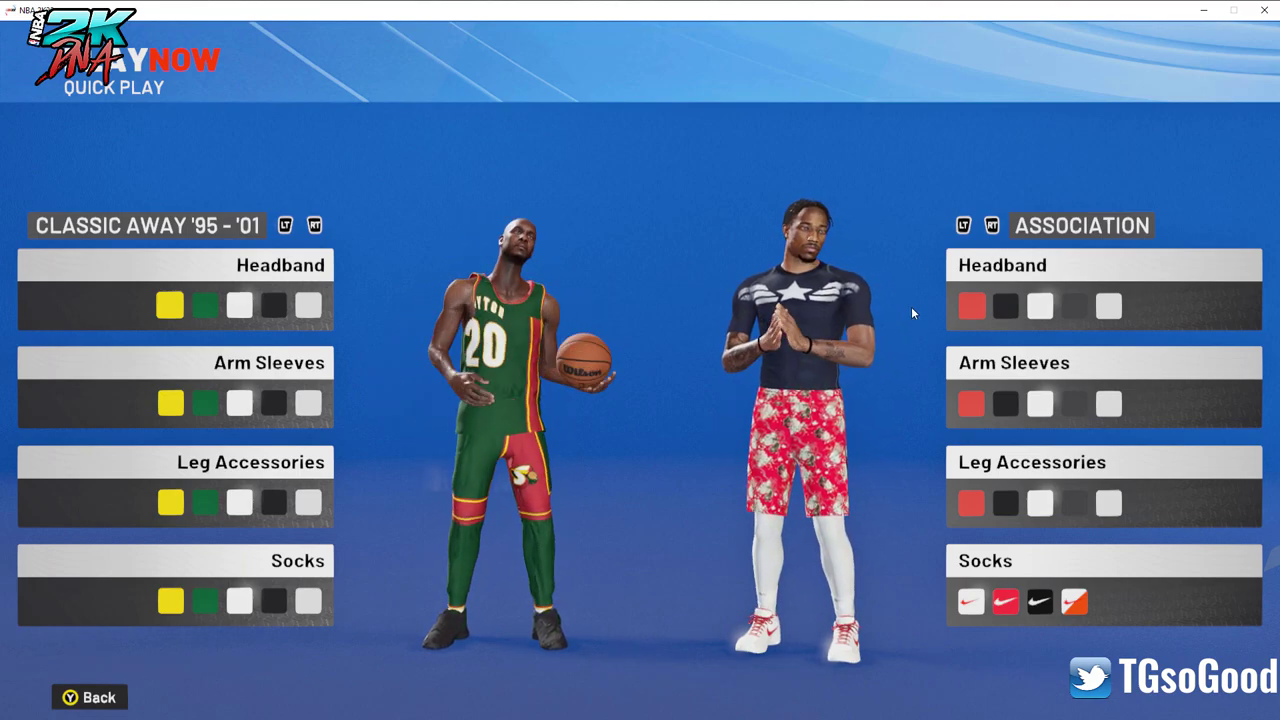
click(89, 697)
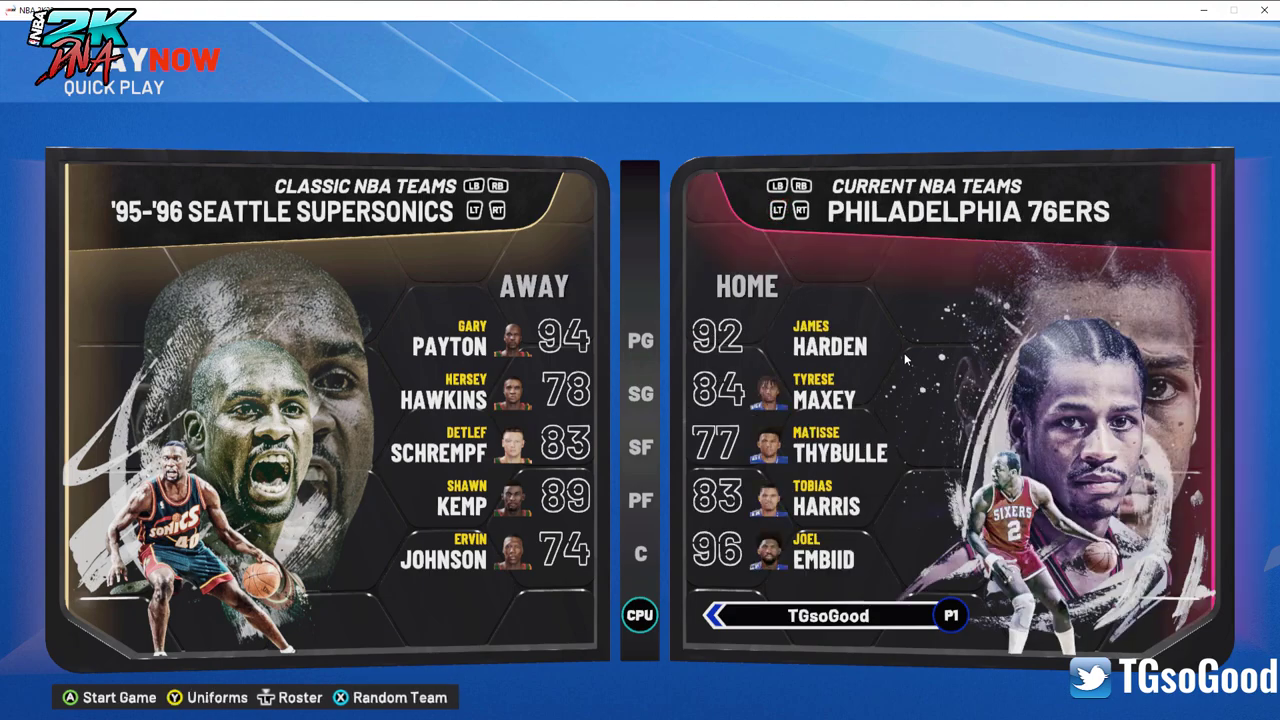
click(217, 697)
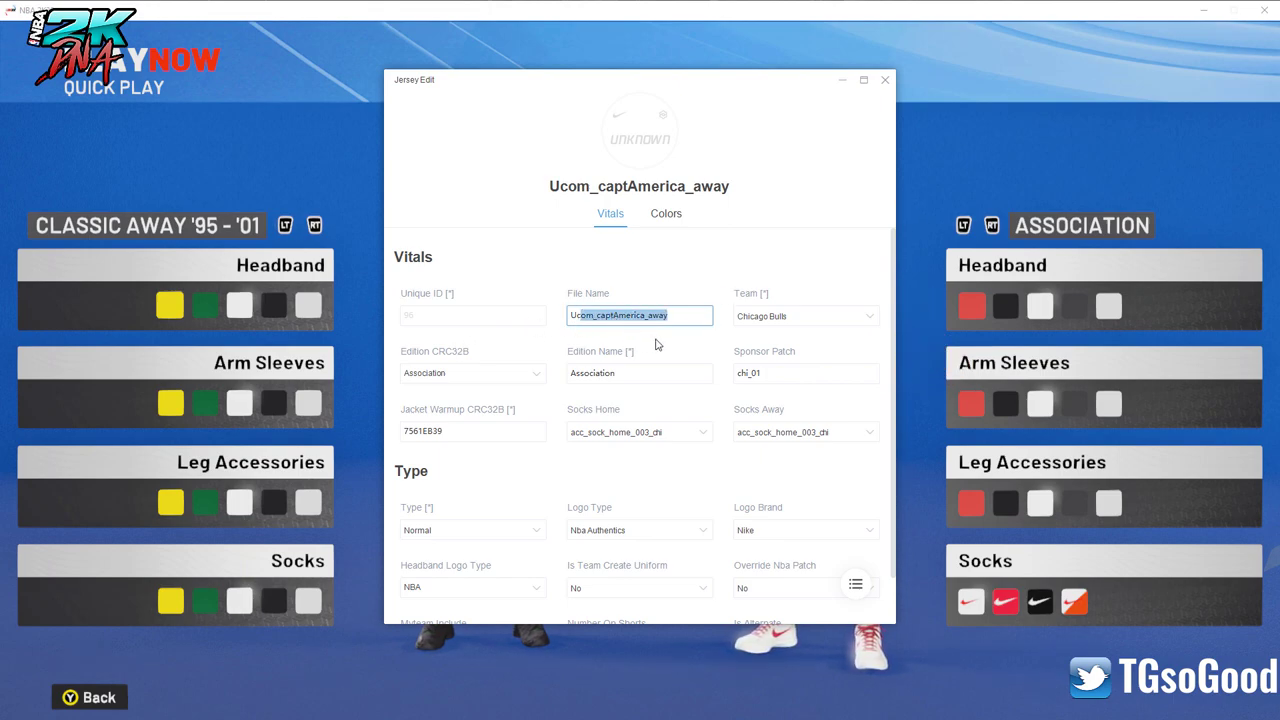
click(884, 79)
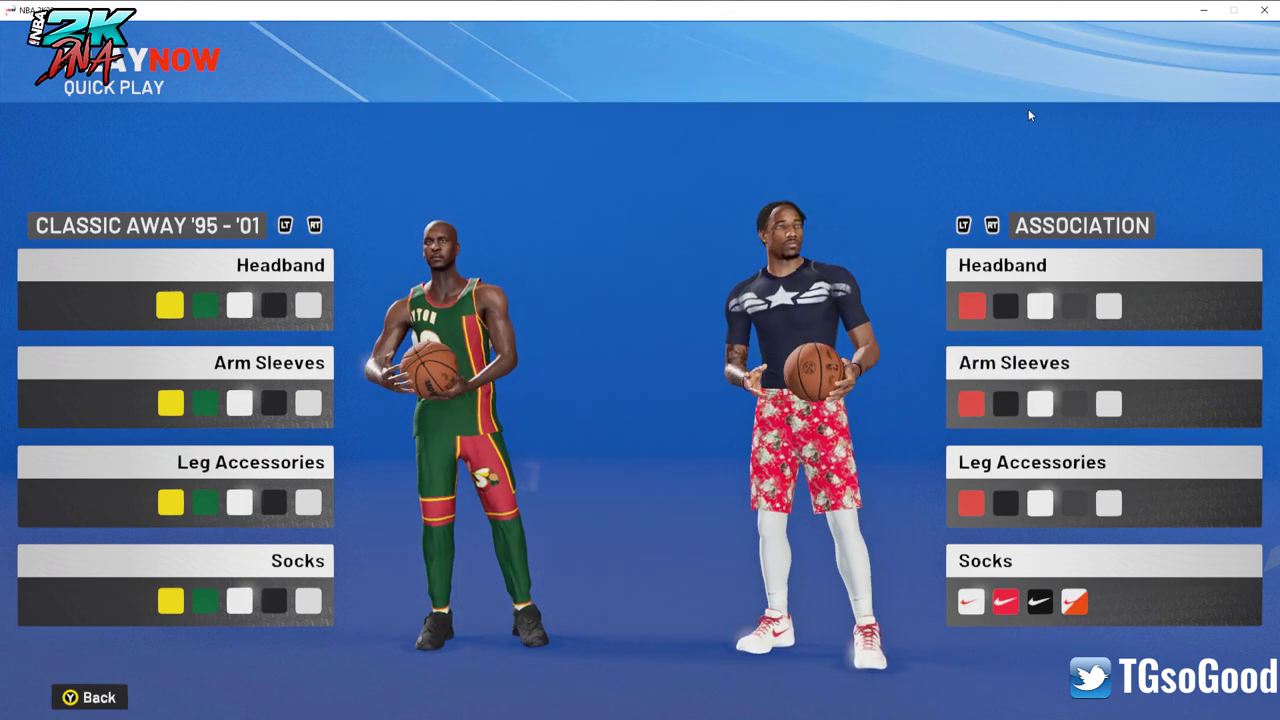